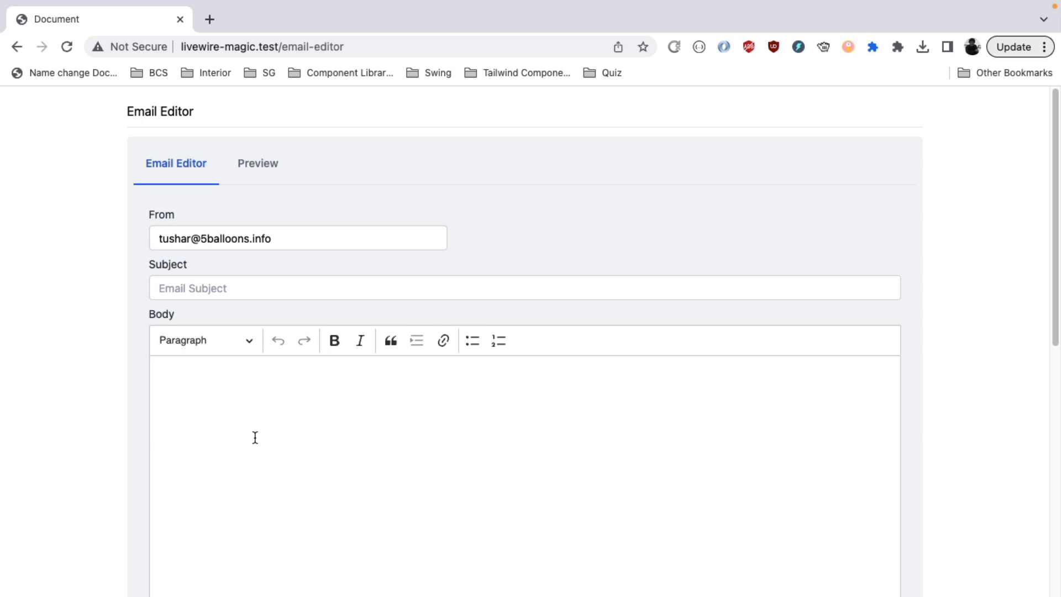
pyautogui.moveTo(201, 474)
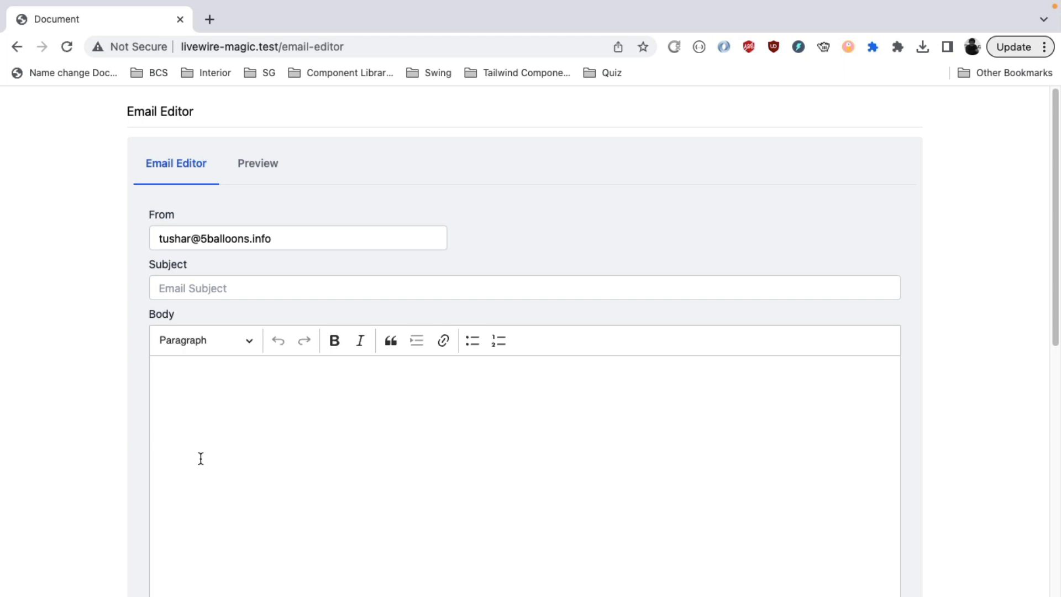
pyautogui.moveTo(161, 485)
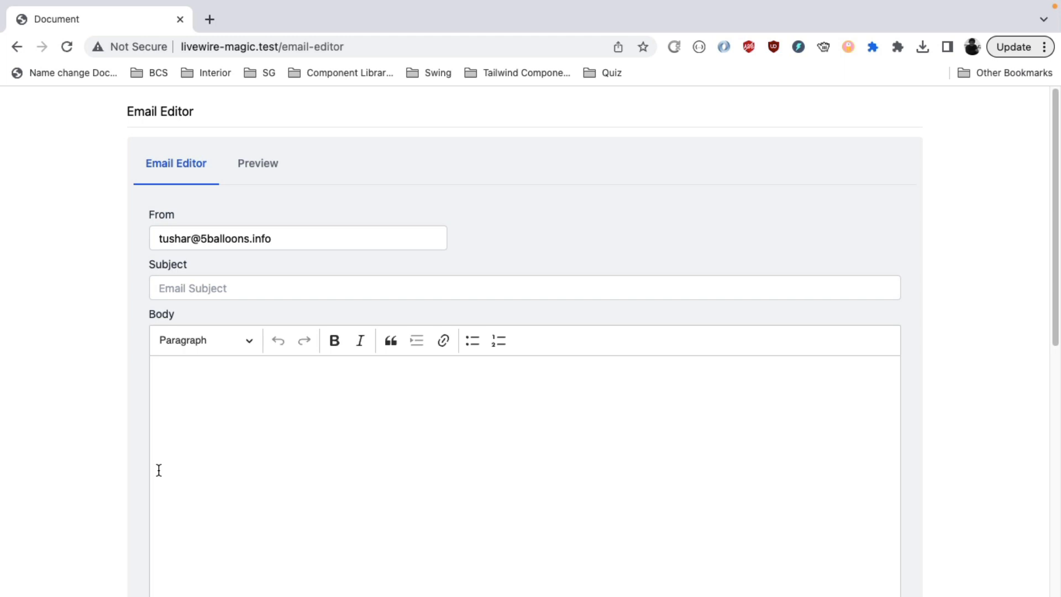
# Step: Look over the recipient user list and scheduling options, then dismiss them
pyautogui.scroll(-3)
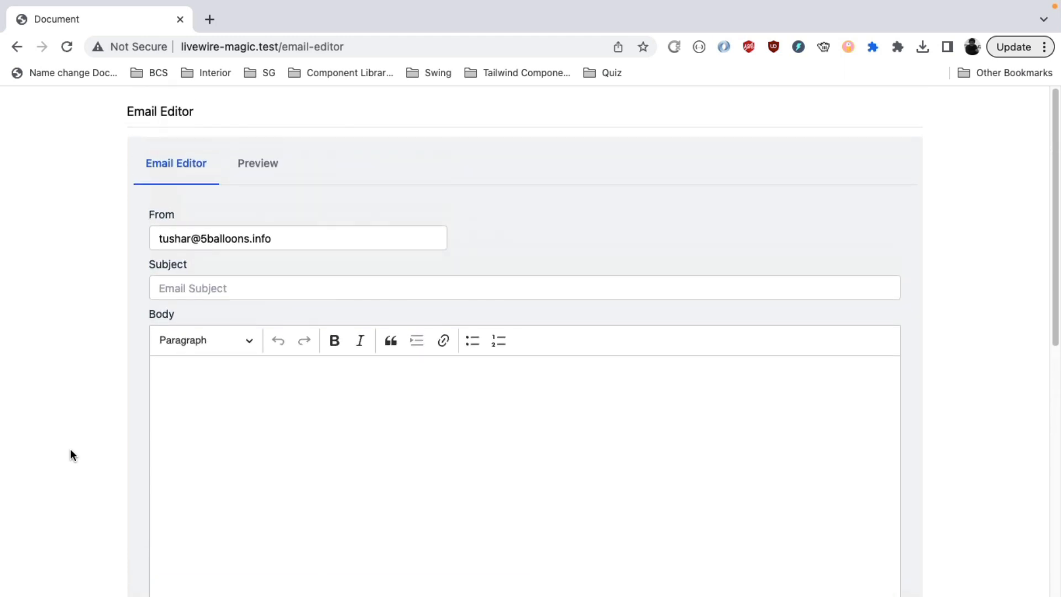
pyautogui.moveTo(97, 240)
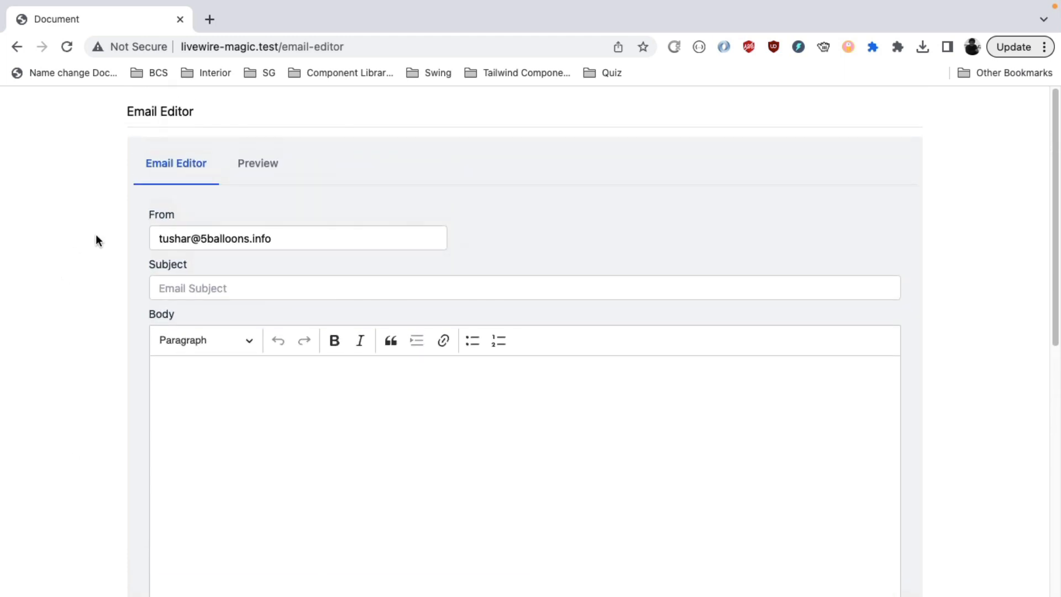
pyautogui.moveTo(87, 154)
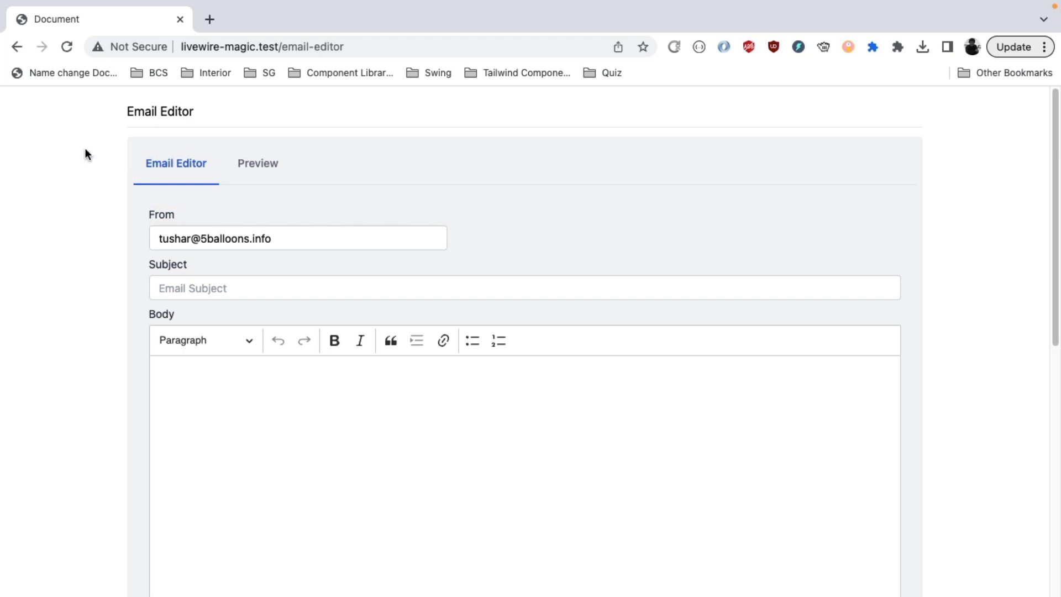
pyautogui.moveTo(96, 262)
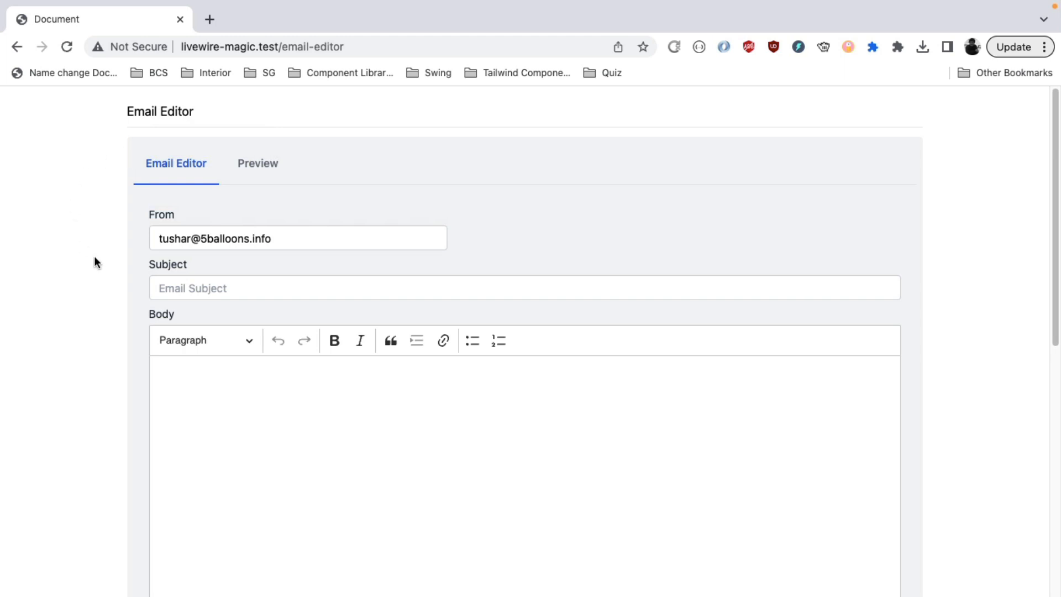
pyautogui.moveTo(110, 284)
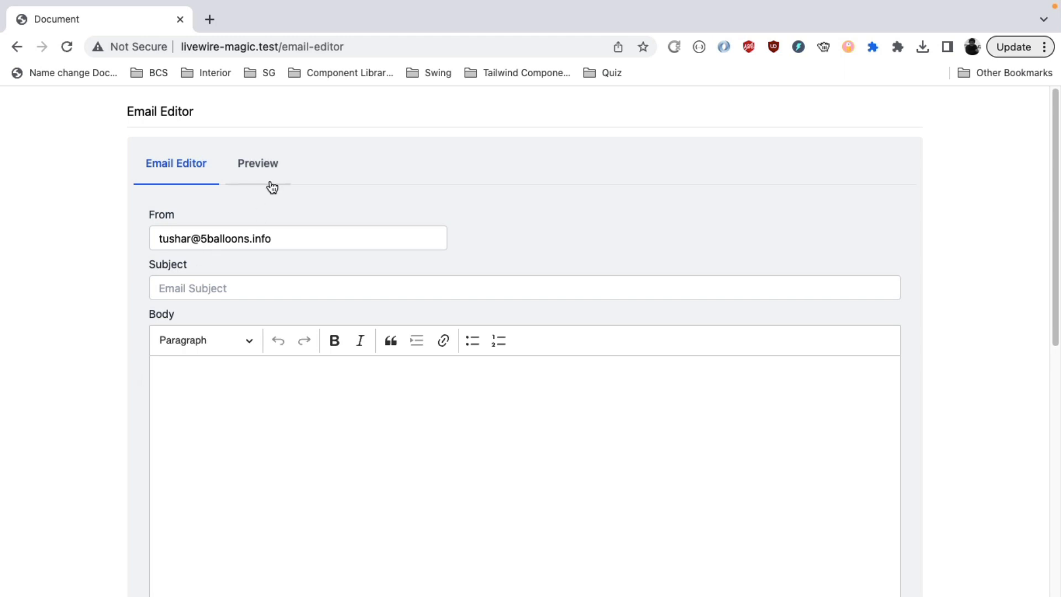
pyautogui.moveTo(269, 180)
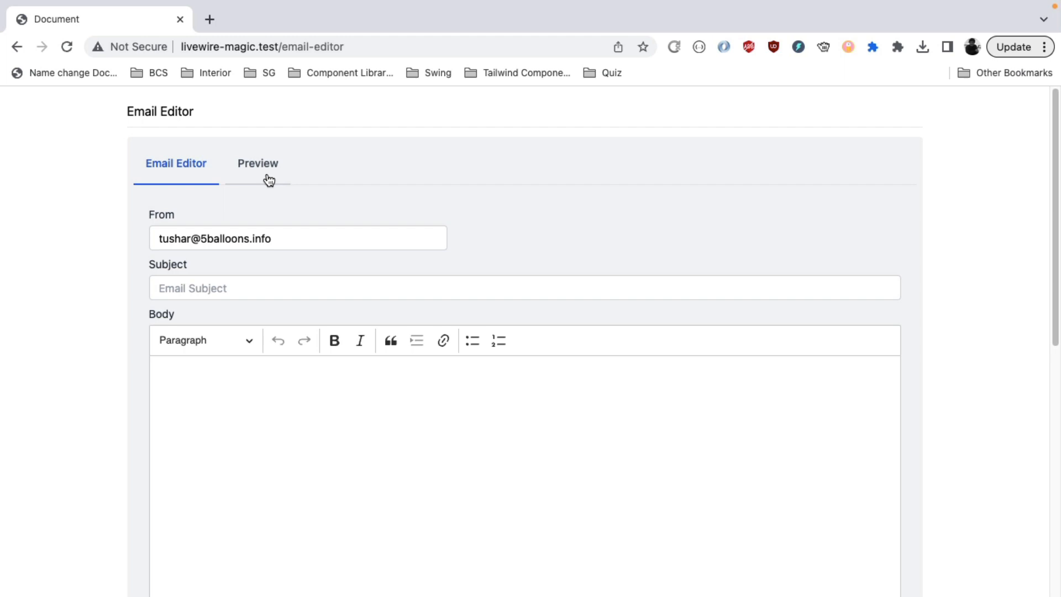
pyautogui.scroll(-3)
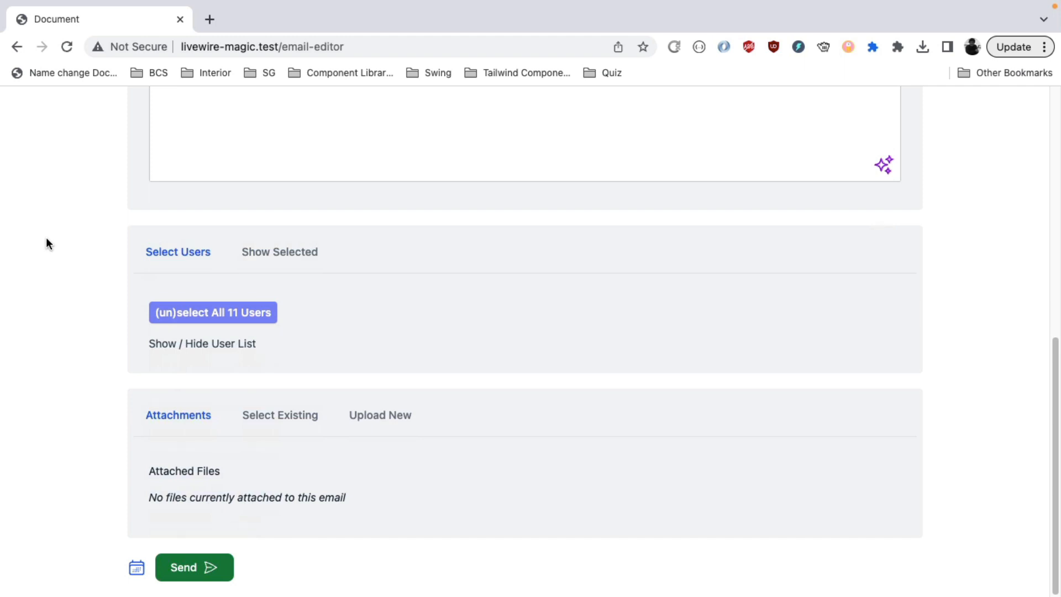
pyautogui.click(202, 343)
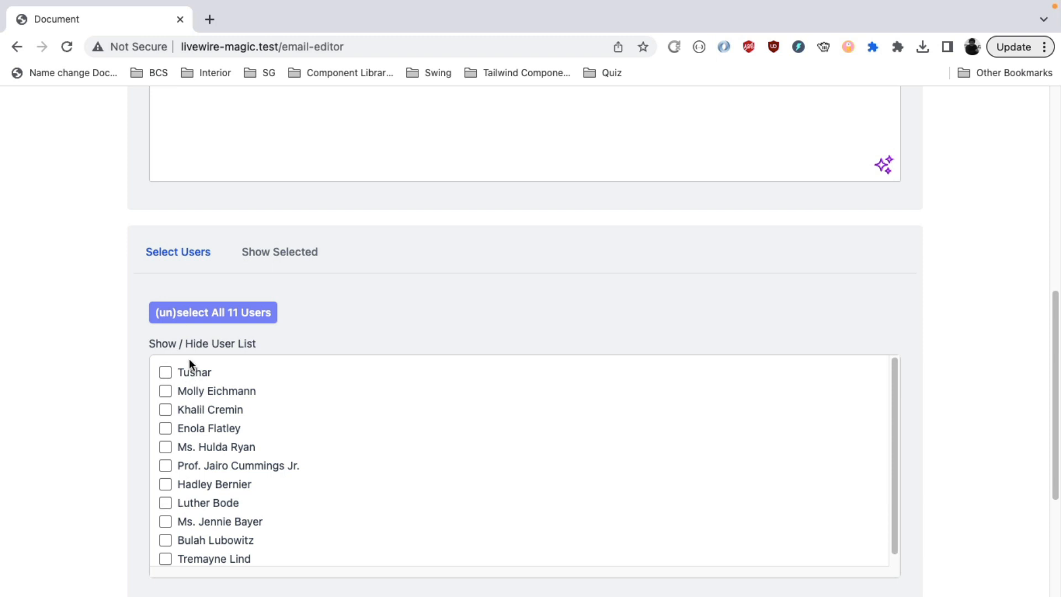
pyautogui.click(202, 343)
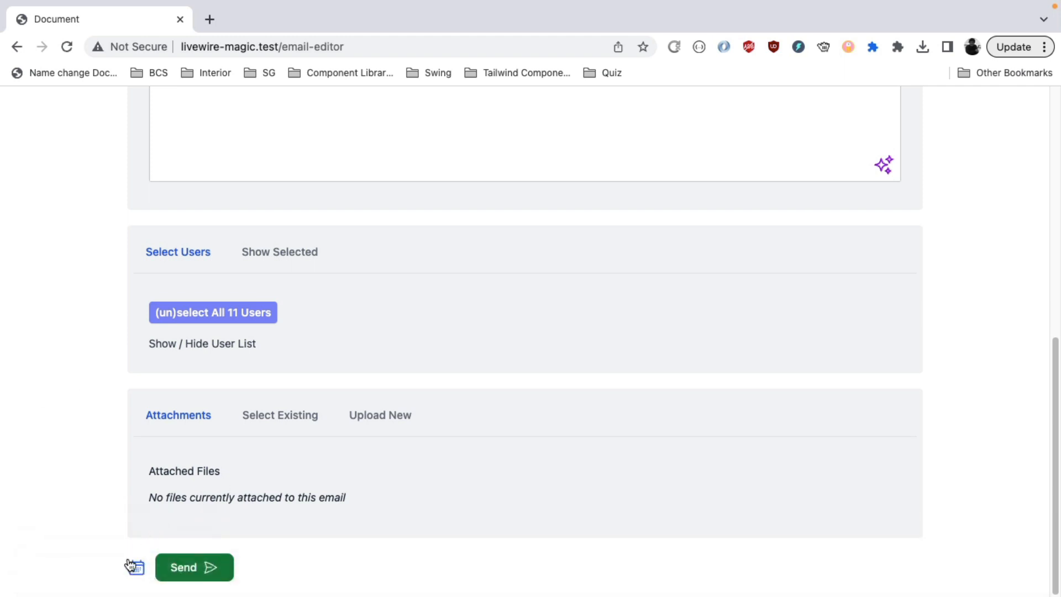
pyautogui.click(137, 568)
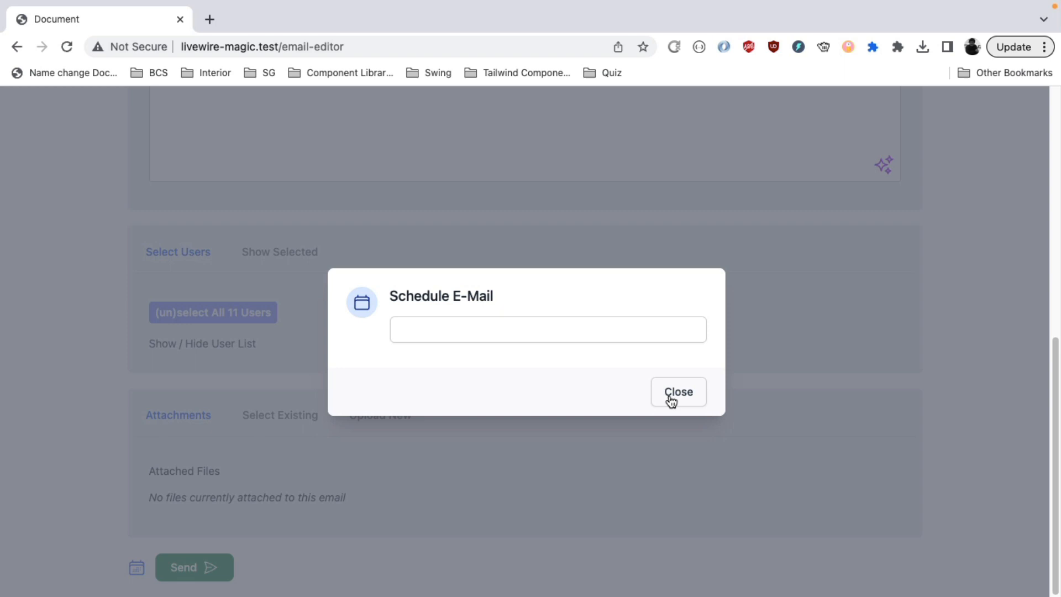
pyautogui.click(679, 392)
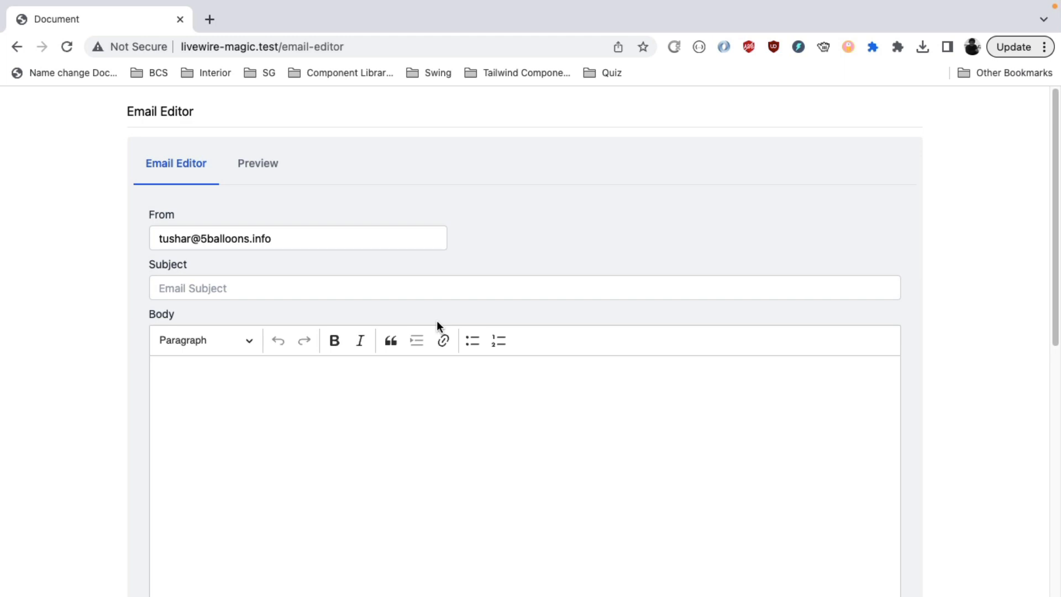
pyautogui.moveTo(322, 195)
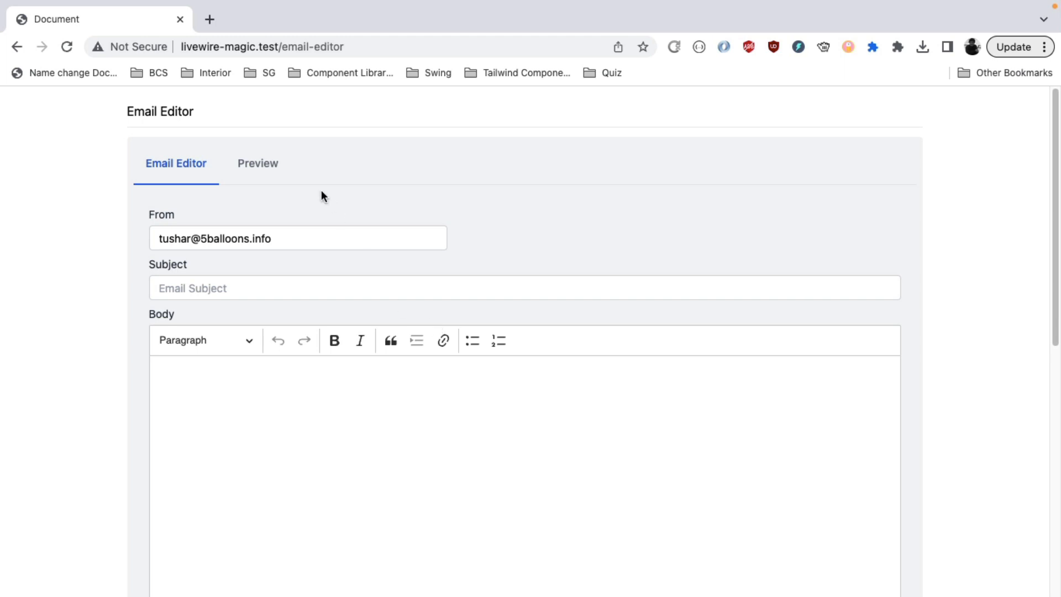
pyautogui.moveTo(193, 318)
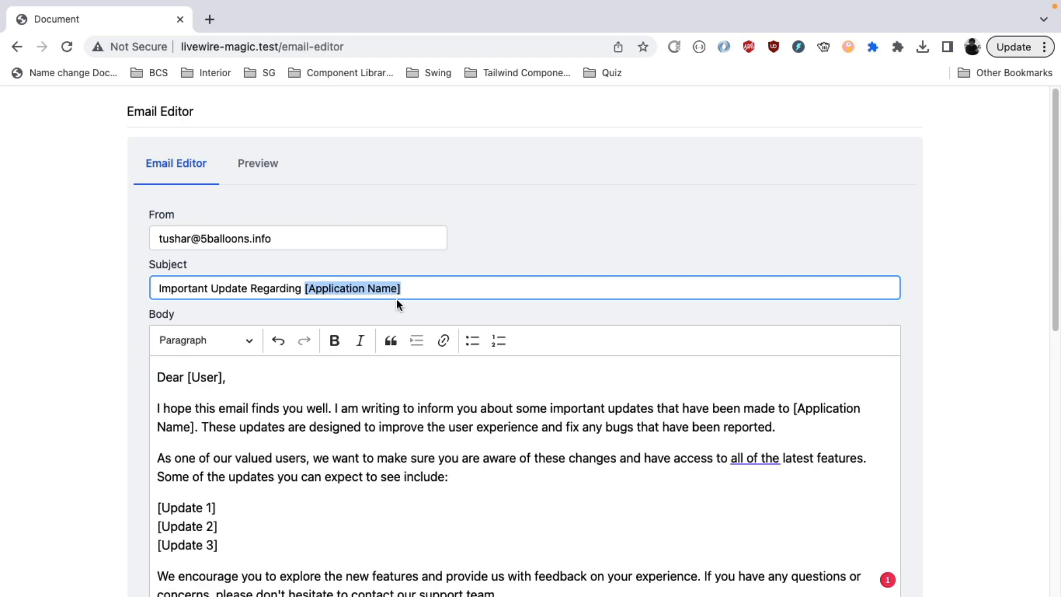
# Step: Replace [Application Name] in the subject with LivewireDemos
pyautogui.write('LivewireD')
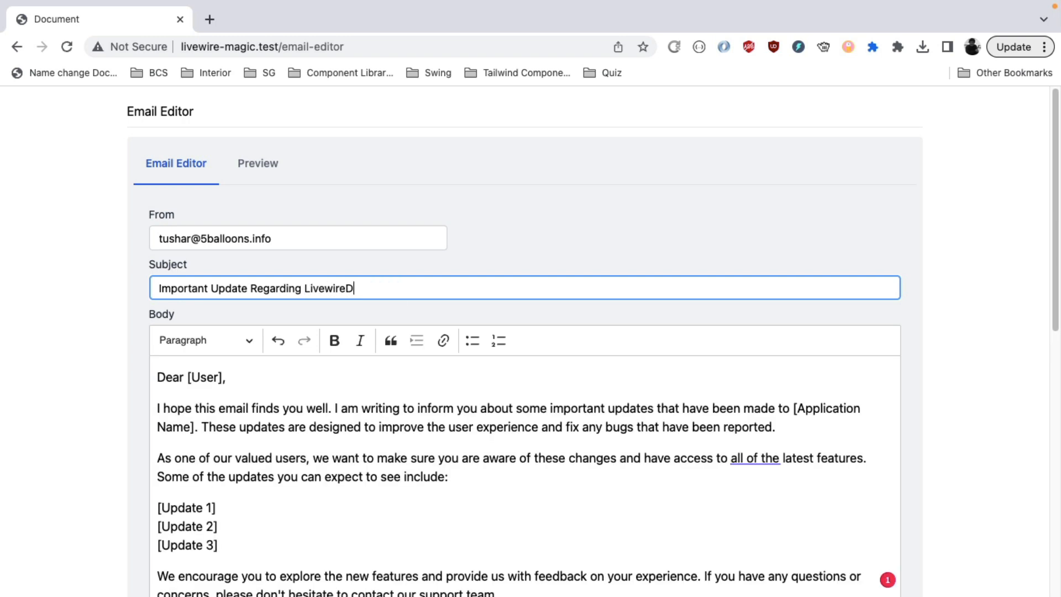
pyautogui.write('emos')
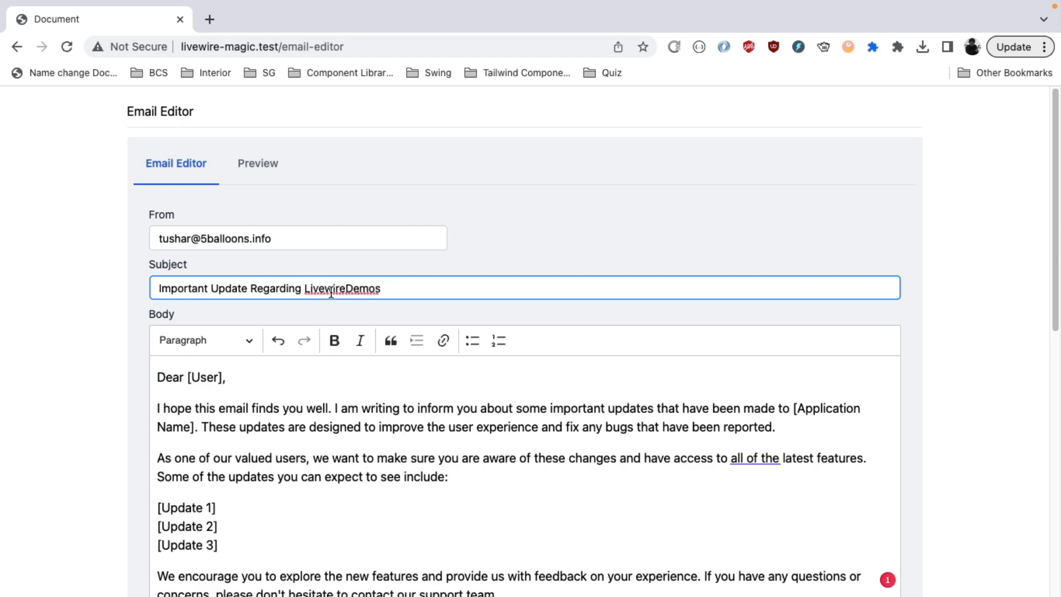
pyautogui.scroll(-3)
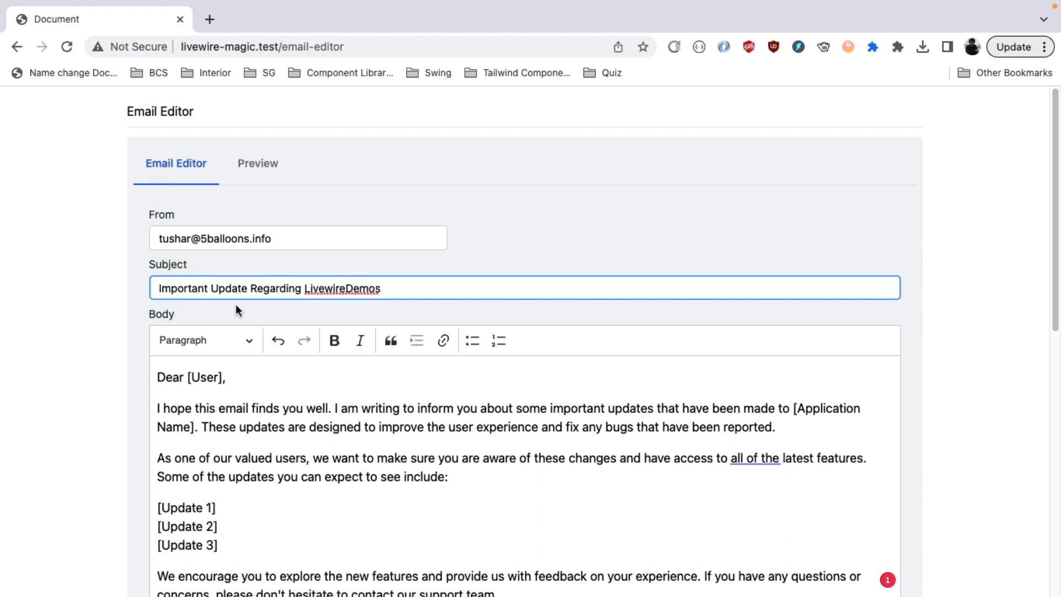
pyautogui.click(257, 163)
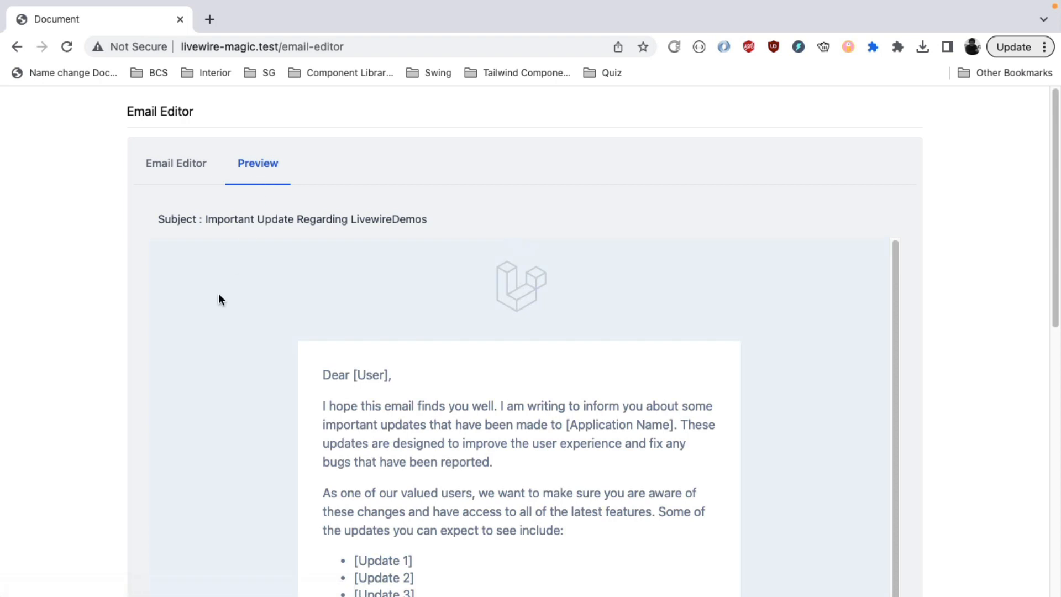
pyautogui.scroll(-3)
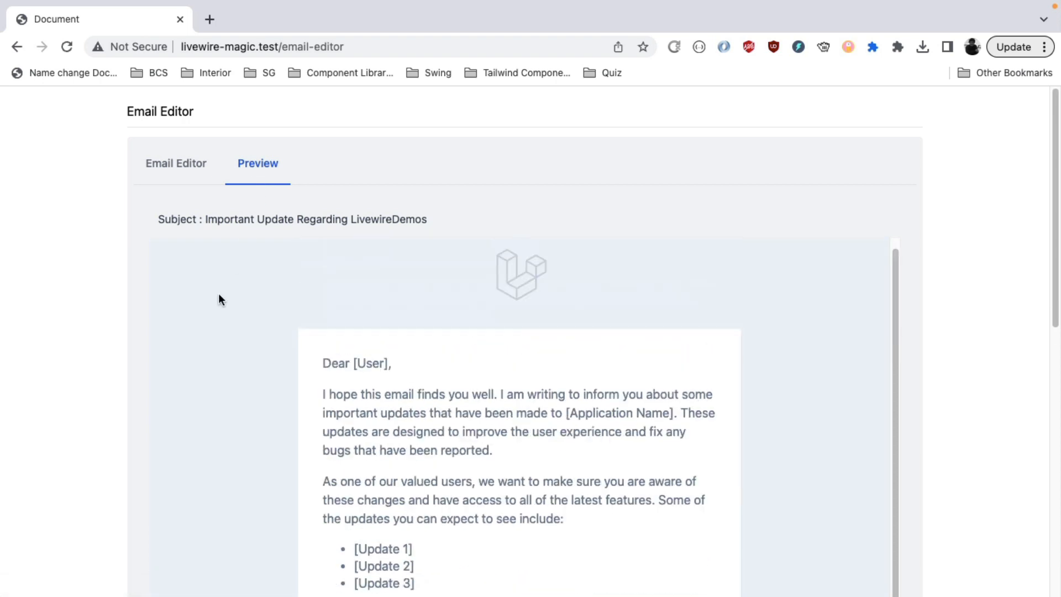
pyautogui.moveTo(1046, 161)
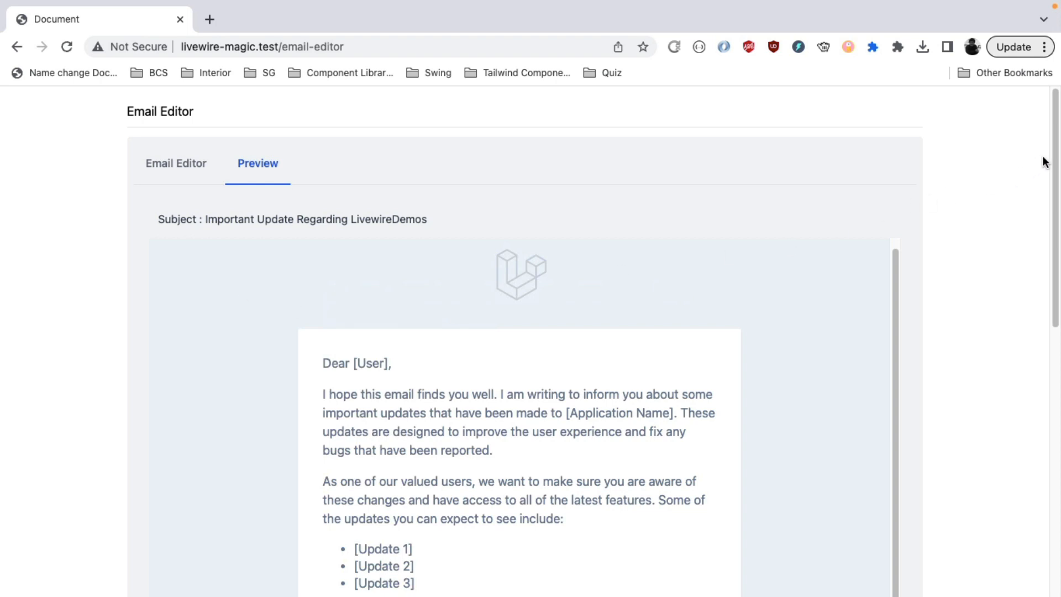
pyautogui.tripleClick(291, 219)
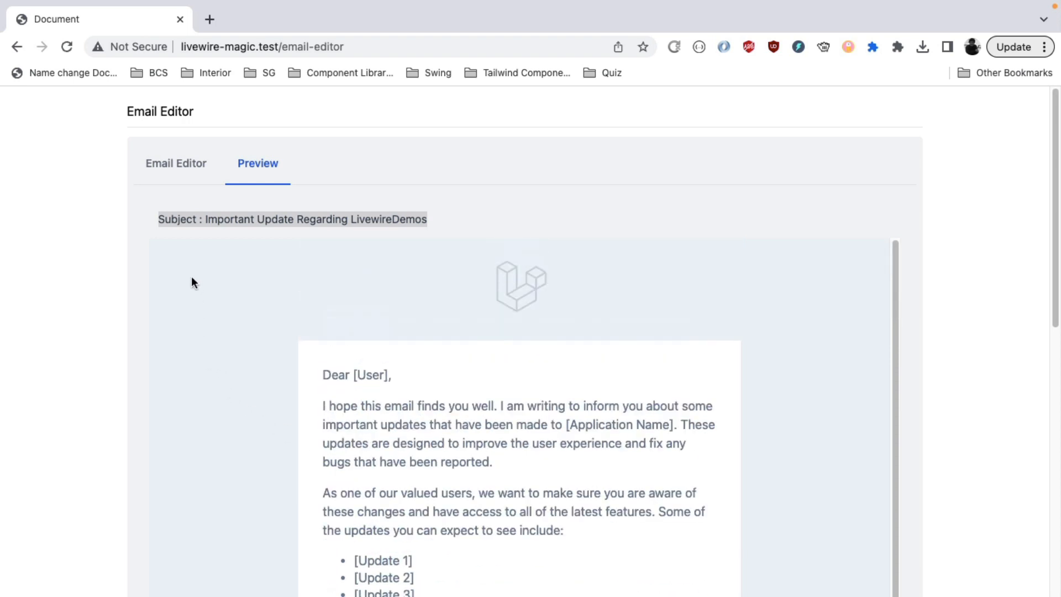
pyautogui.click(175, 163)
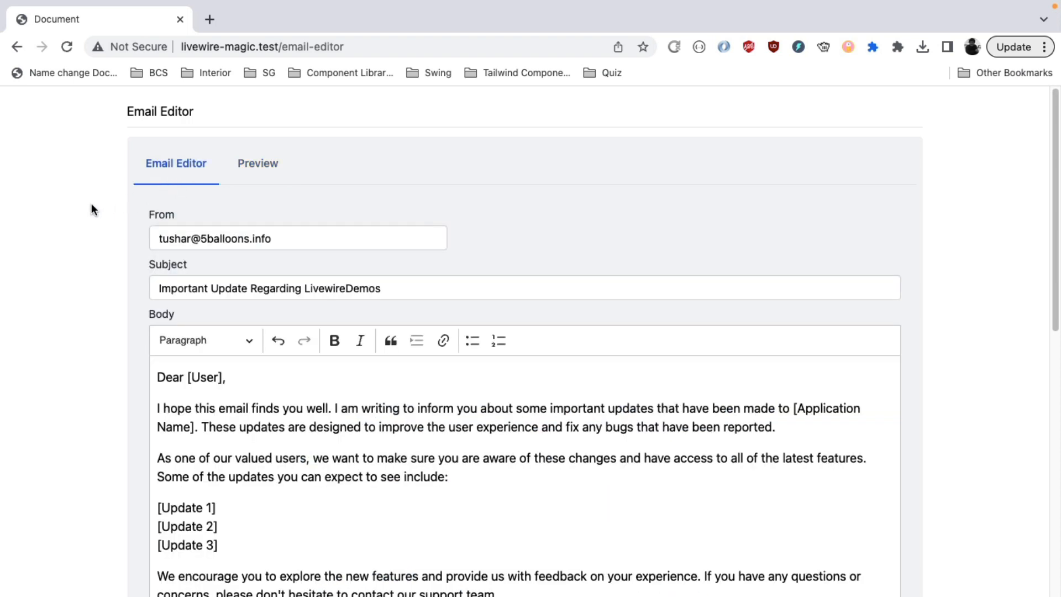
# Step: Replace the greeting's [User] placeholder with {{$user->name}} and preview it as 'Dear Tushar'
pyautogui.click(192, 377)
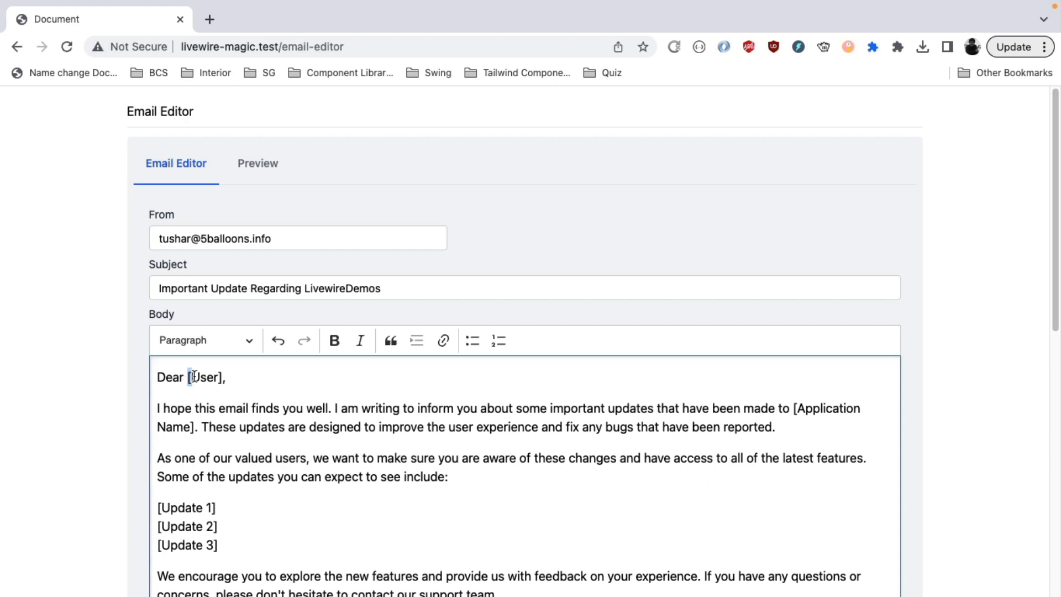
pyautogui.doubleClick(203, 377)
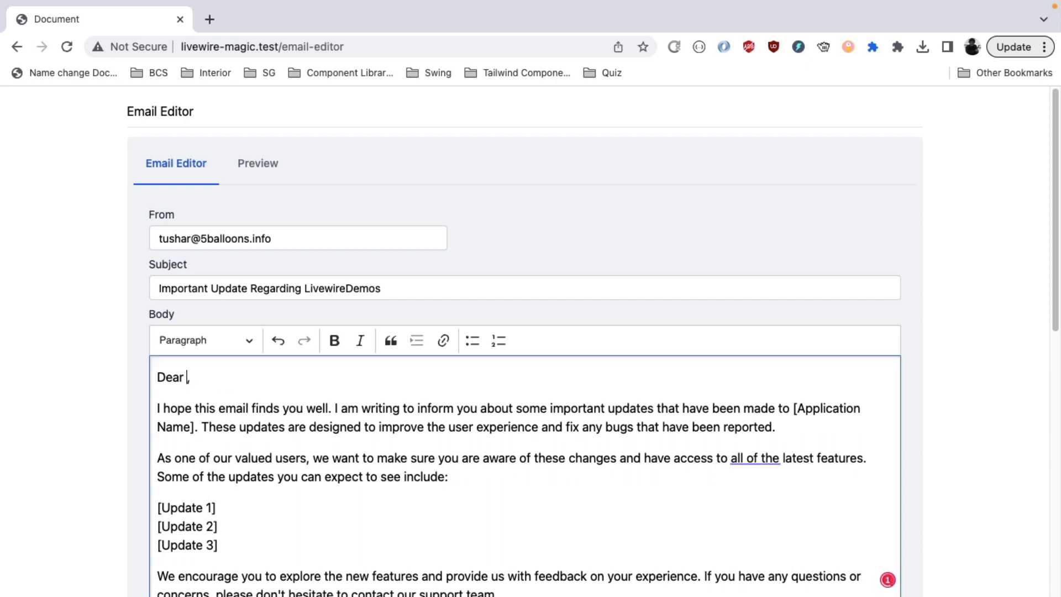
pyautogui.write('{{')
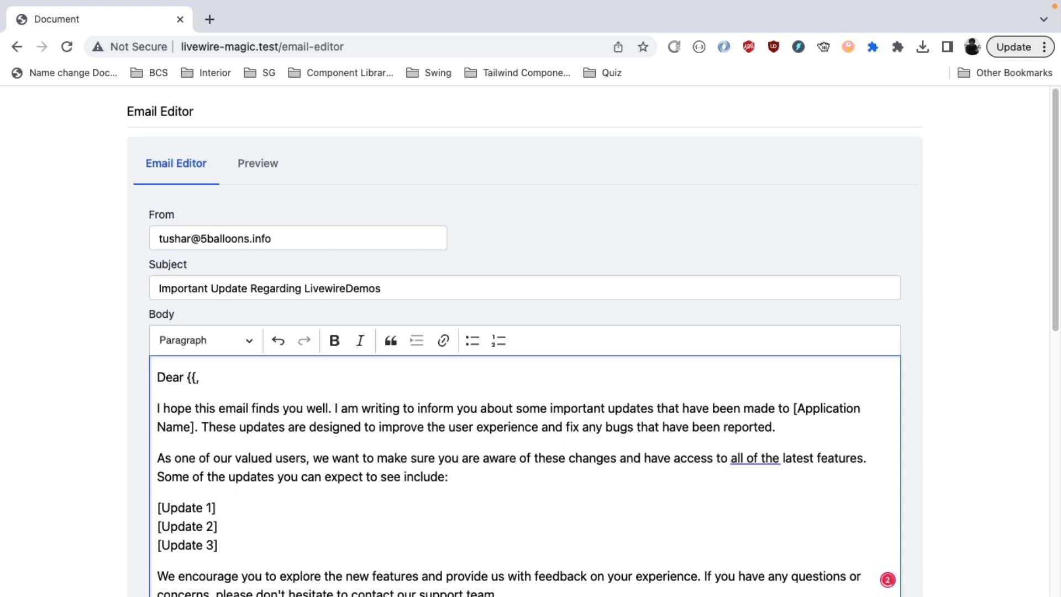
pyautogui.write('$user->')
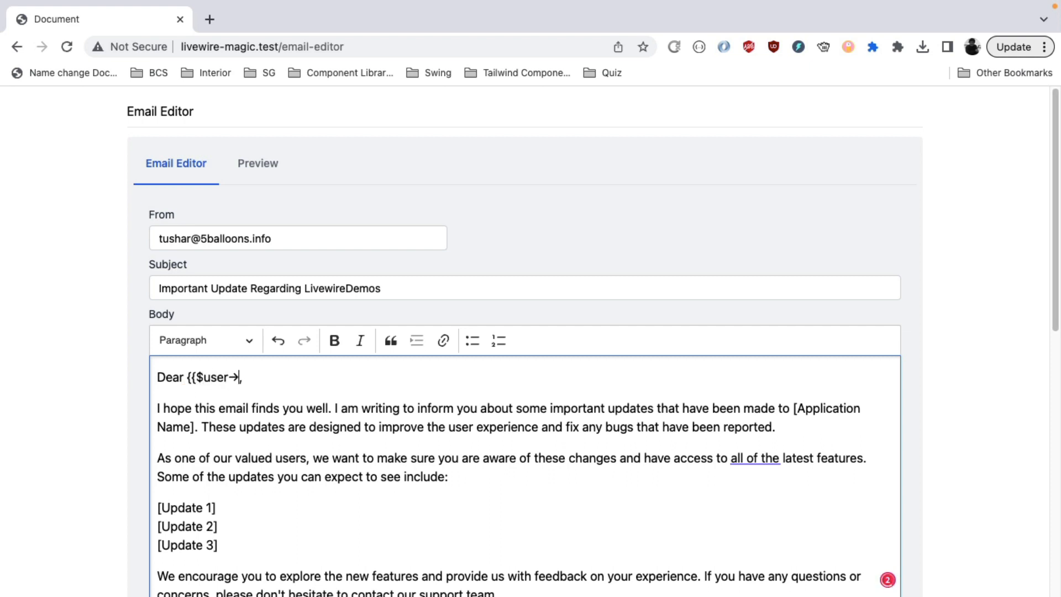
pyautogui.write('name')
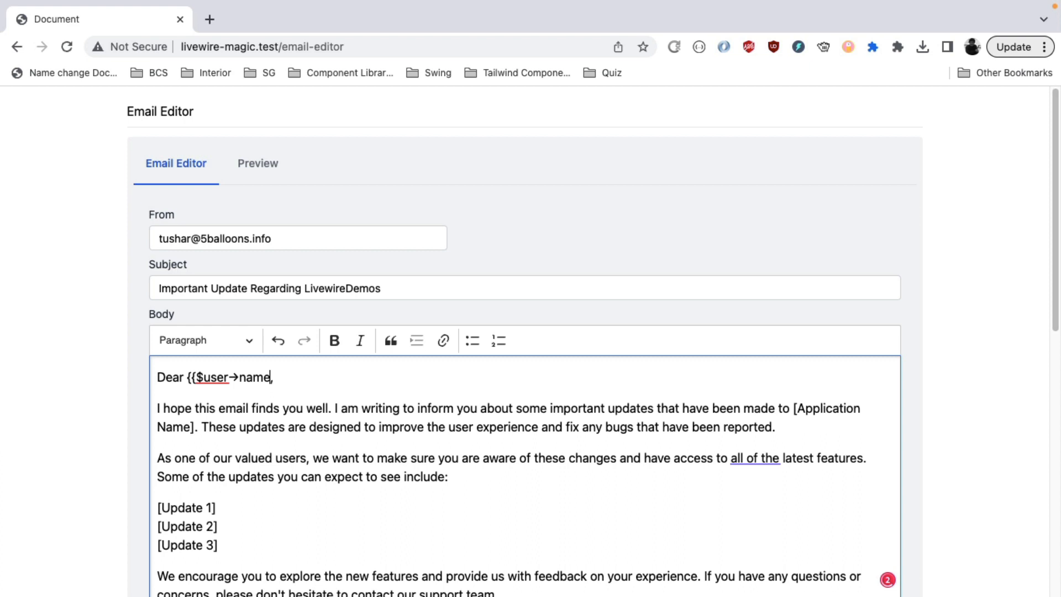
pyautogui.write('}}')
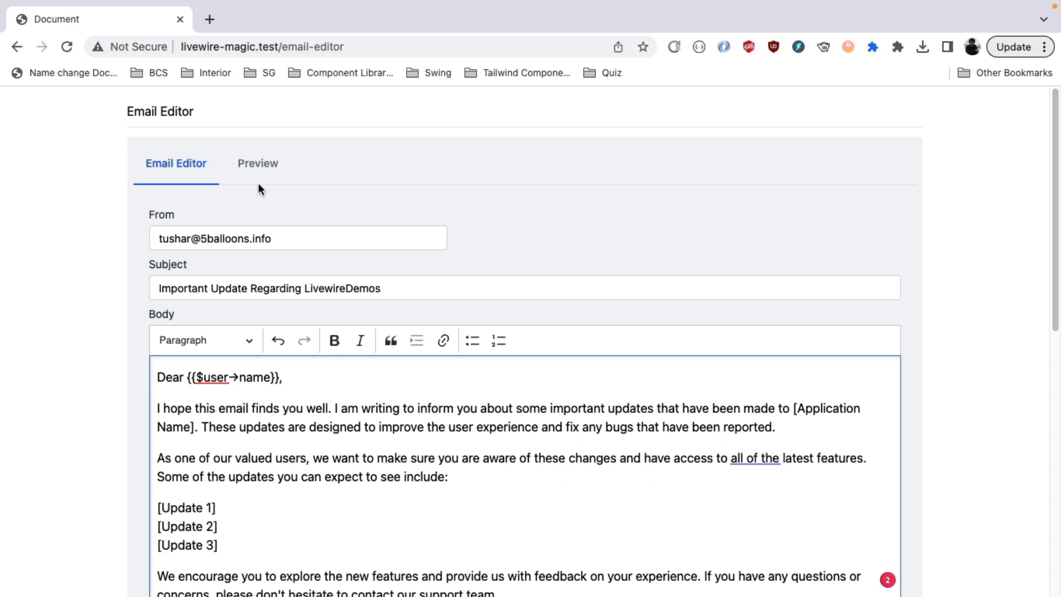
pyautogui.click(257, 163)
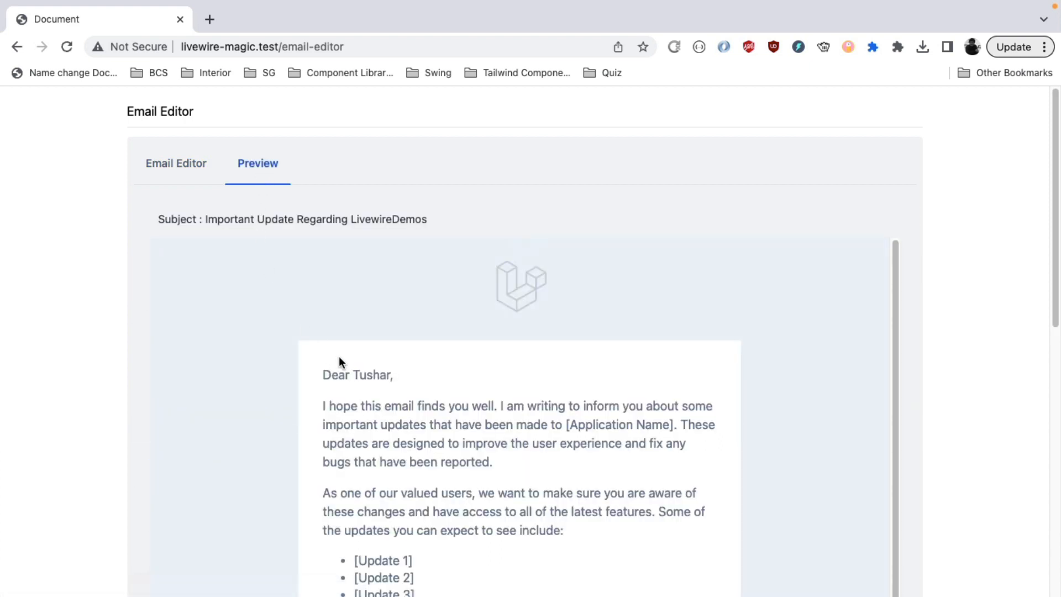
pyautogui.doubleClick(368, 375)
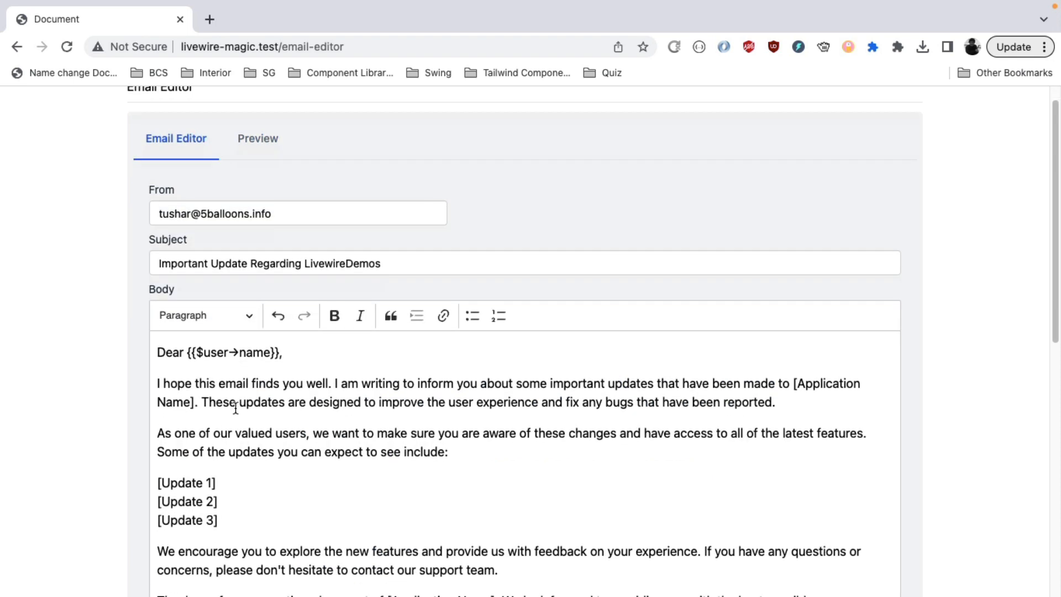
# Step: Bold the opening sentence, italicise the 'writing to inform' phrase, and return to editing
pyautogui.moveTo(157, 383); pyautogui.dragTo(329, 383)
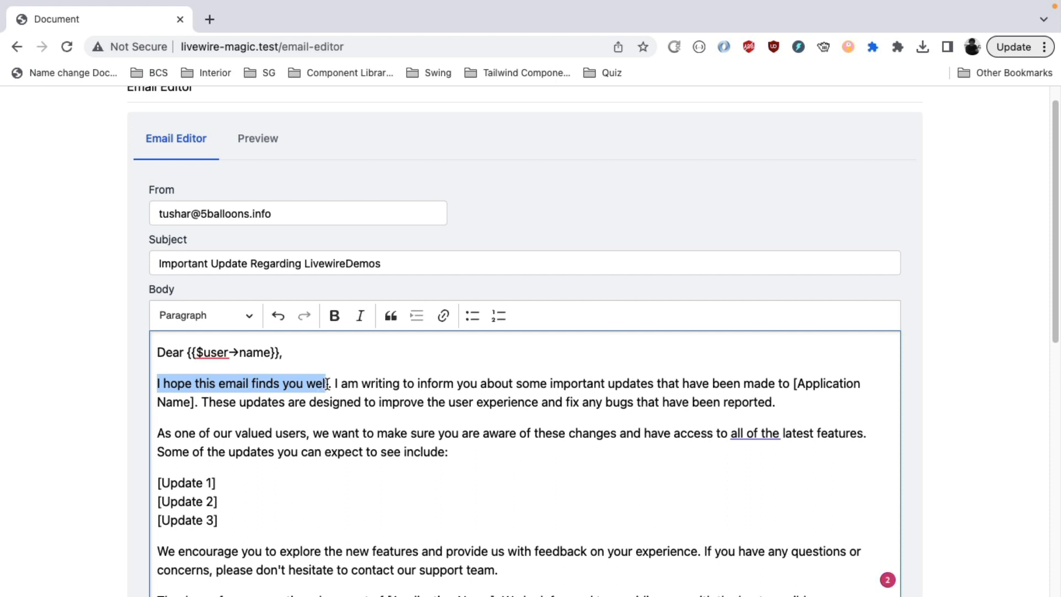
pyautogui.click(334, 315)
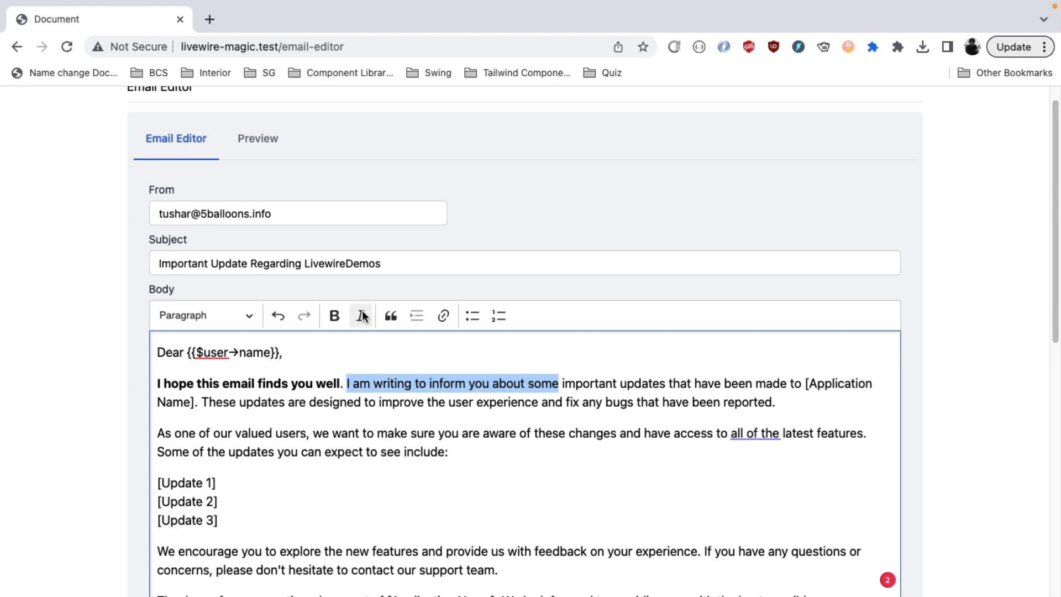
pyautogui.click(257, 139)
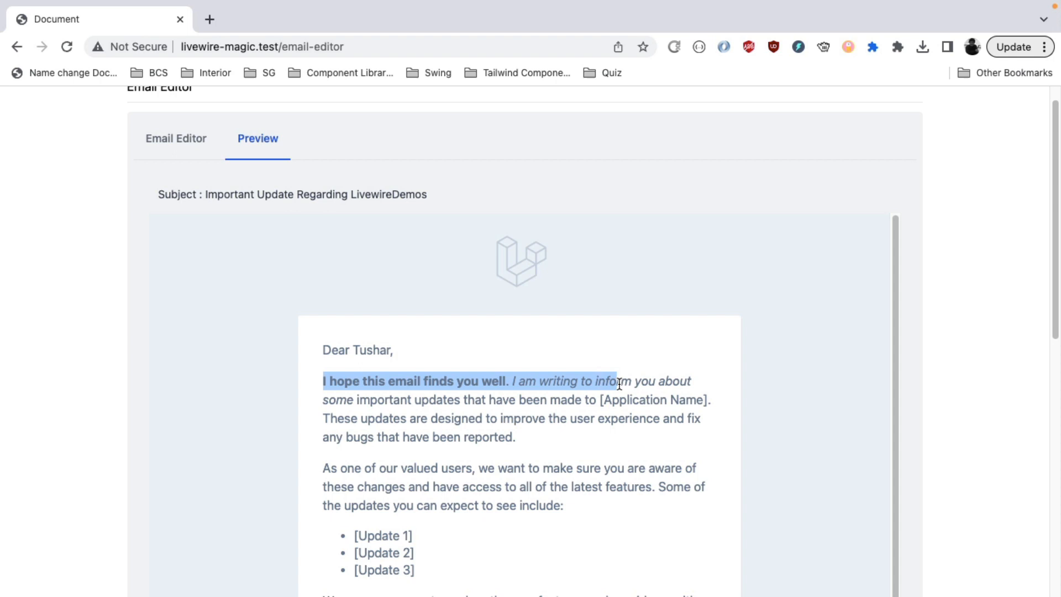
pyautogui.moveTo(554, 396)
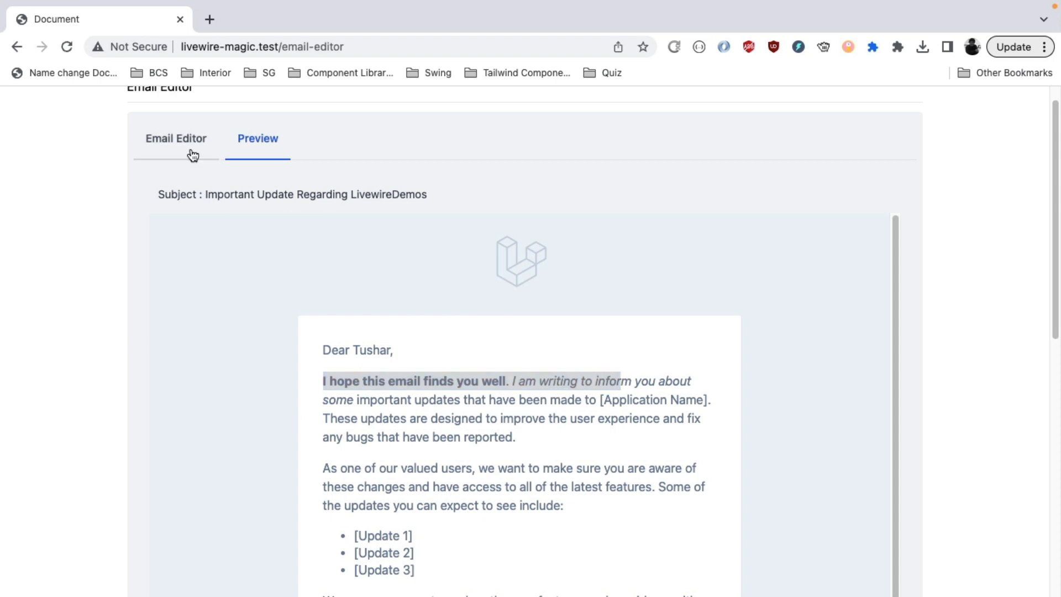
pyautogui.click(175, 139)
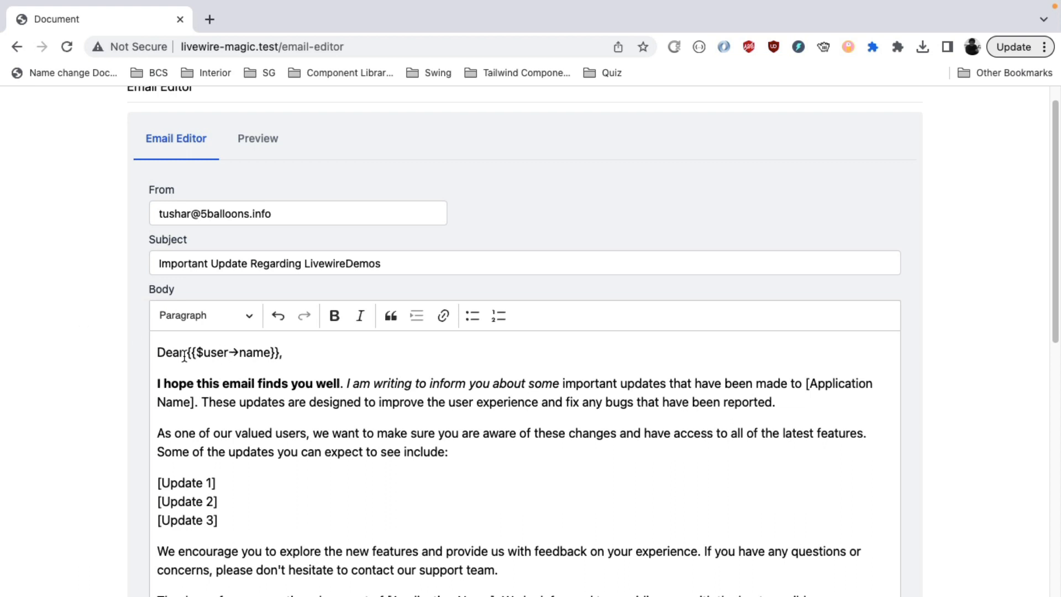
pyautogui.doubleClick(232, 353)
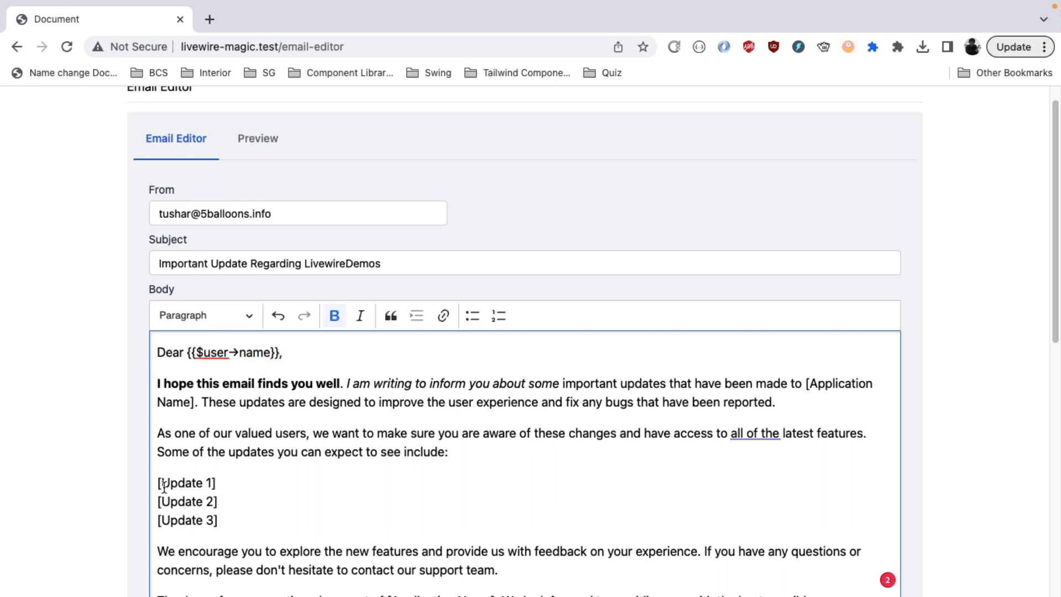
pyautogui.moveTo(157, 483); pyautogui.dragTo(222, 520)
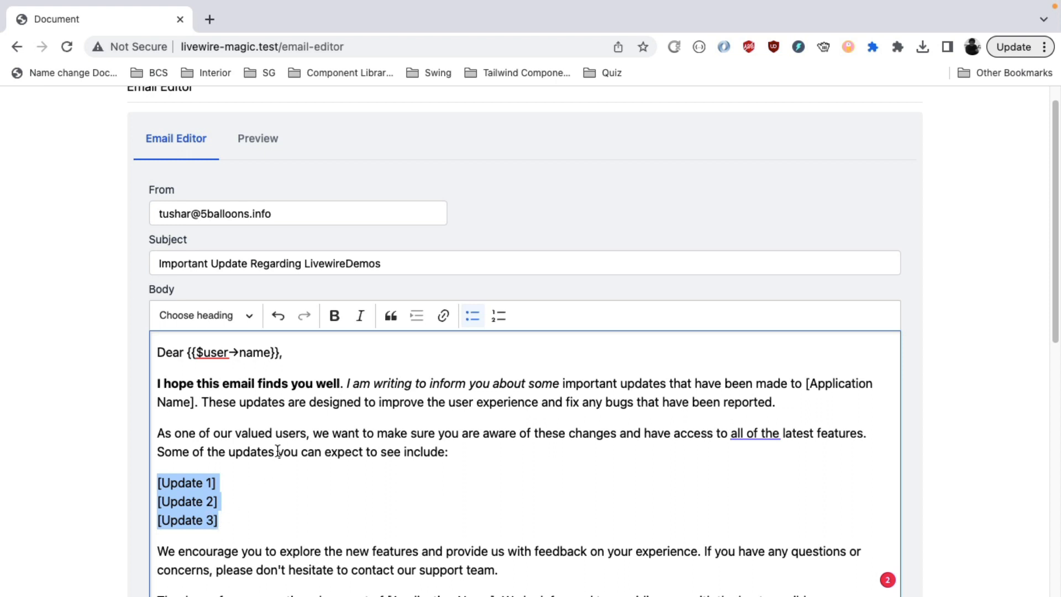
pyautogui.moveTo(248, 337)
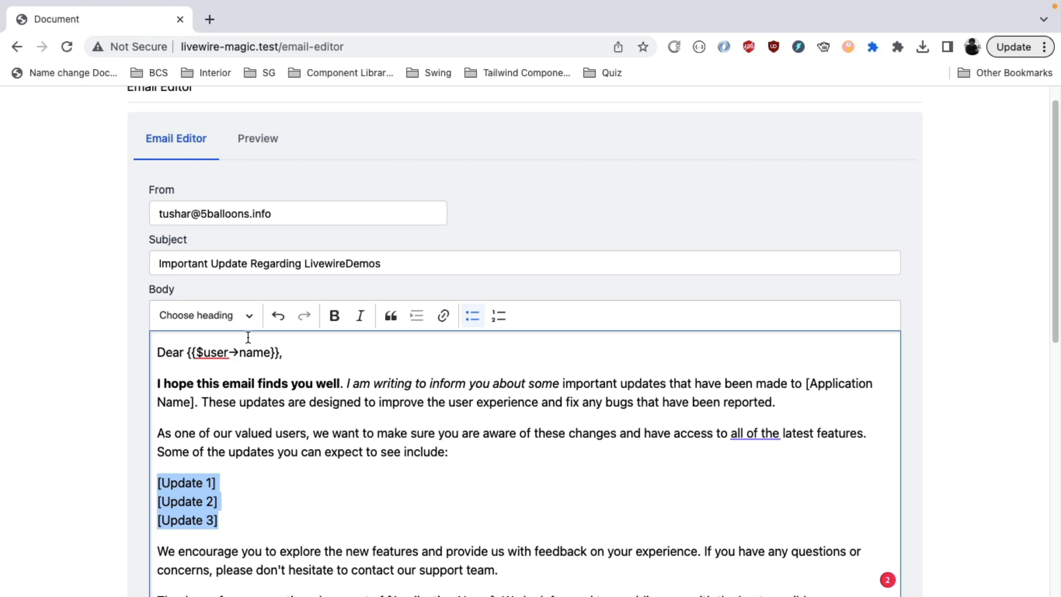
pyautogui.moveTo(240, 420)
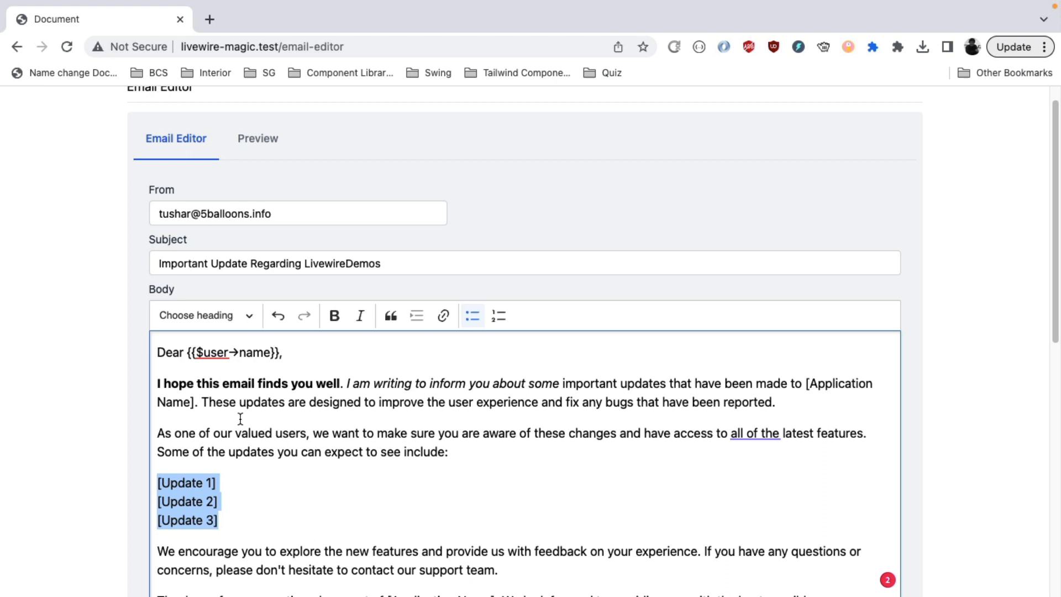
pyautogui.moveTo(173, 365)
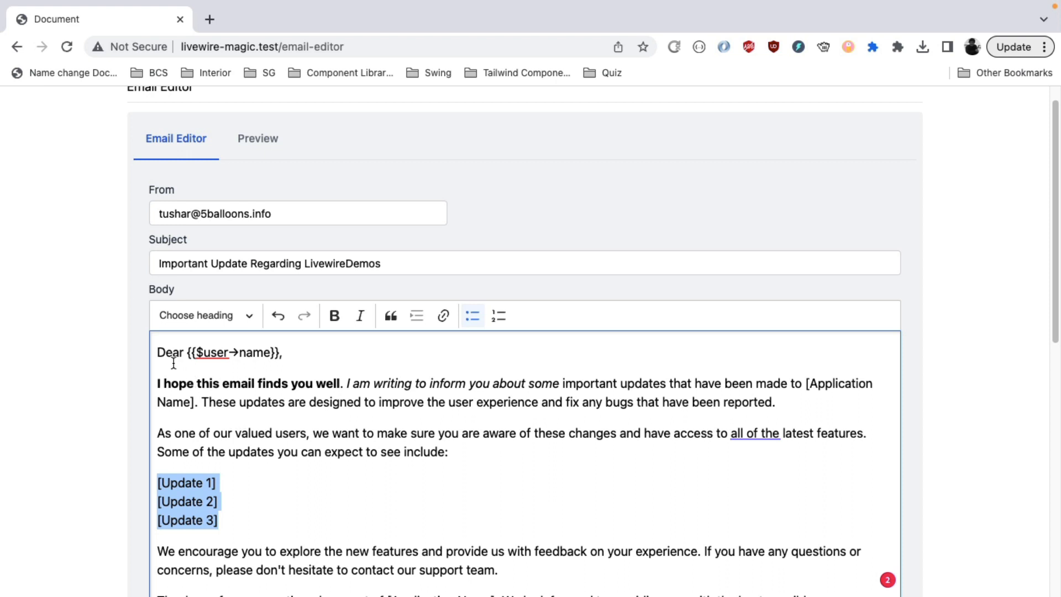
pyautogui.moveTo(331, 281)
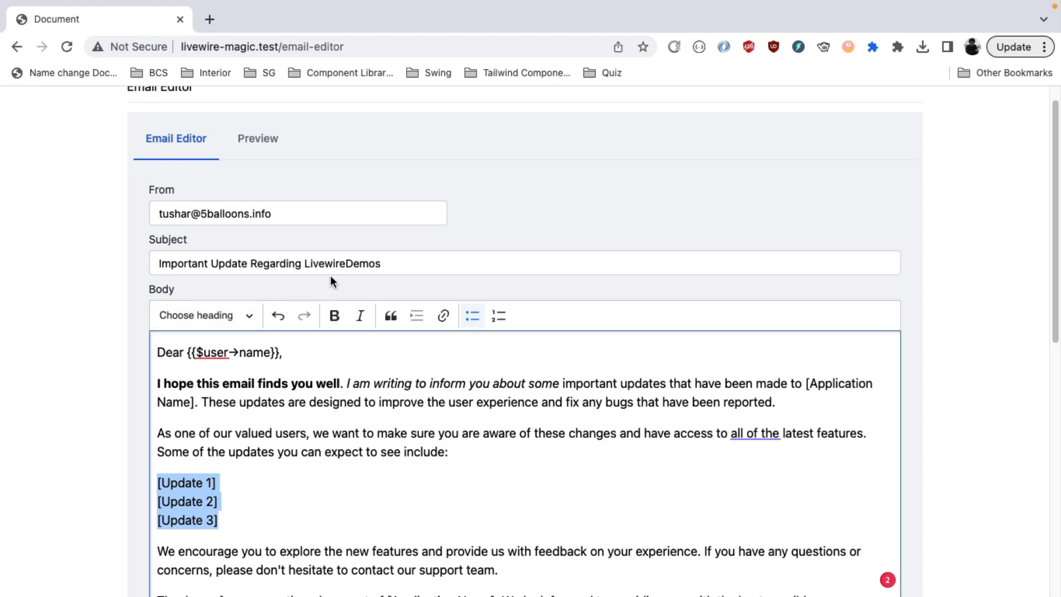
# Step: Append {{$user->name}} to the subject and preview it as 'LivewireDemos Tushar'
pyautogui.click(406, 264)
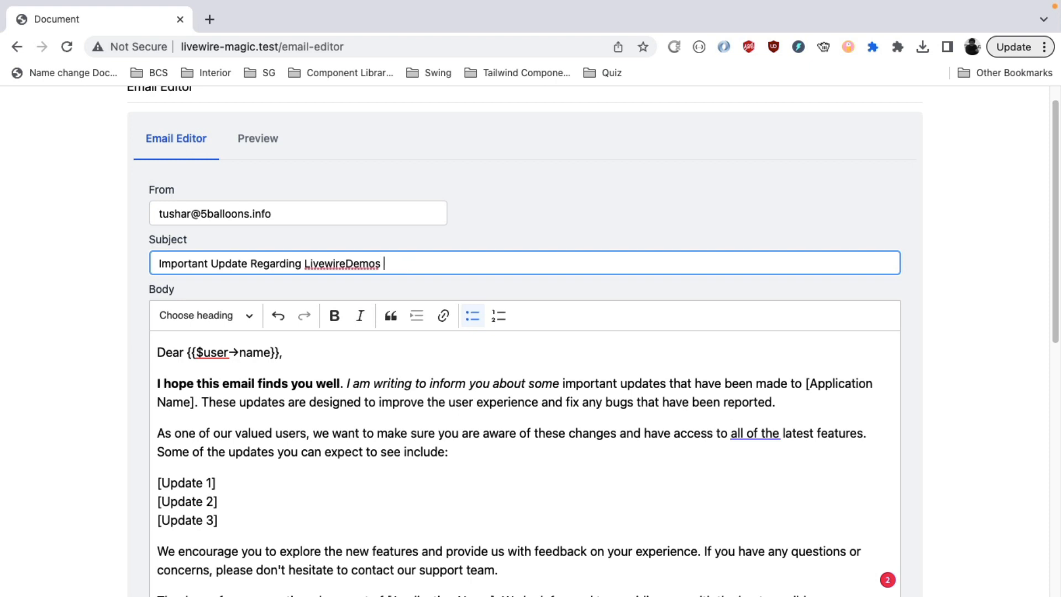
pyautogui.write('{{$user-')
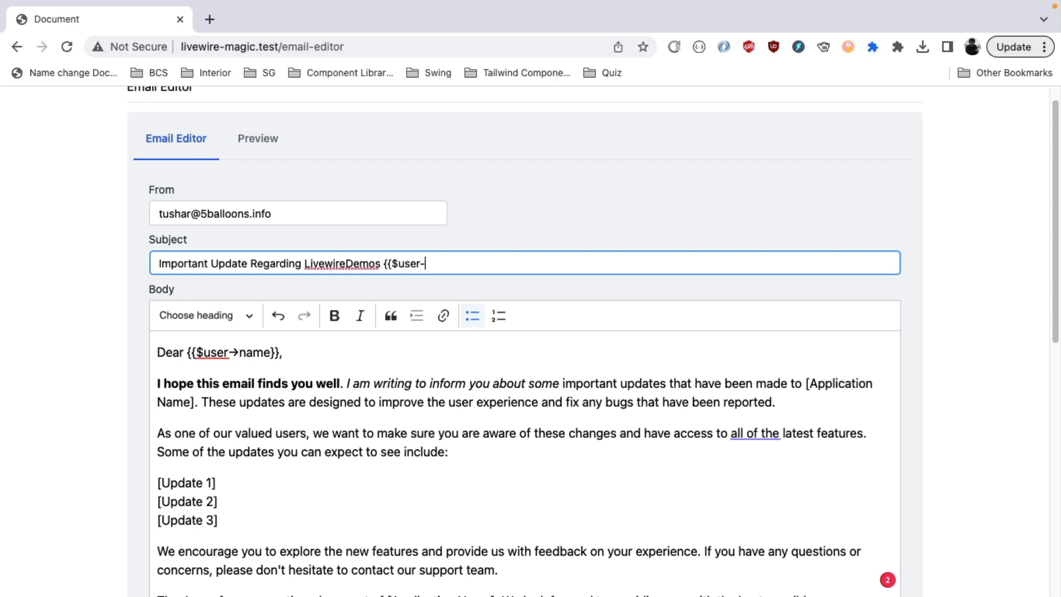
pyautogui.write('>name}}')
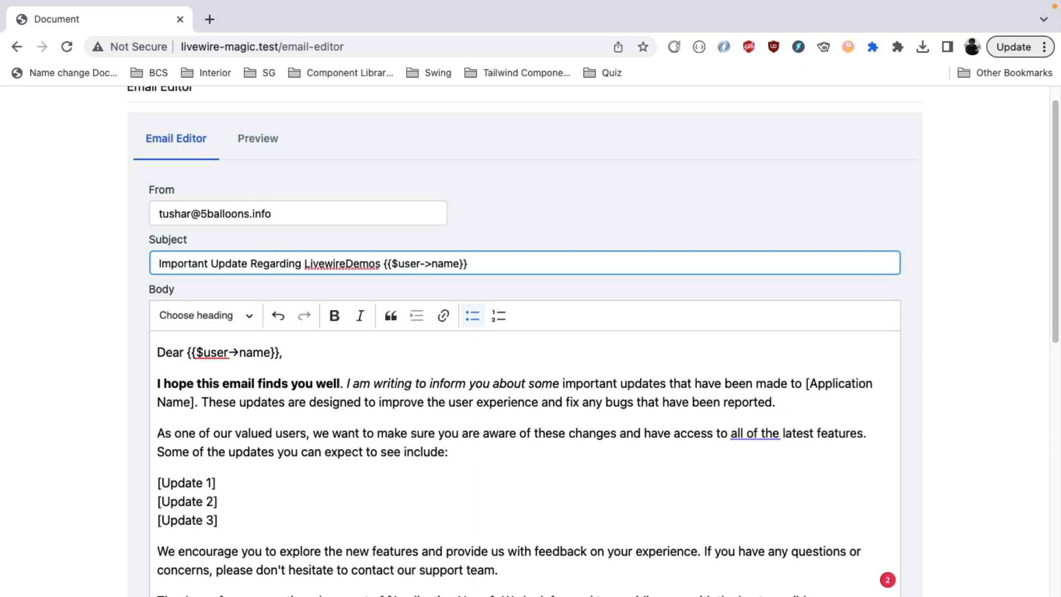
pyautogui.click(258, 138)
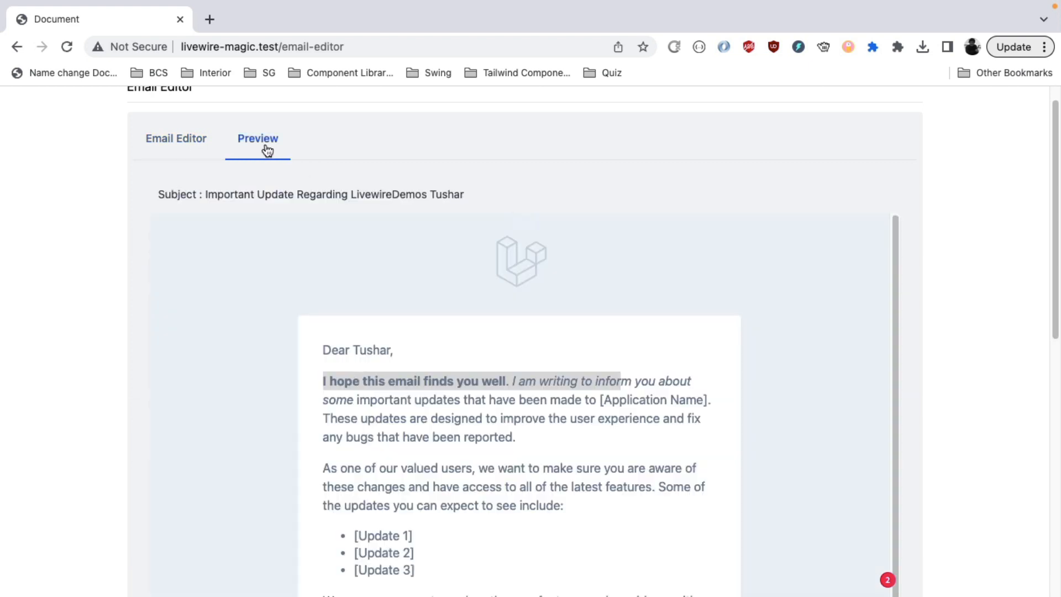
pyautogui.moveTo(486, 201)
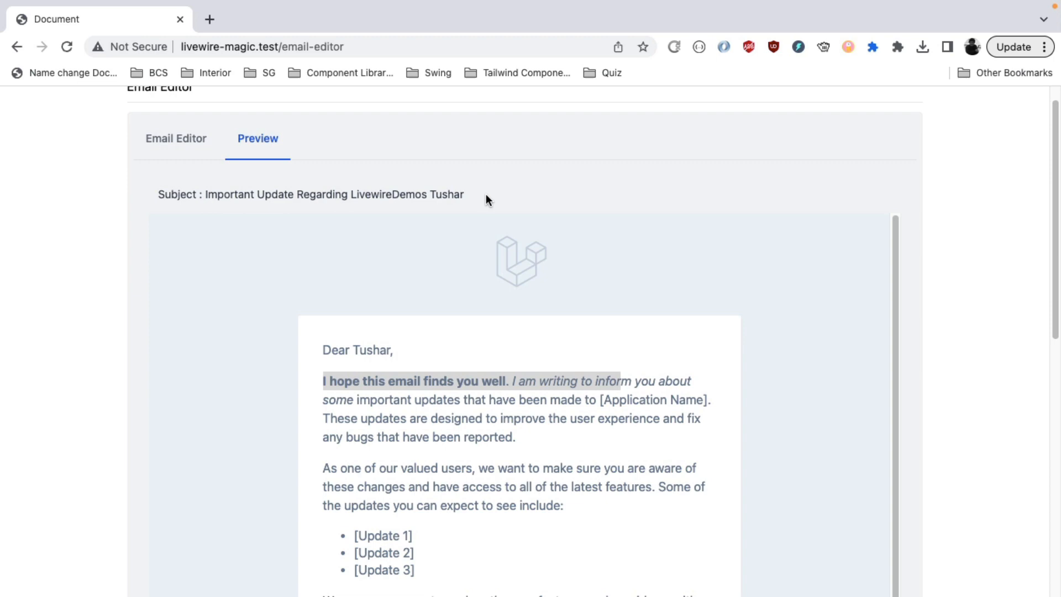
pyautogui.click(176, 139)
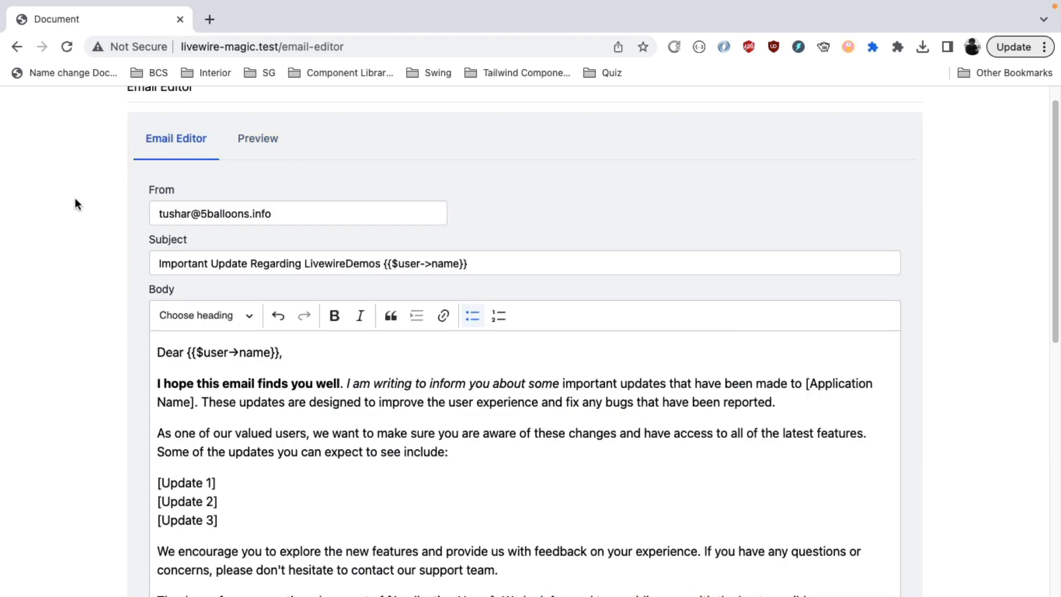
# Step: Reveal the user list, tick four of the eleven users, and review Show Selected
pyautogui.scroll(-3)
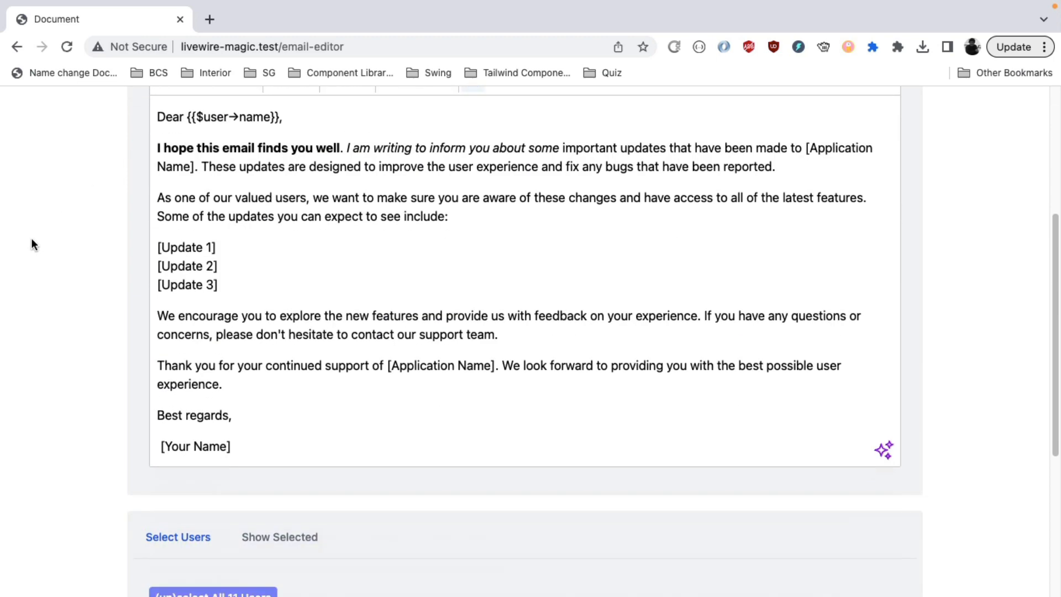
pyautogui.scroll(-3)
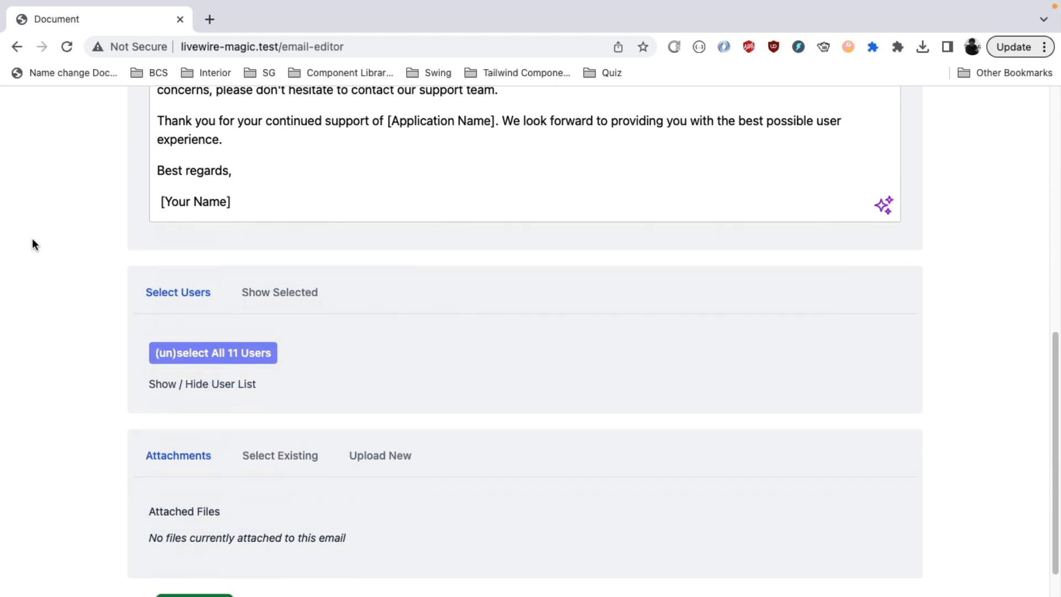
pyautogui.moveTo(107, 319)
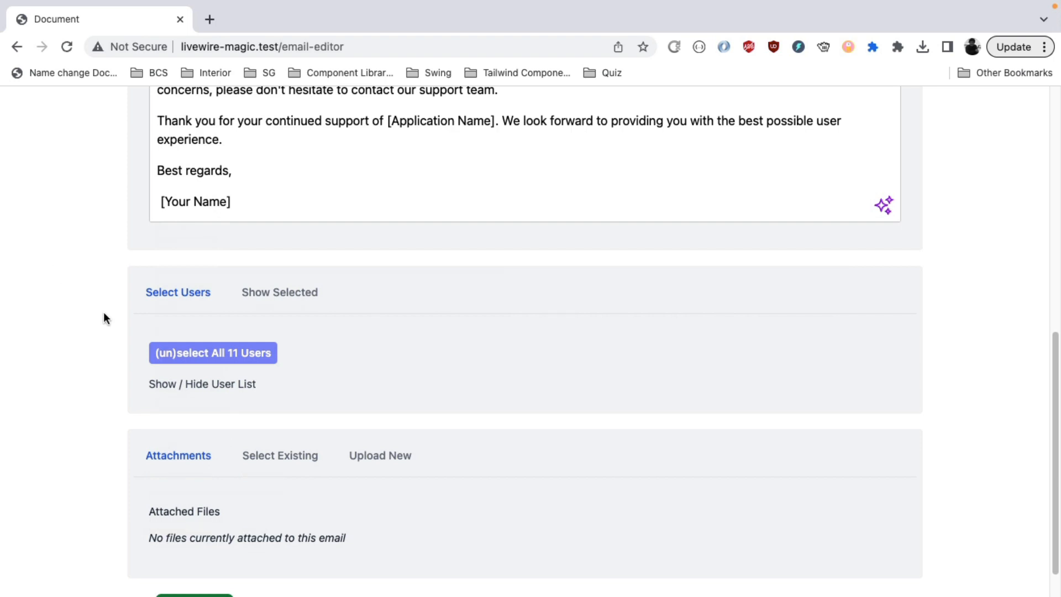
pyautogui.click(203, 384)
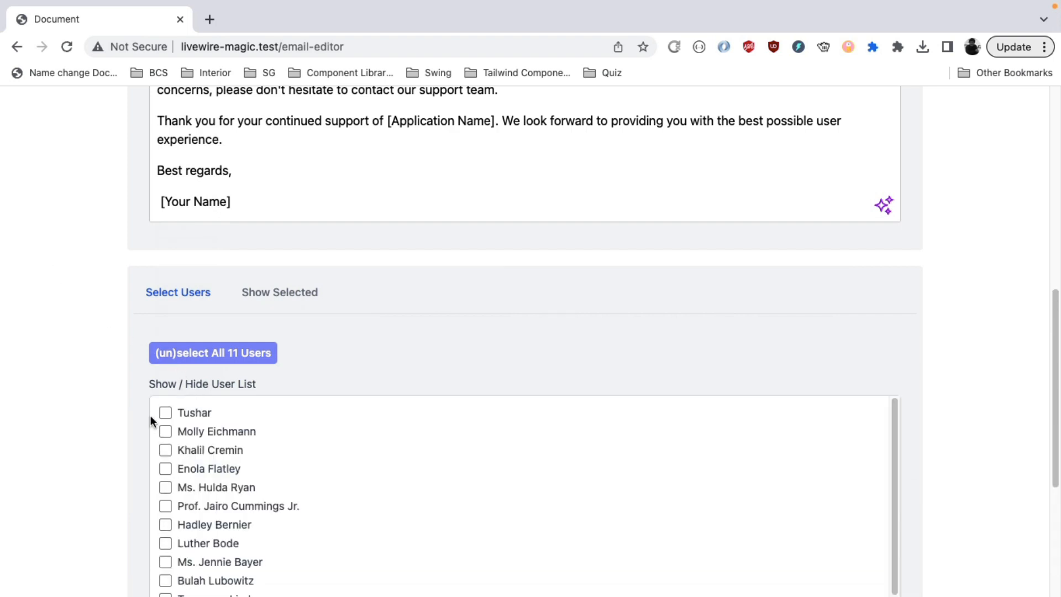
pyautogui.scroll(-3)
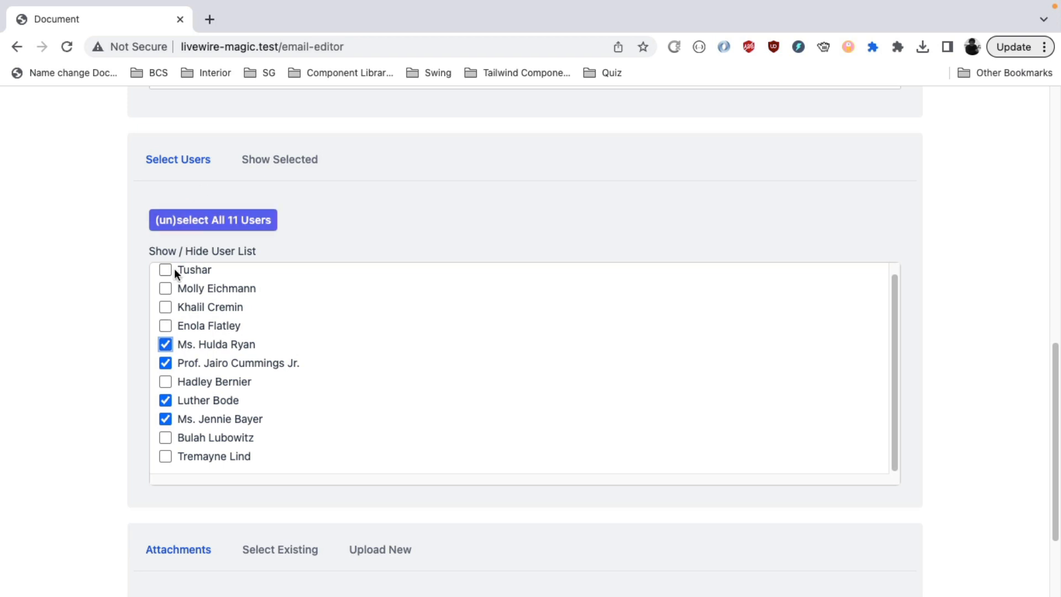
pyautogui.click(279, 160)
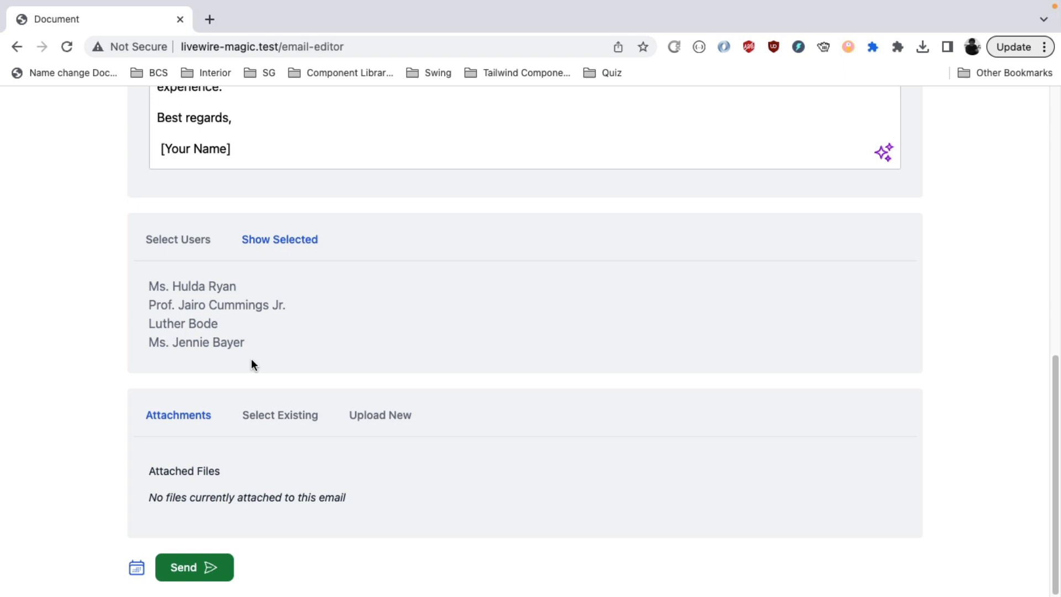
pyautogui.click(178, 240)
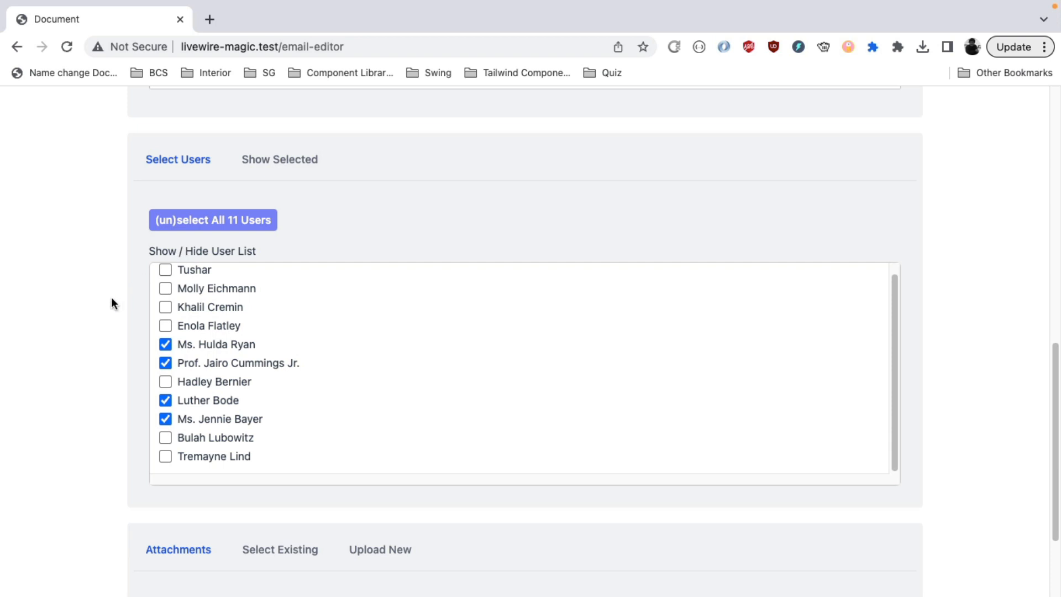
pyautogui.moveTo(180, 198)
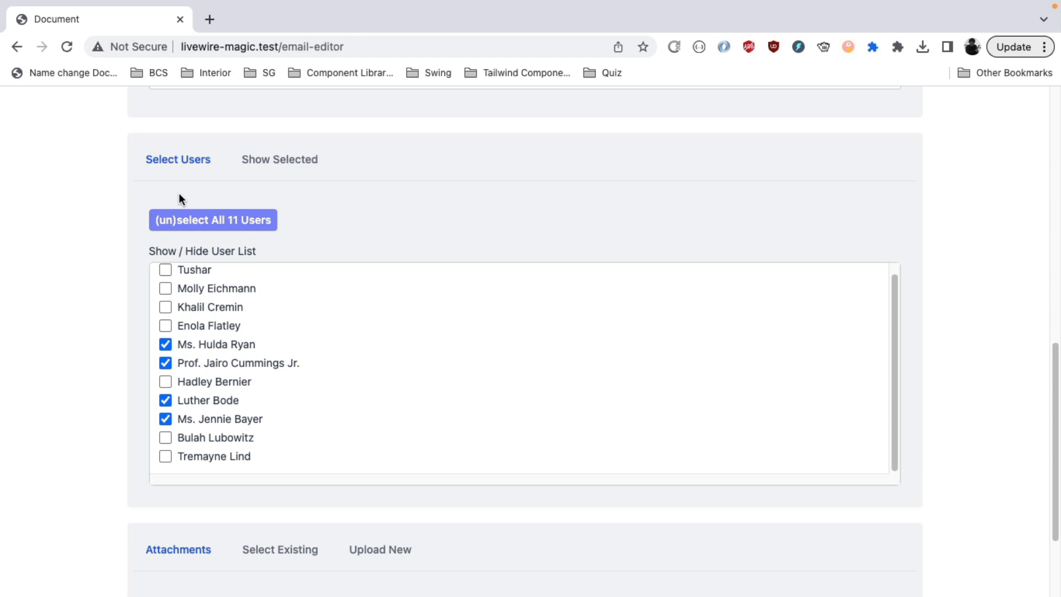
pyautogui.moveTo(174, 199)
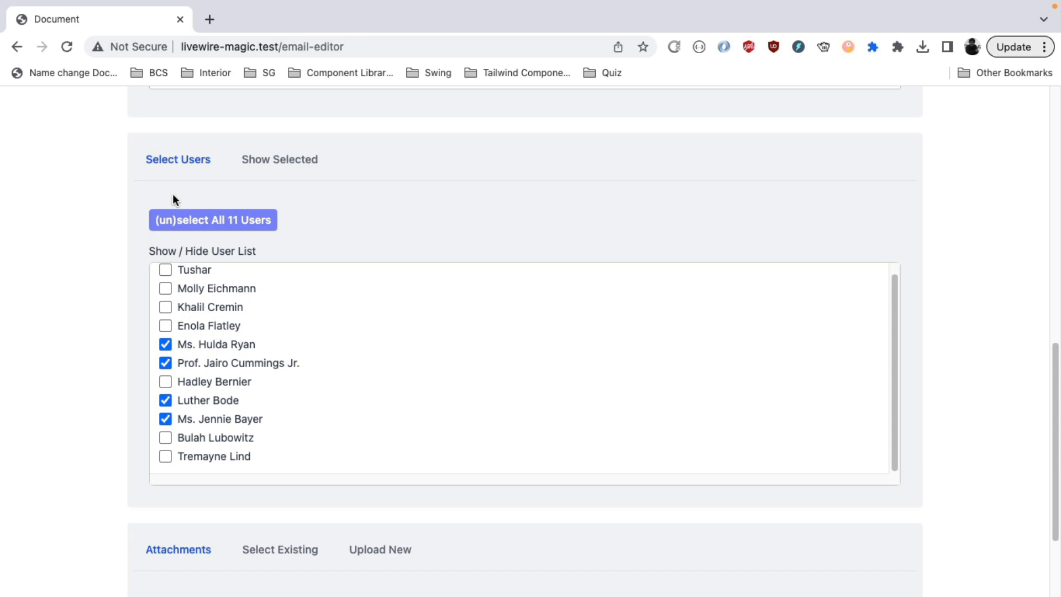
pyautogui.moveTo(175, 271)
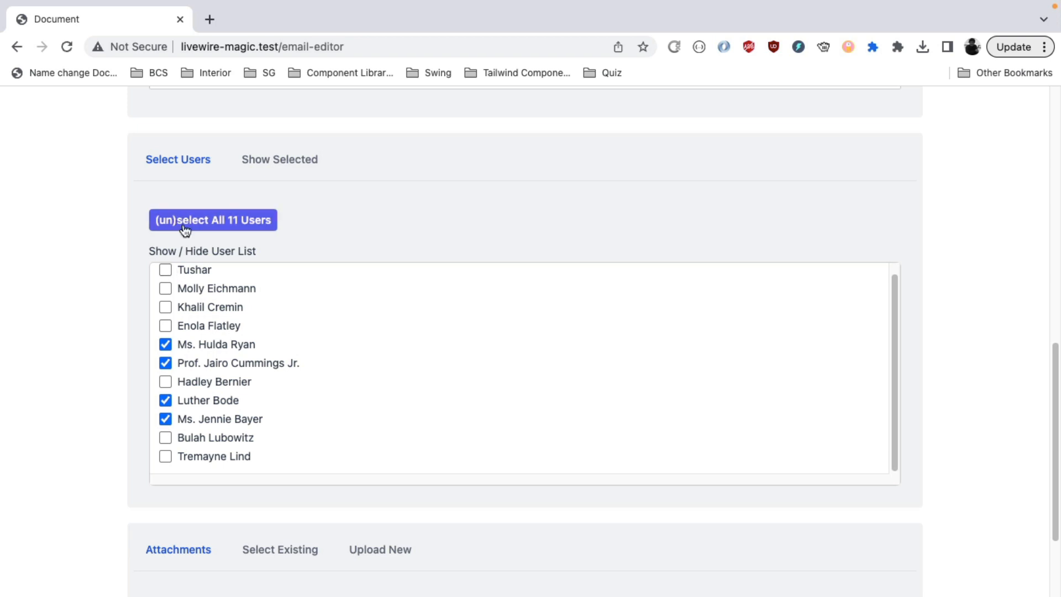
pyautogui.scroll(-3)
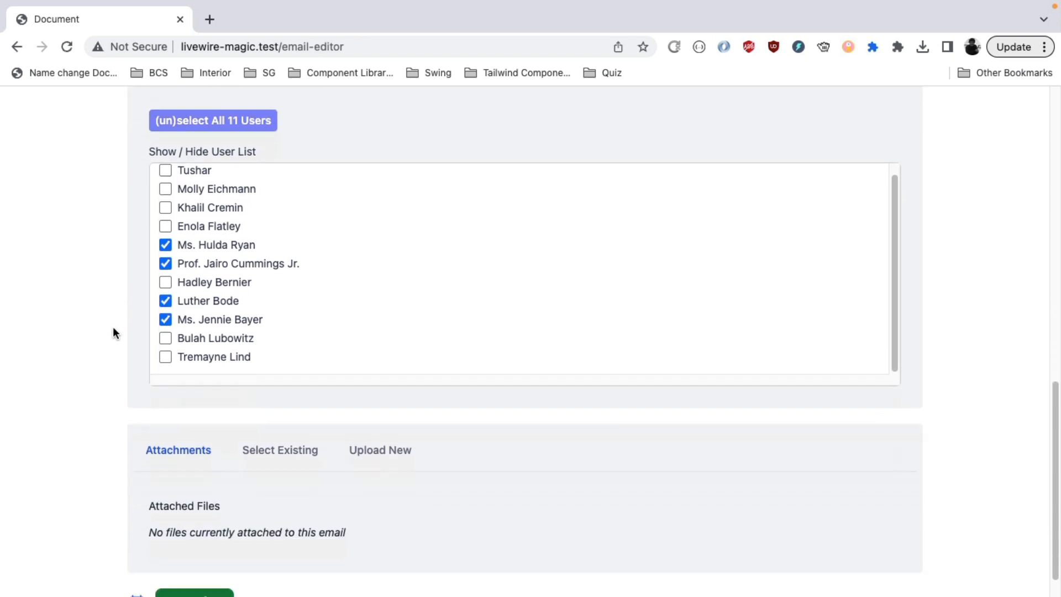
# Step: Attach the existing sample.pdf from the Select Existing files
pyautogui.scroll(-3)
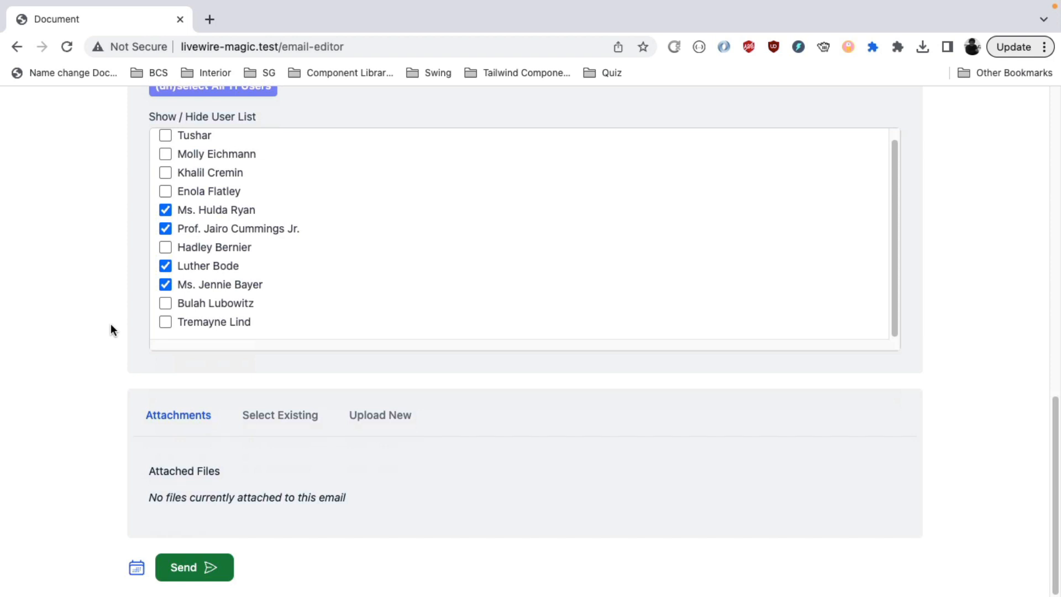
pyautogui.moveTo(135, 374)
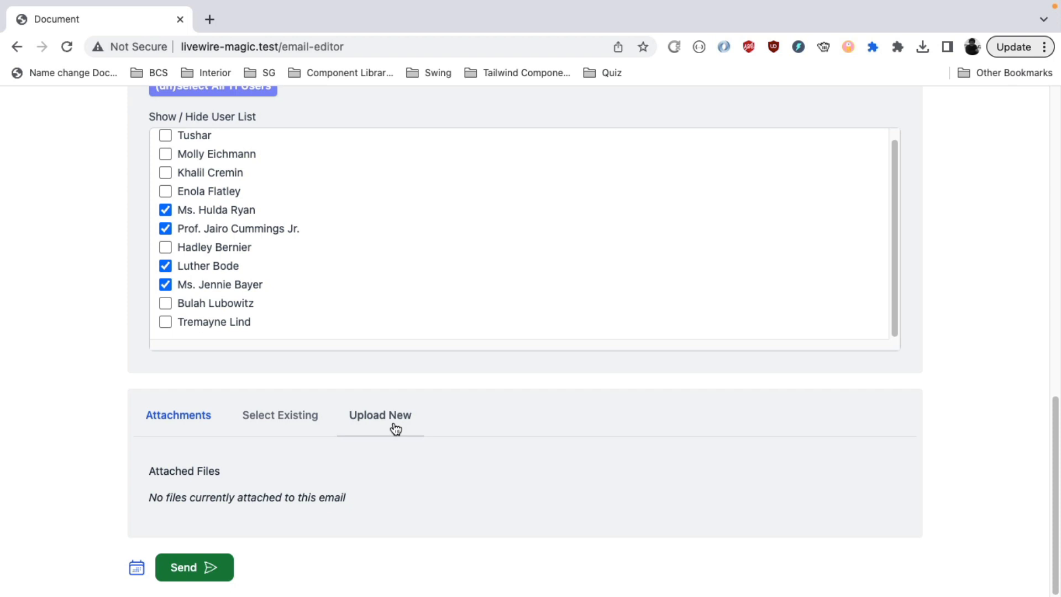
pyautogui.moveTo(372, 429)
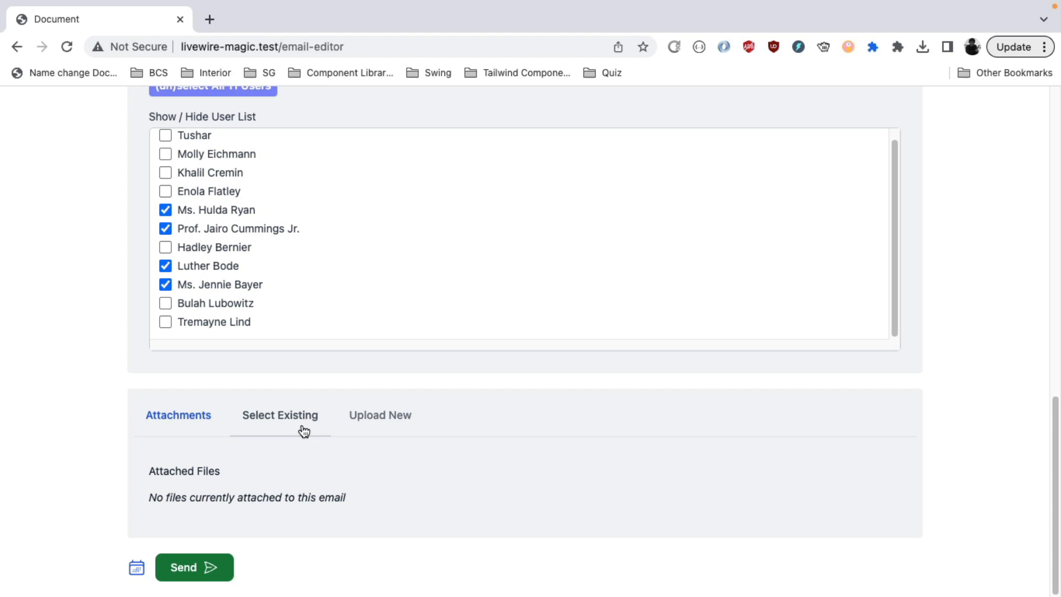
pyautogui.click(279, 416)
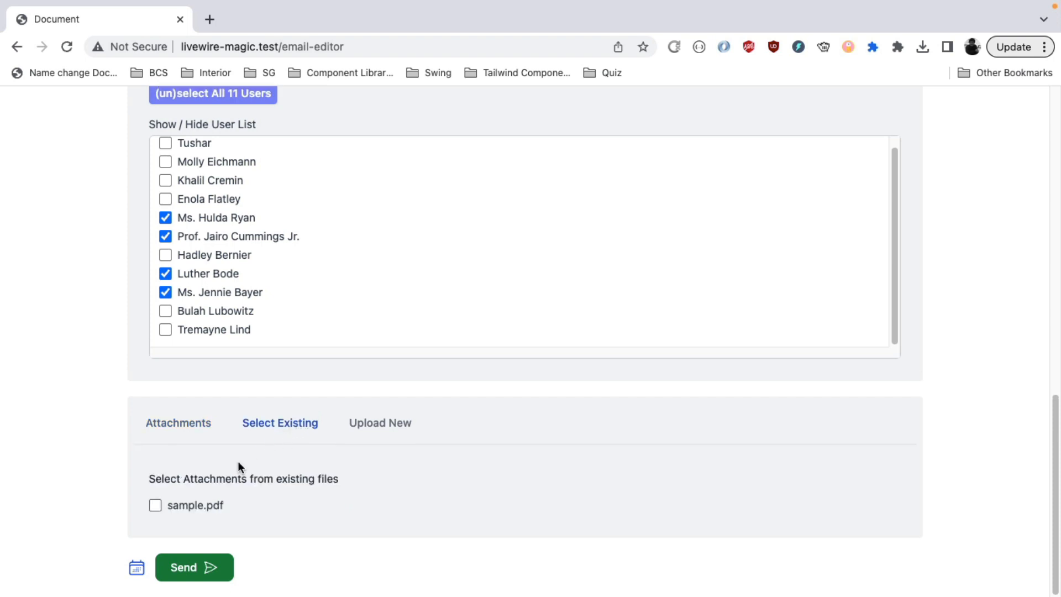
pyautogui.moveTo(183, 514)
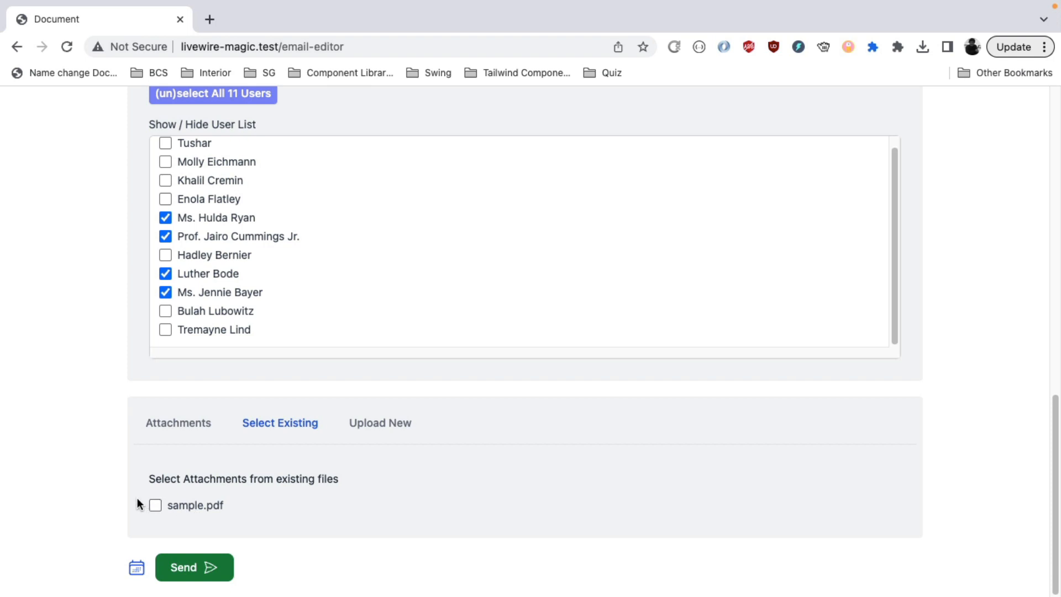
pyautogui.click(155, 506)
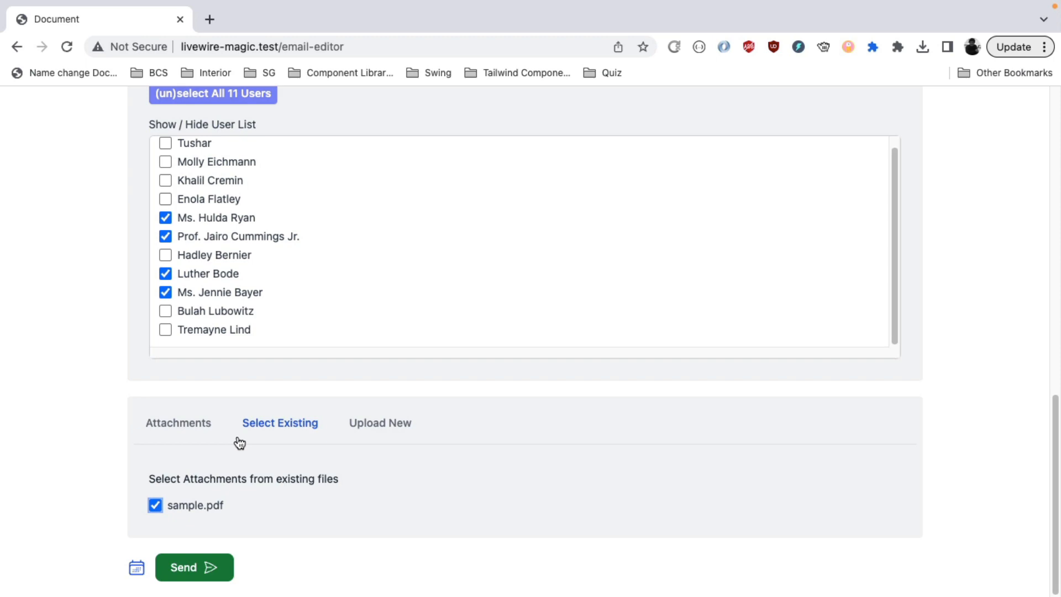
# Step: Browse the computer to upload one more attachment file
pyautogui.click(380, 423)
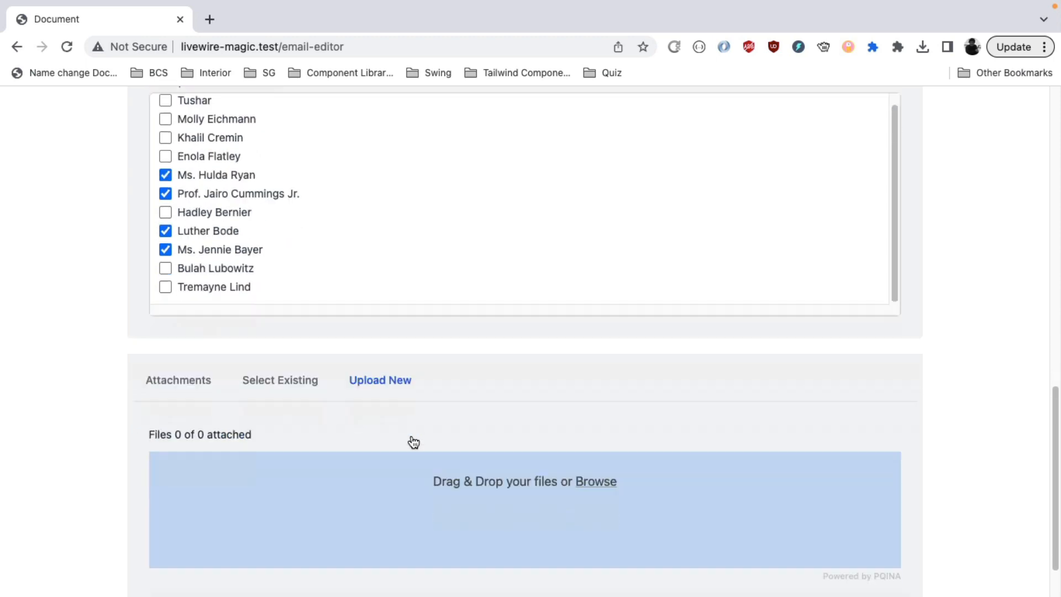
pyautogui.scroll(-3)
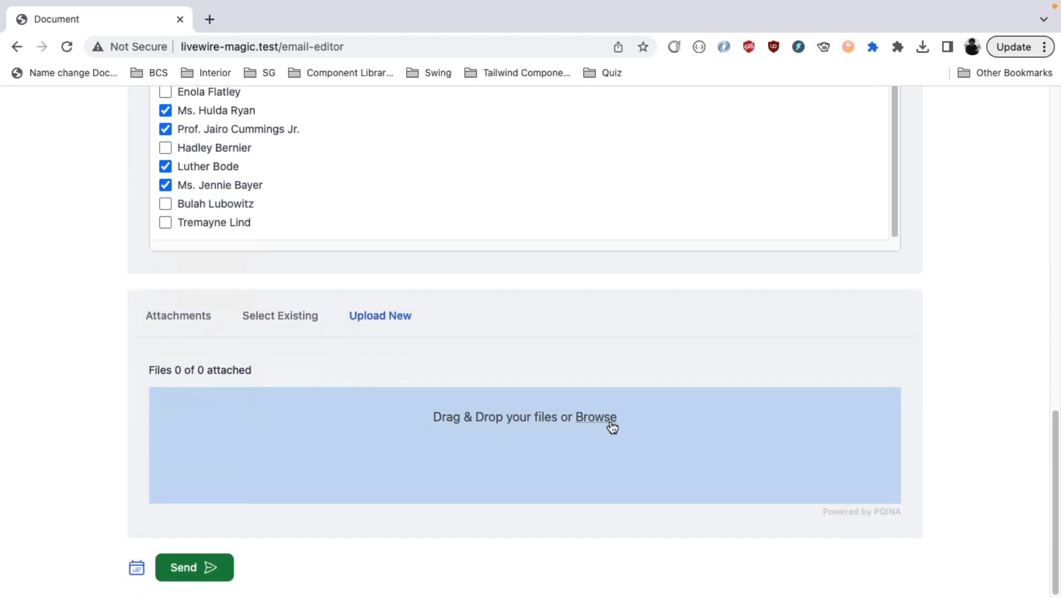
pyautogui.click(598, 416)
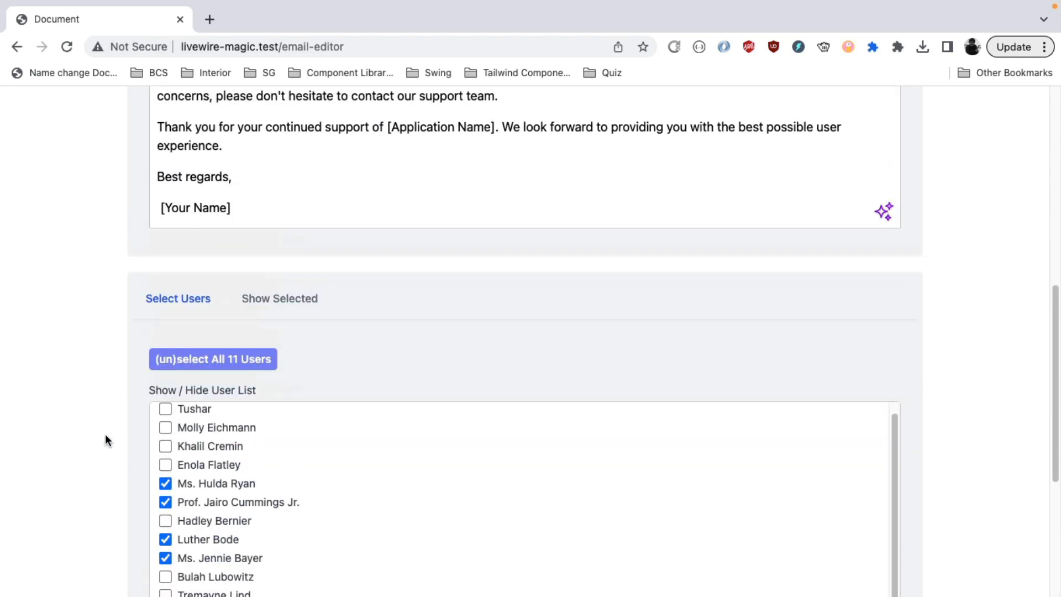
pyautogui.scroll(-3)
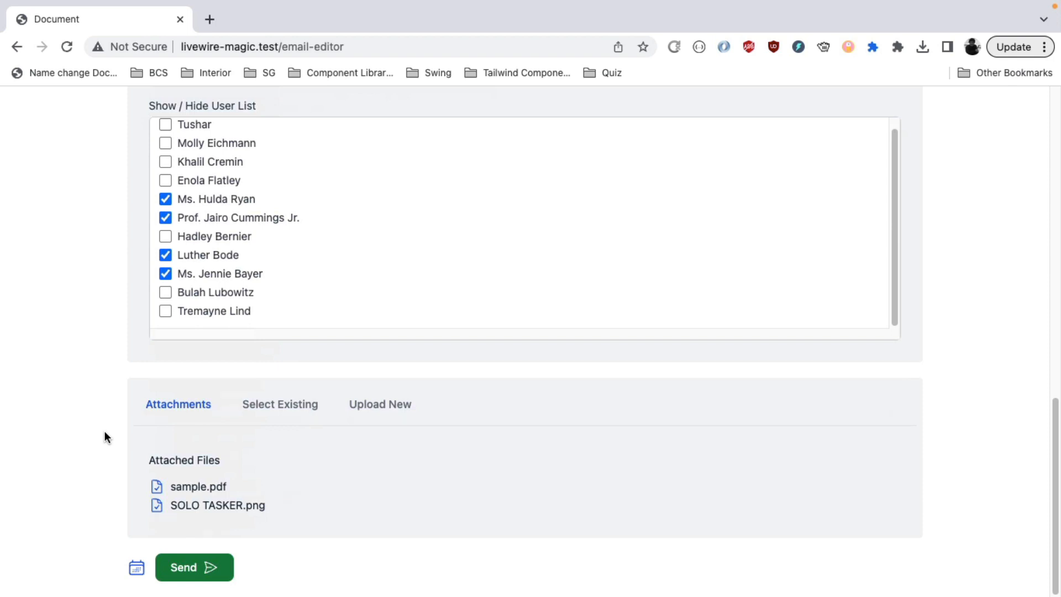
pyautogui.click(135, 568)
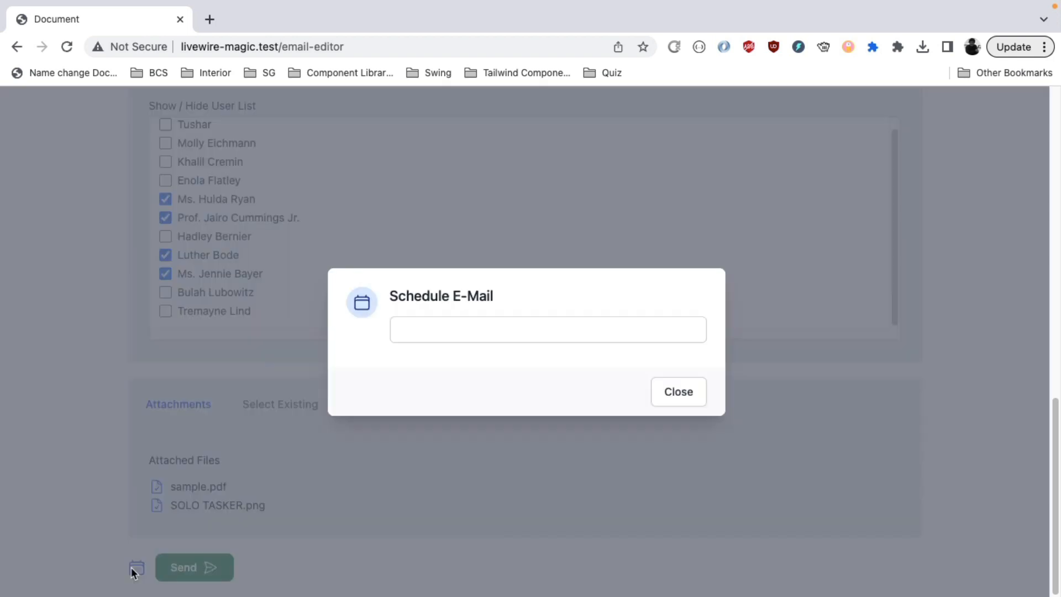
pyautogui.click(548, 329)
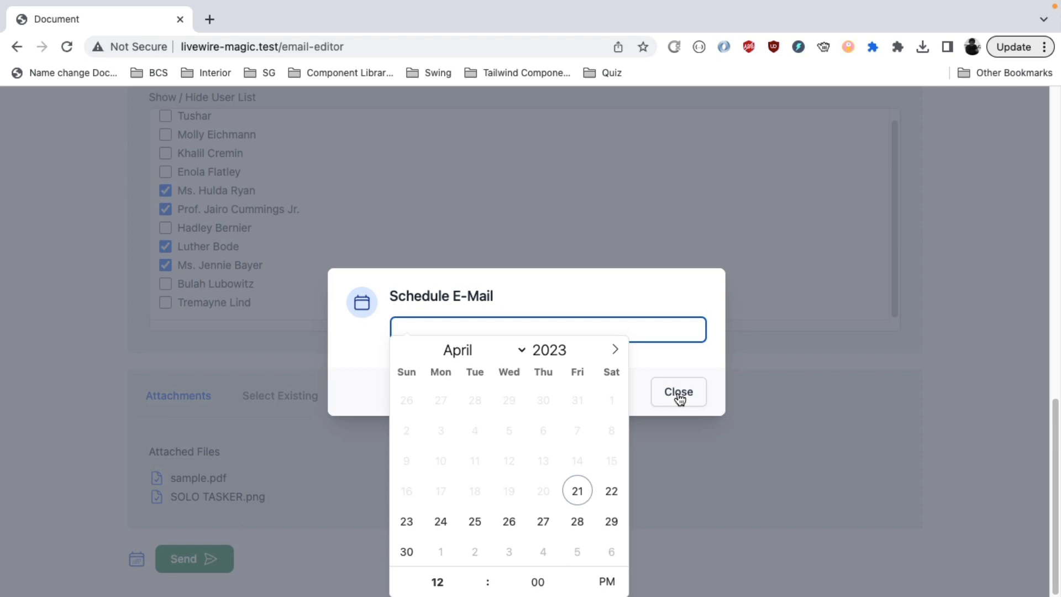
pyautogui.click(679, 391)
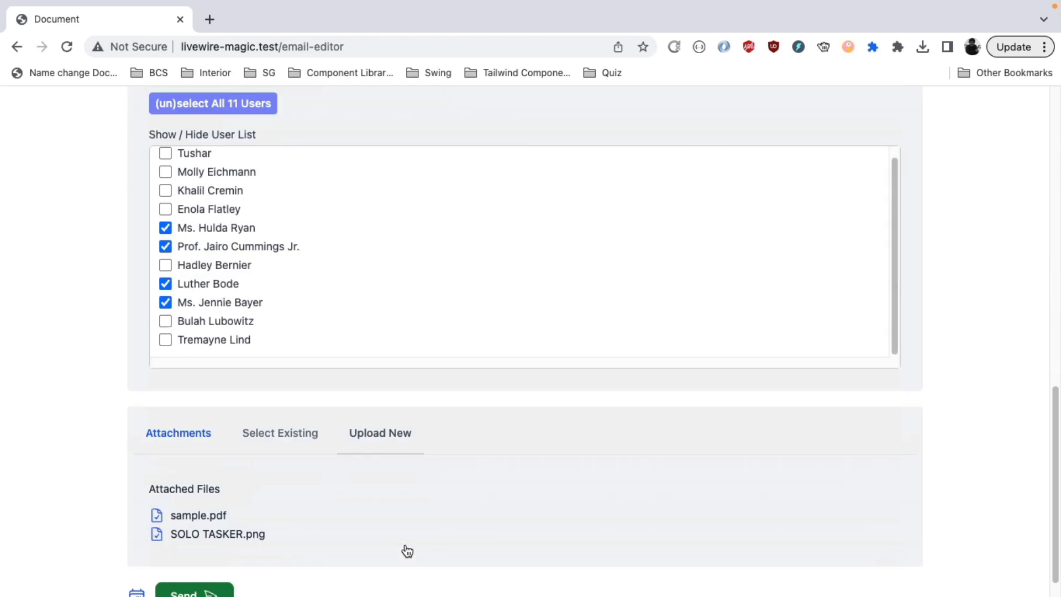
# Step: Send the email, queuing 4 emails to the selected recipients
pyautogui.click(191, 593)
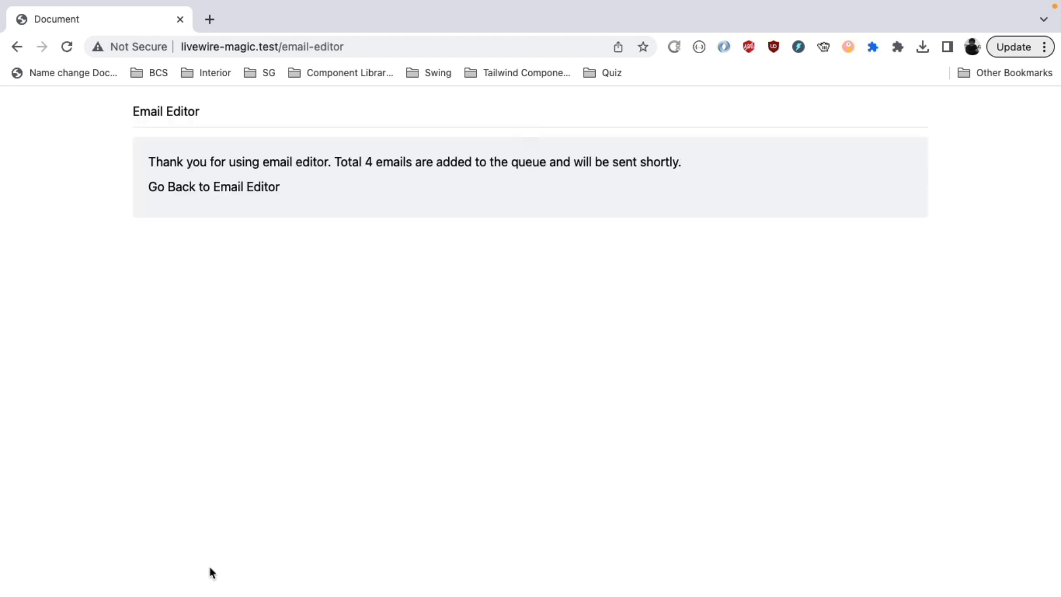
pyautogui.moveTo(225, 541)
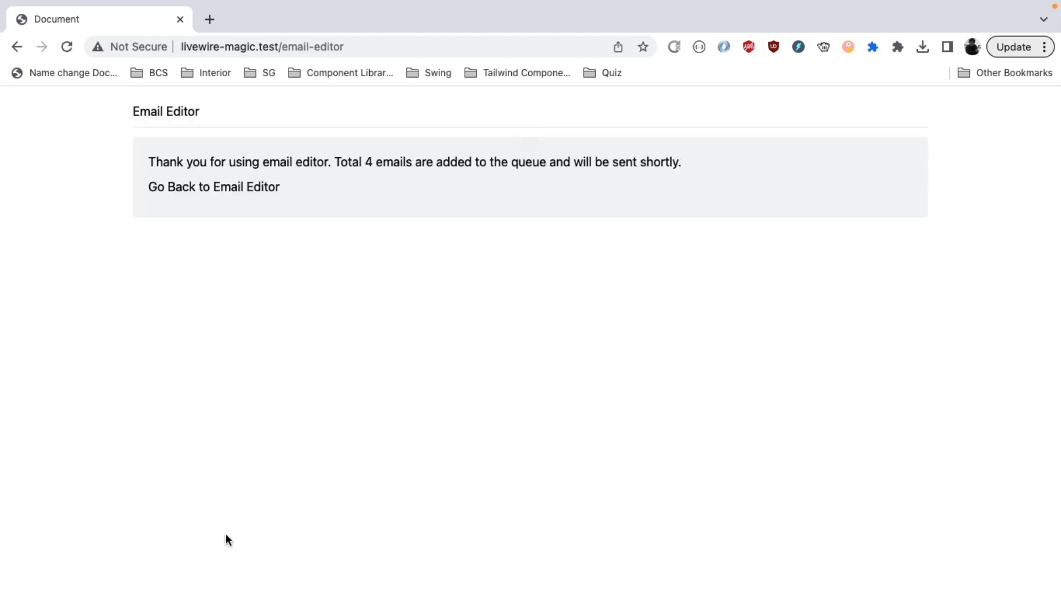
pyautogui.moveTo(230, 539)
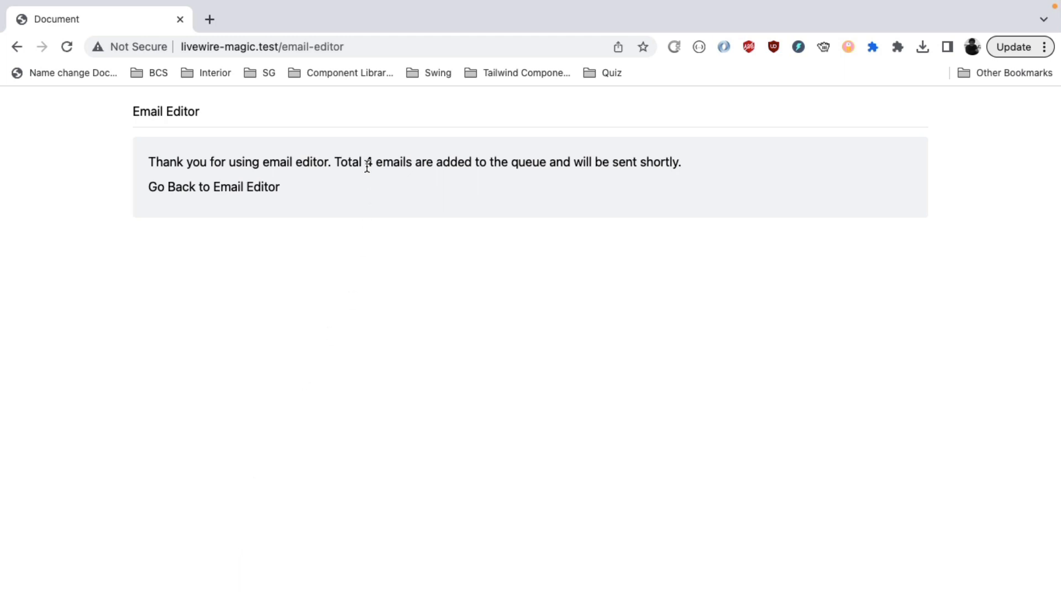
pyautogui.moveTo(268, 203)
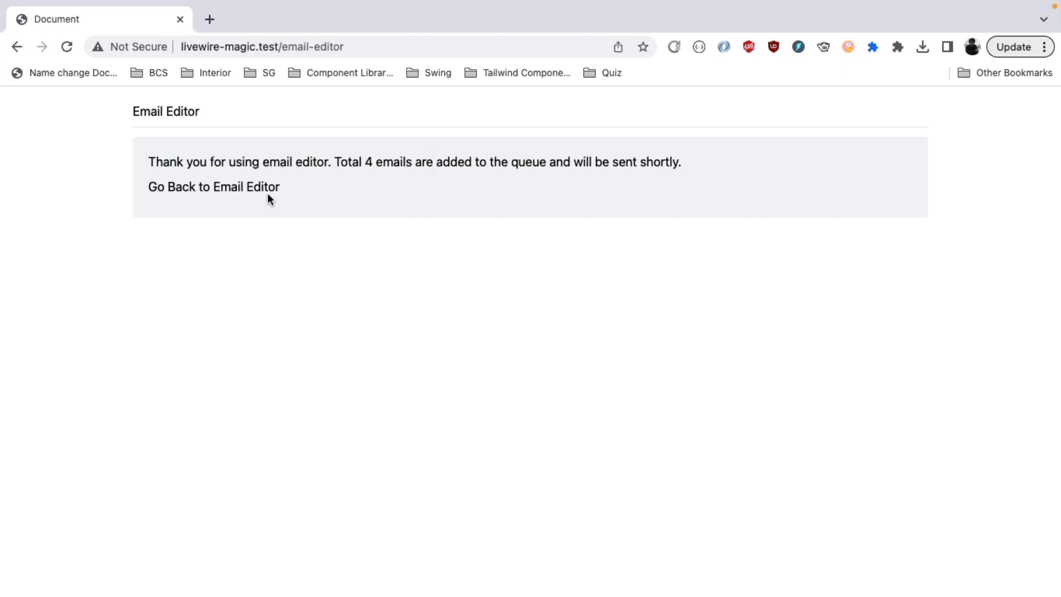
pyautogui.moveTo(324, 204)
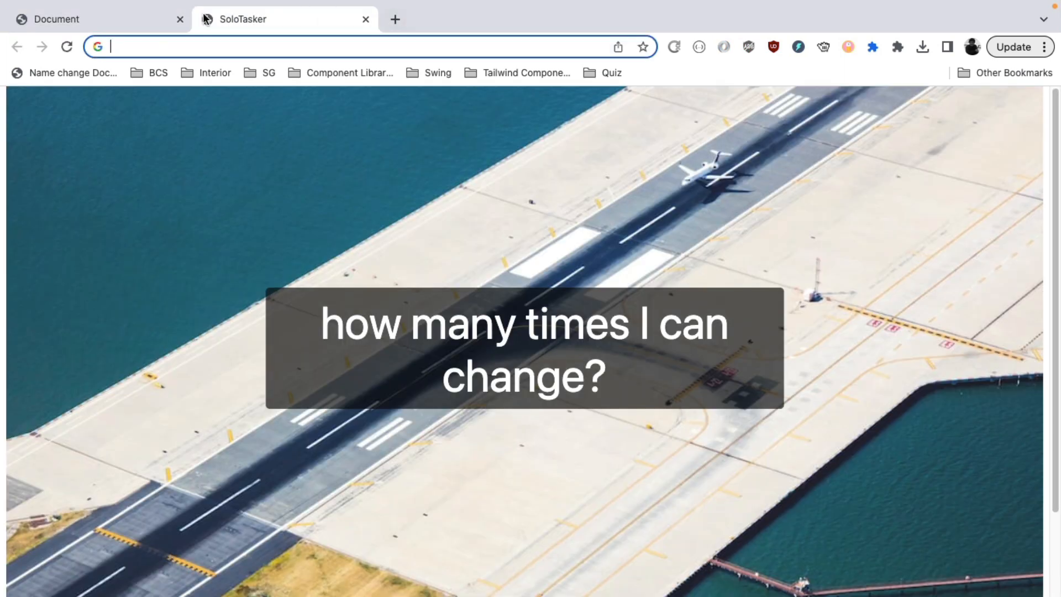
# Step: Check the personalised emails and their 2 attachments in Mailtrap's Demo inbox
pyautogui.write('mailtrap.io/home')
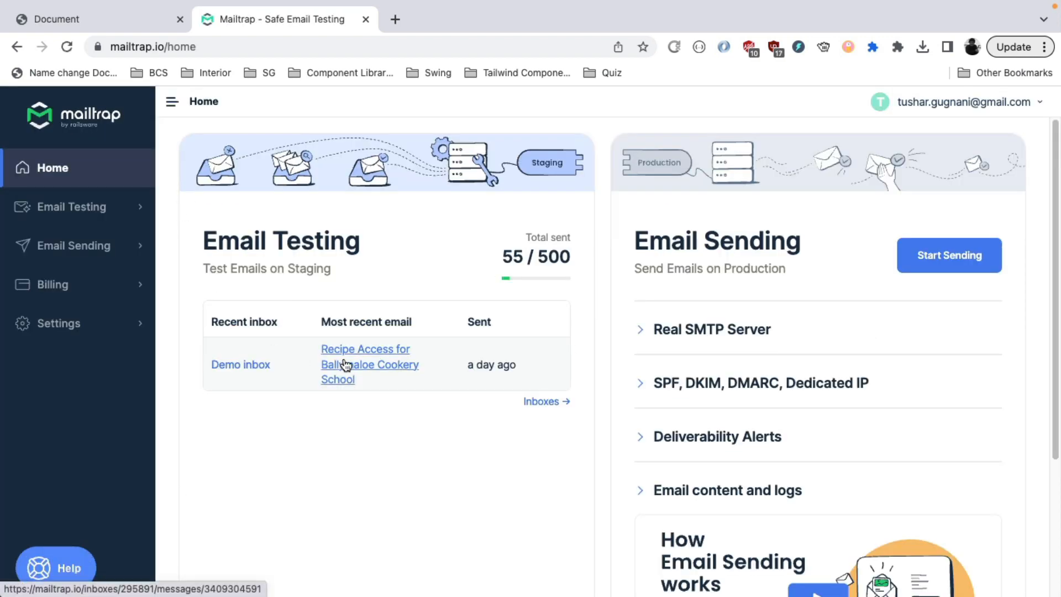
pyautogui.click(365, 364)
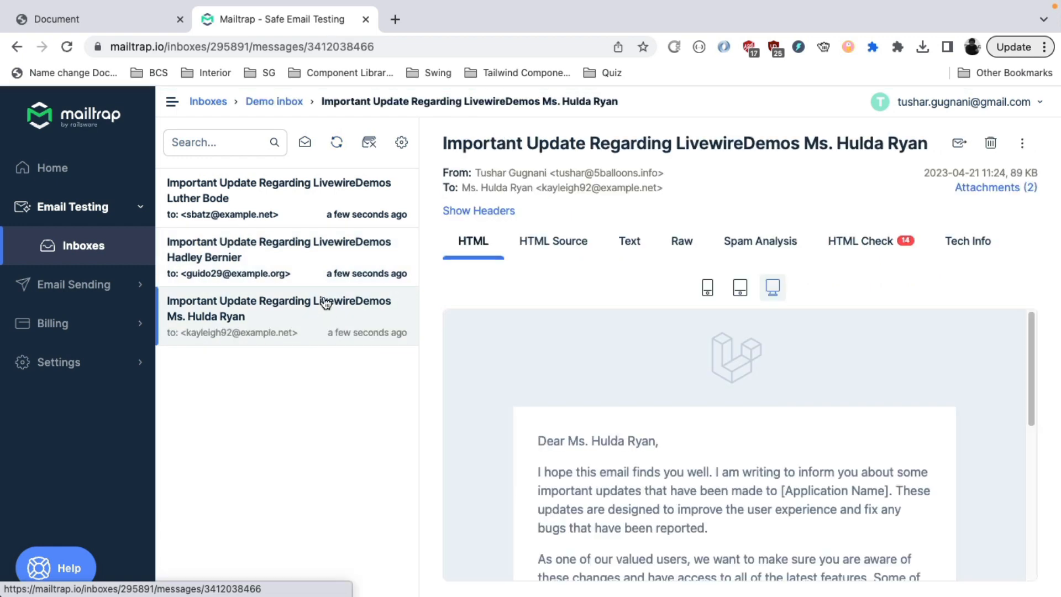
pyautogui.moveTo(575, 440)
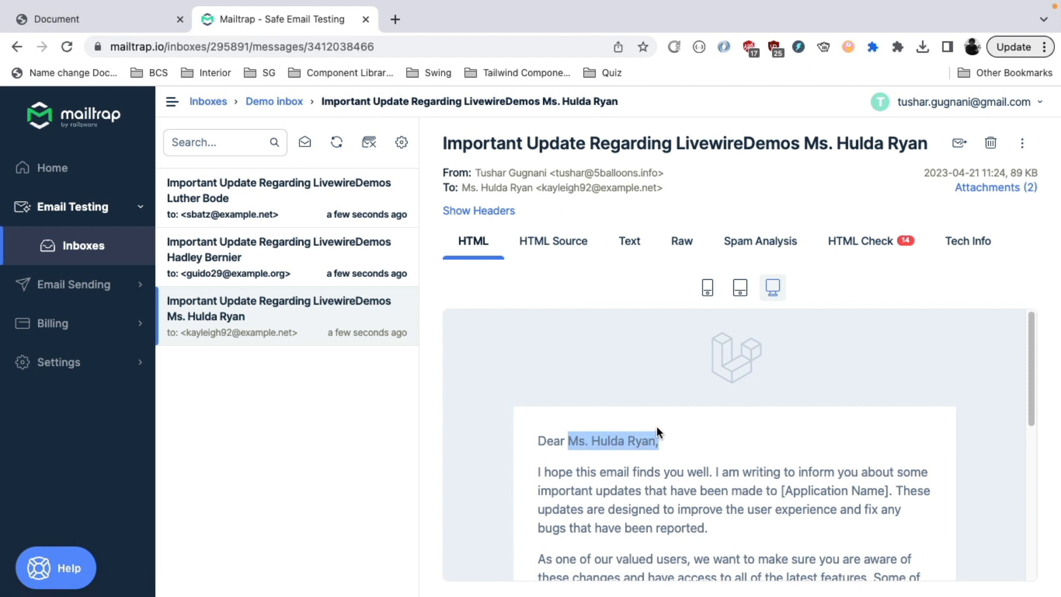
pyautogui.scroll(-3)
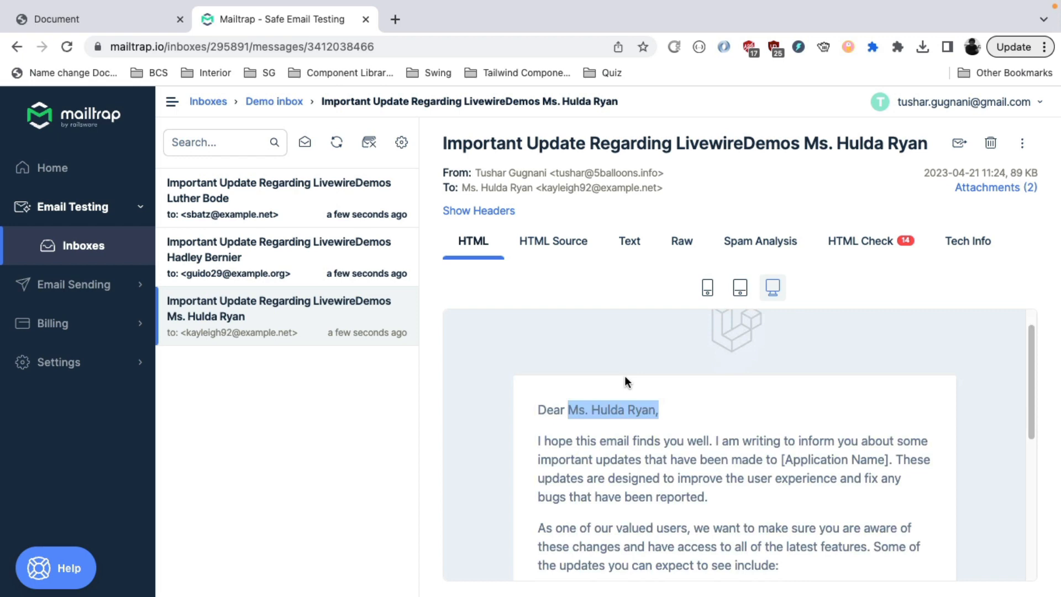
pyautogui.click(278, 254)
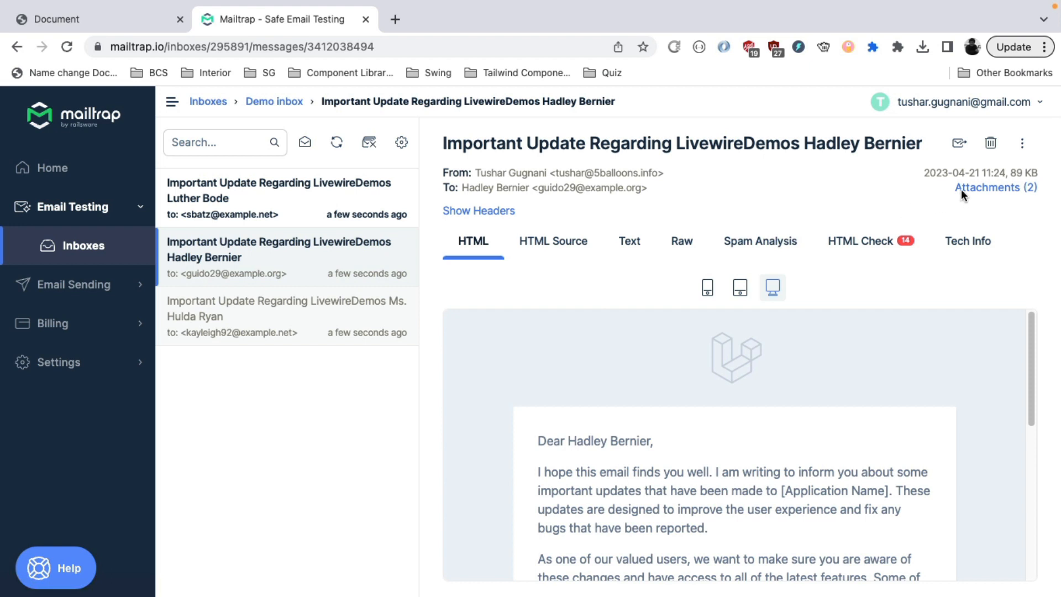
pyautogui.click(995, 188)
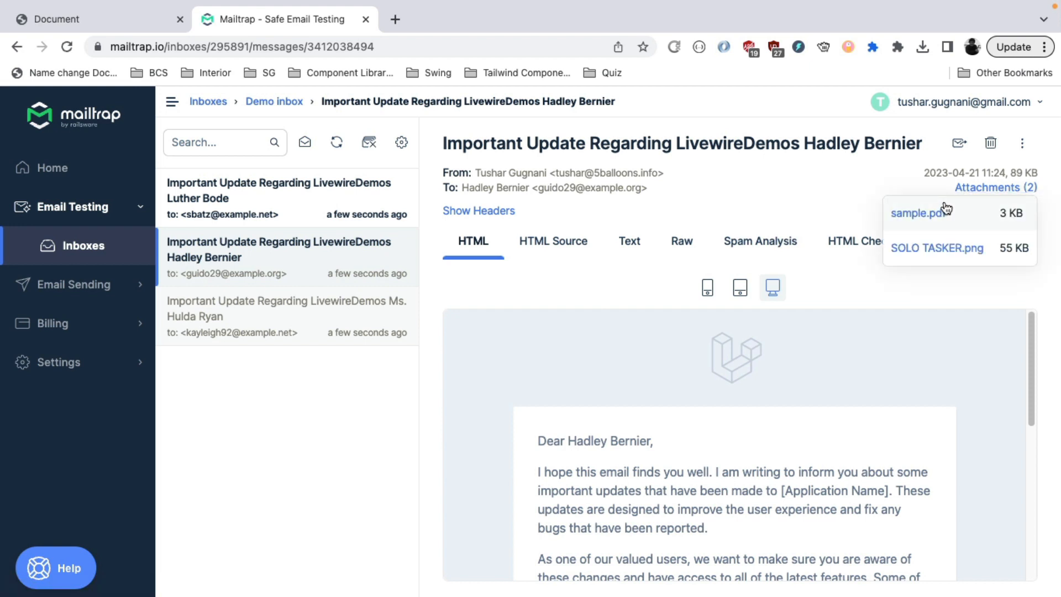
pyautogui.moveTo(924, 219)
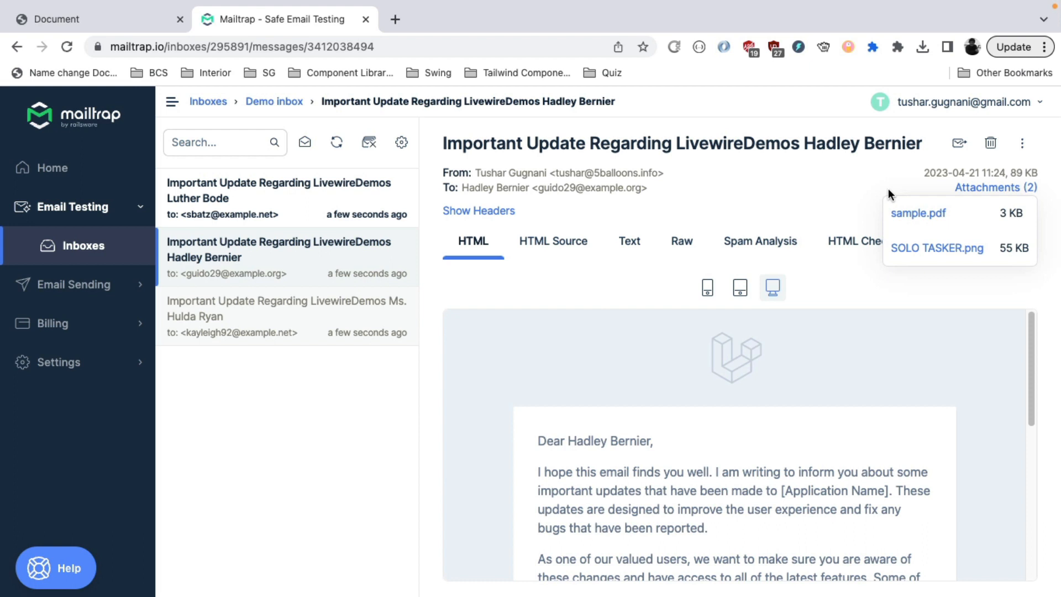
pyautogui.click(82, 18)
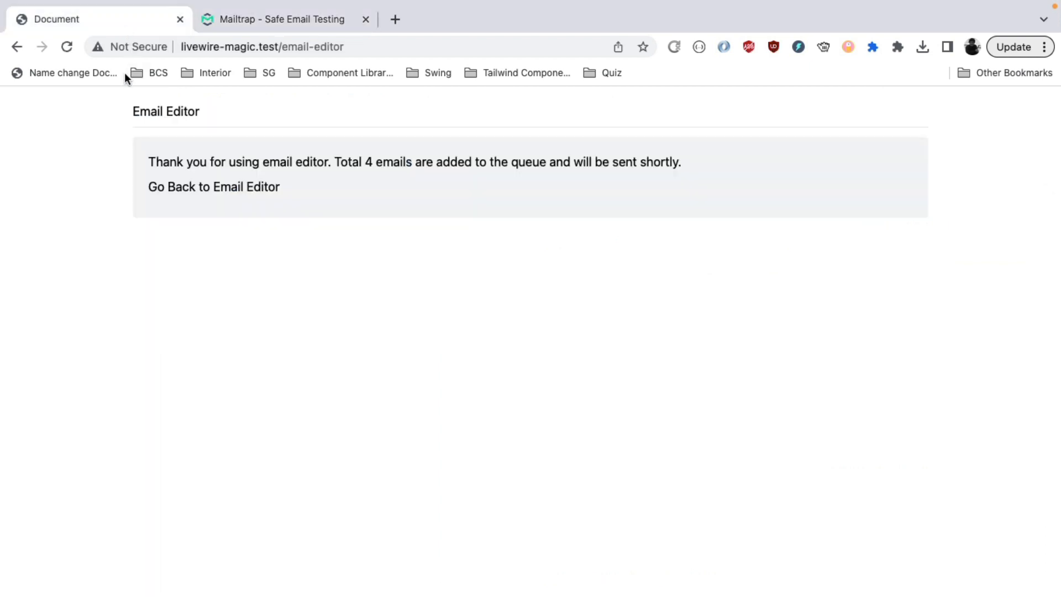
# Step: Return to a blank email form and open the Generate Email via GPT prompt
pyautogui.click(213, 186)
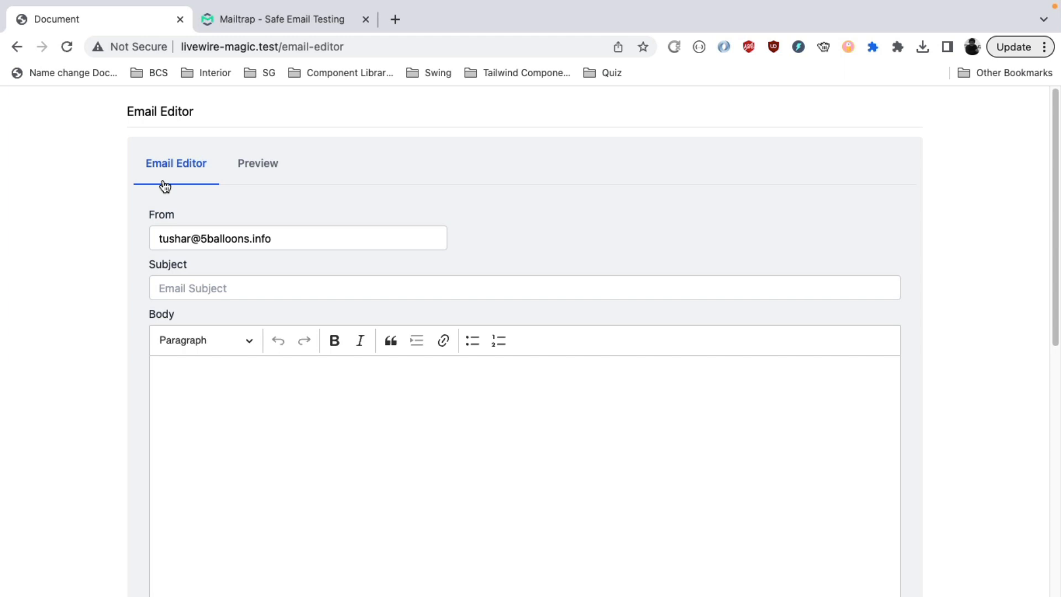
pyautogui.scroll(-3)
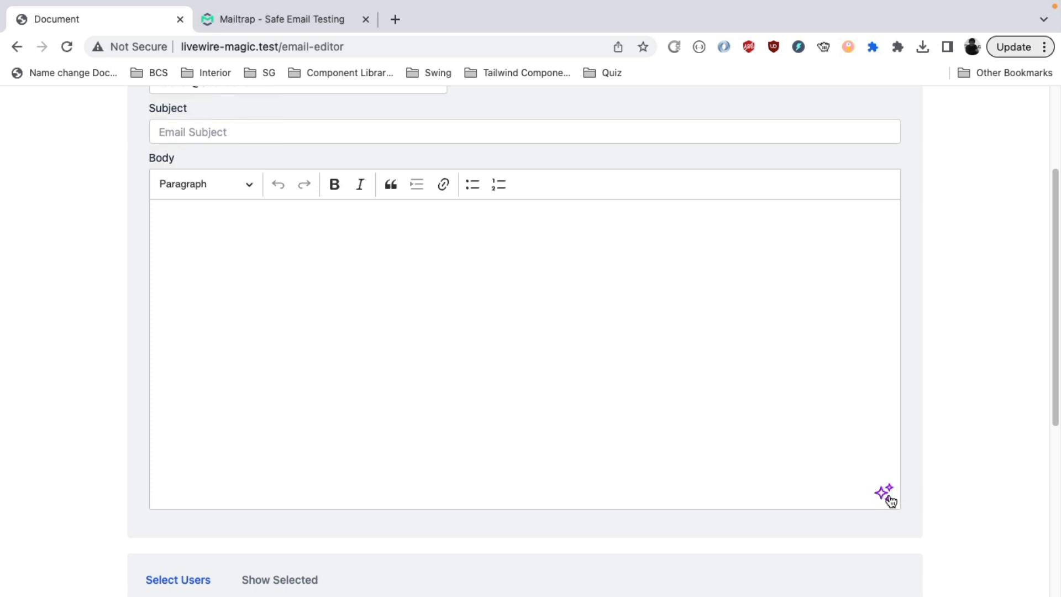
pyautogui.click(882, 493)
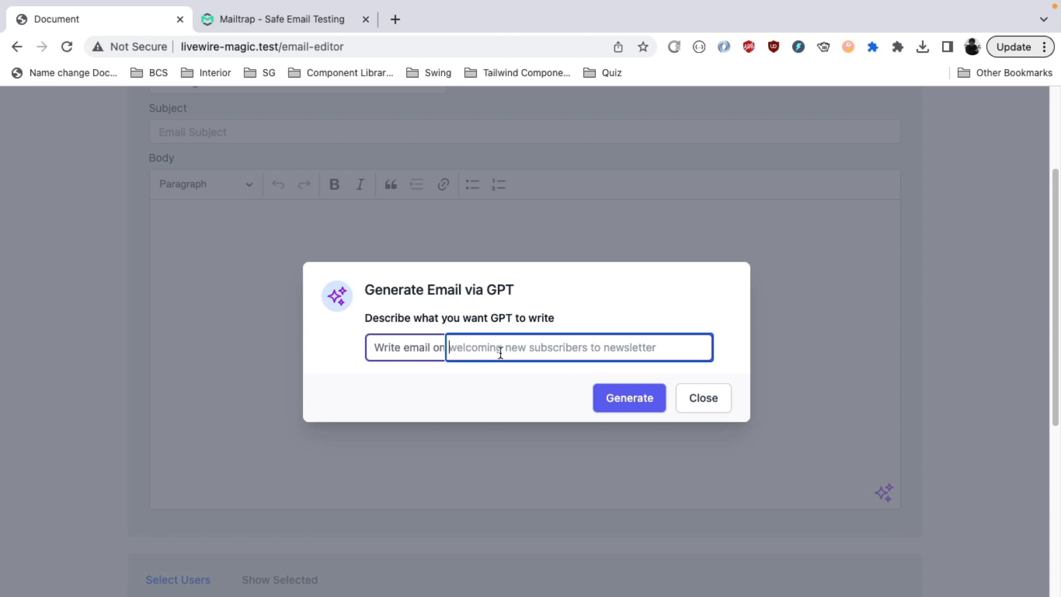
# Step: Have GPT generate a 'welcome new user' email titled 'Welcome to Our Newsletter!'
pyautogui.write('welcome new')
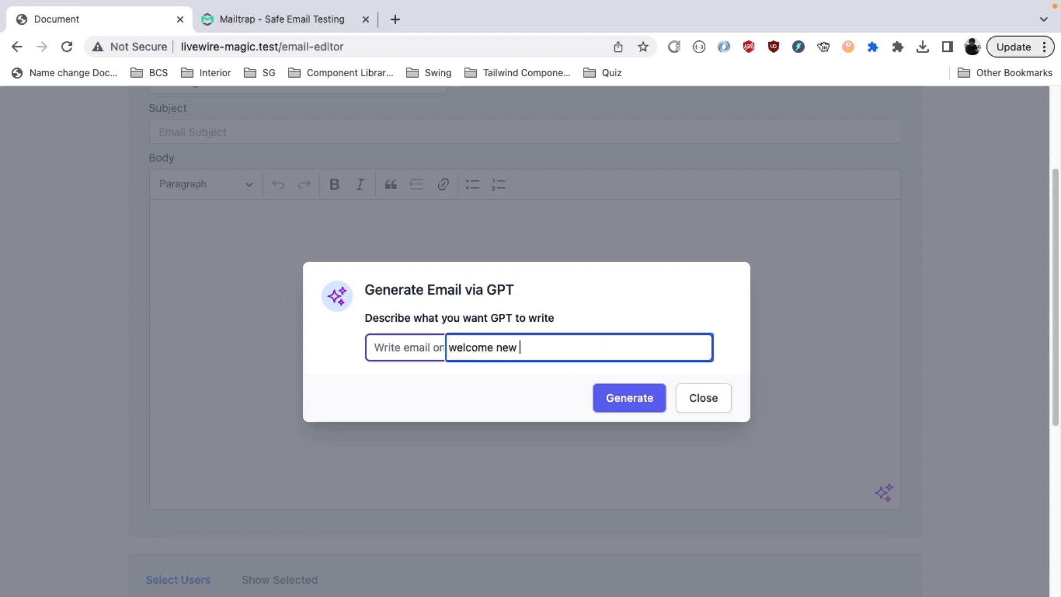
pyautogui.write('users to the newslet')
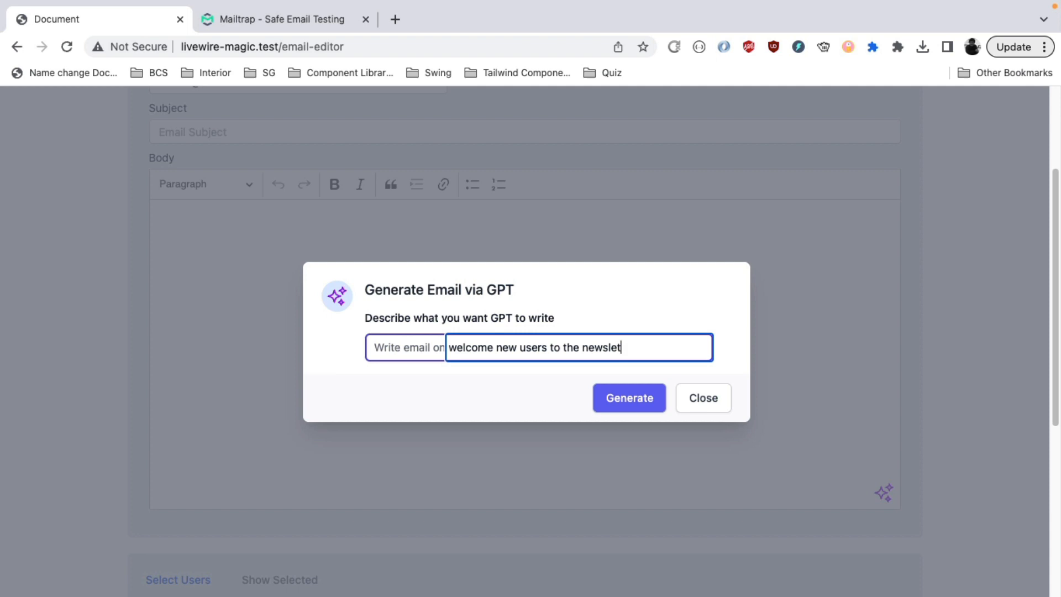
pyautogui.click(629, 398)
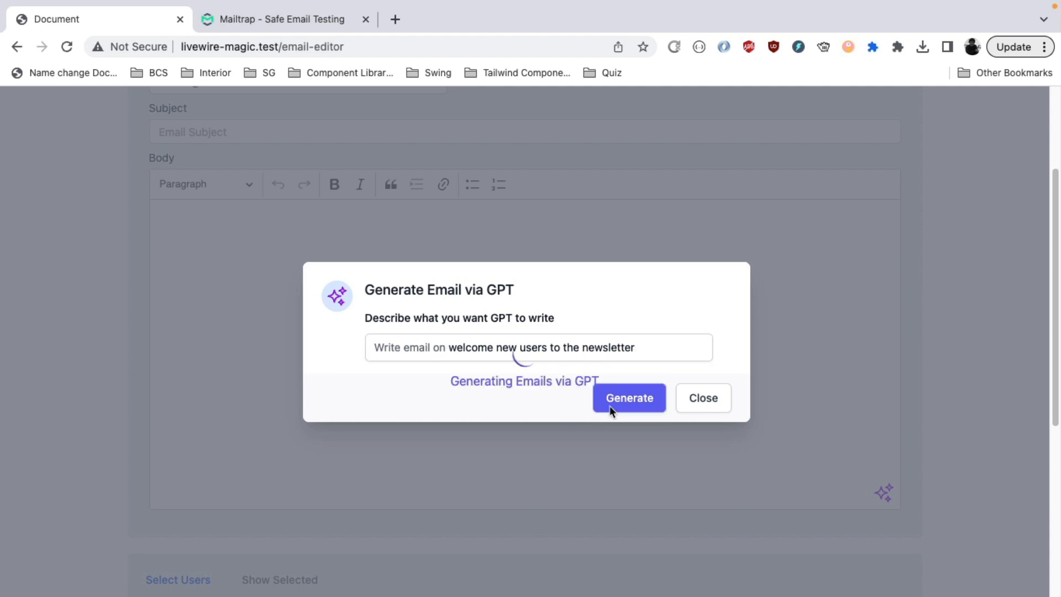
pyautogui.moveTo(535, 375)
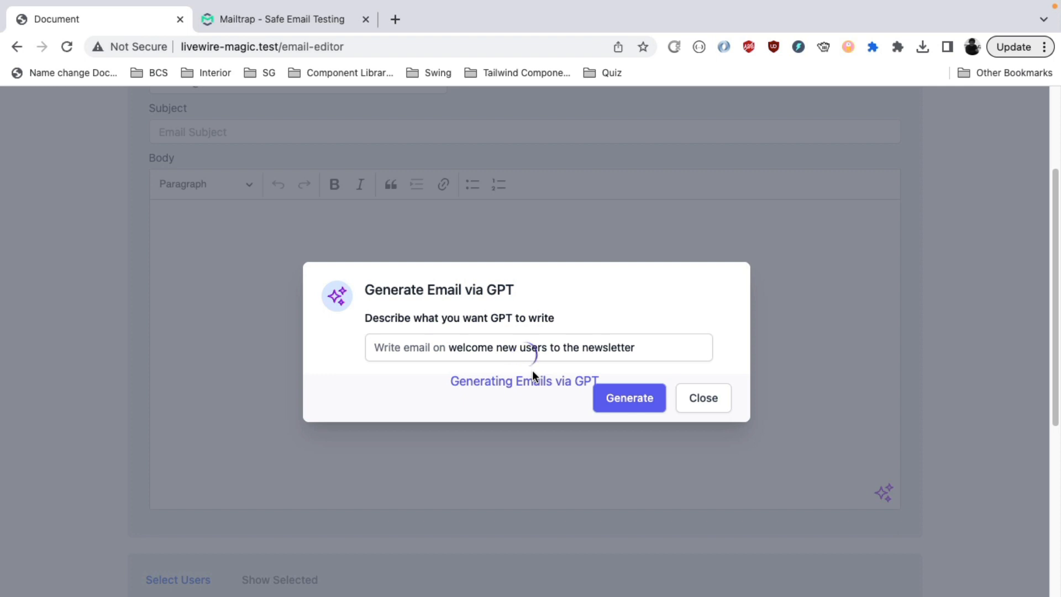
pyautogui.click(628, 398)
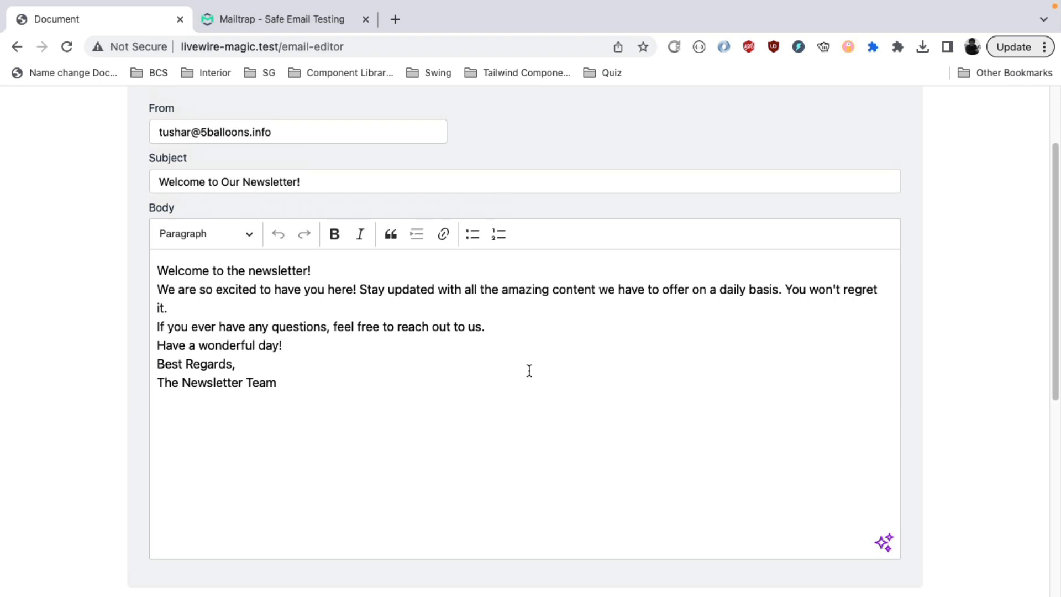
pyautogui.moveTo(262, 319)
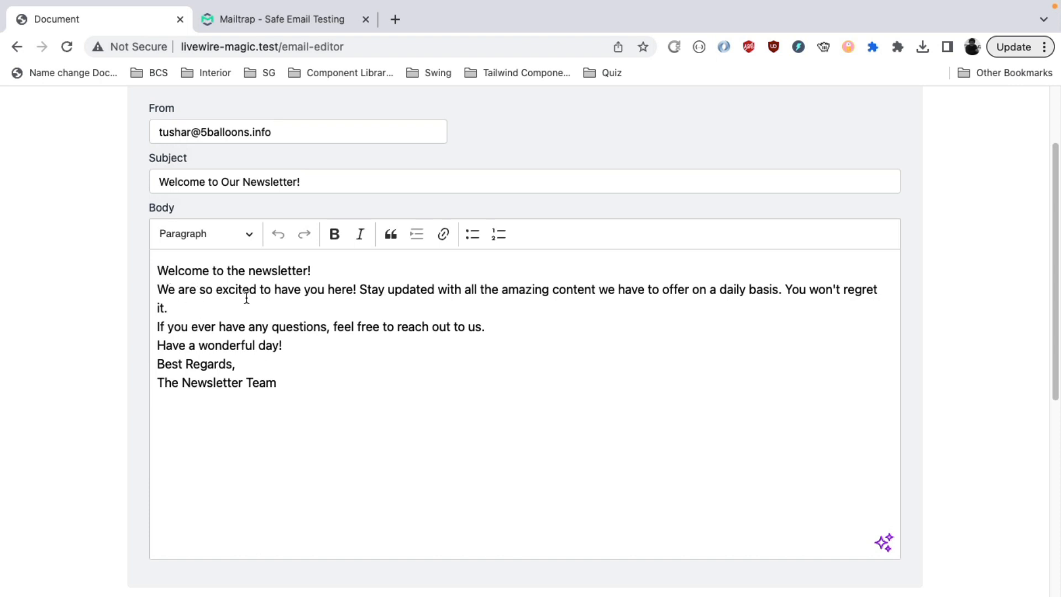
pyautogui.click(885, 543)
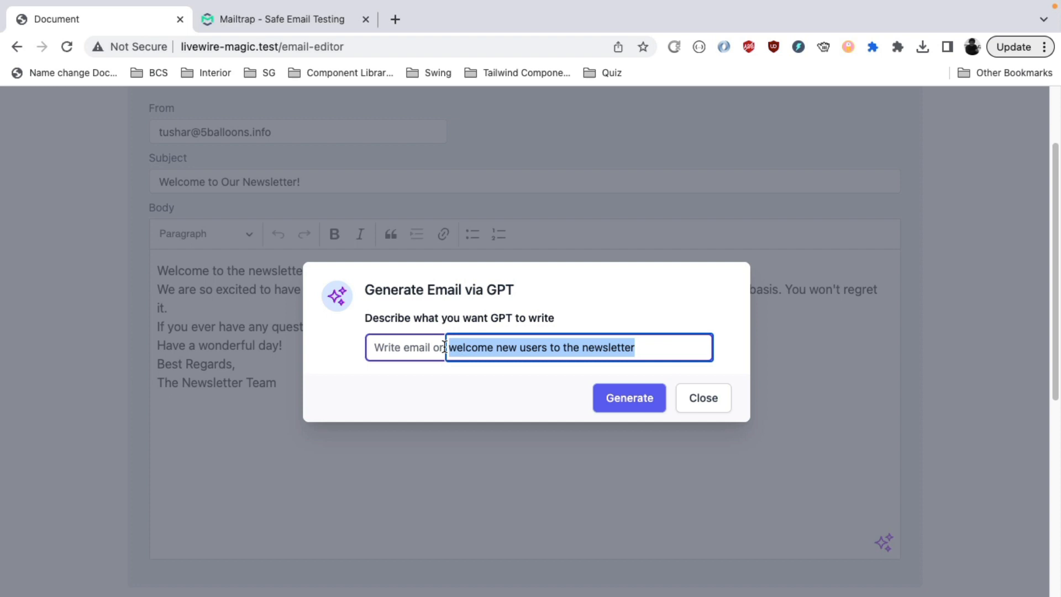
# Step: Generate an email from the prompt 'announcing new feature in the product' and review the draft
pyautogui.write('announcing new feature in the pr')
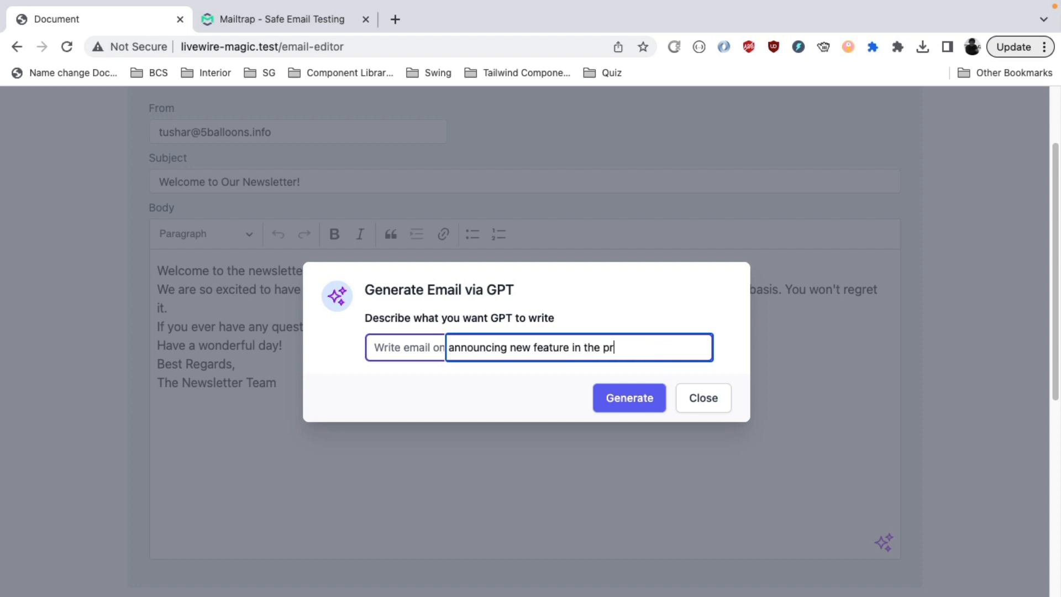
pyautogui.click(629, 398)
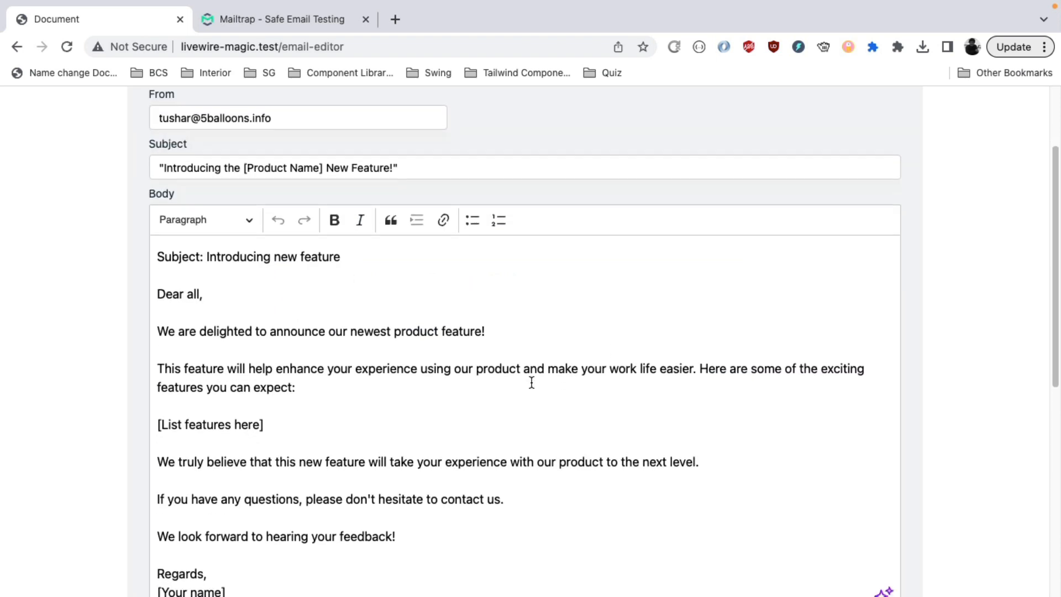
pyautogui.scroll(-3)
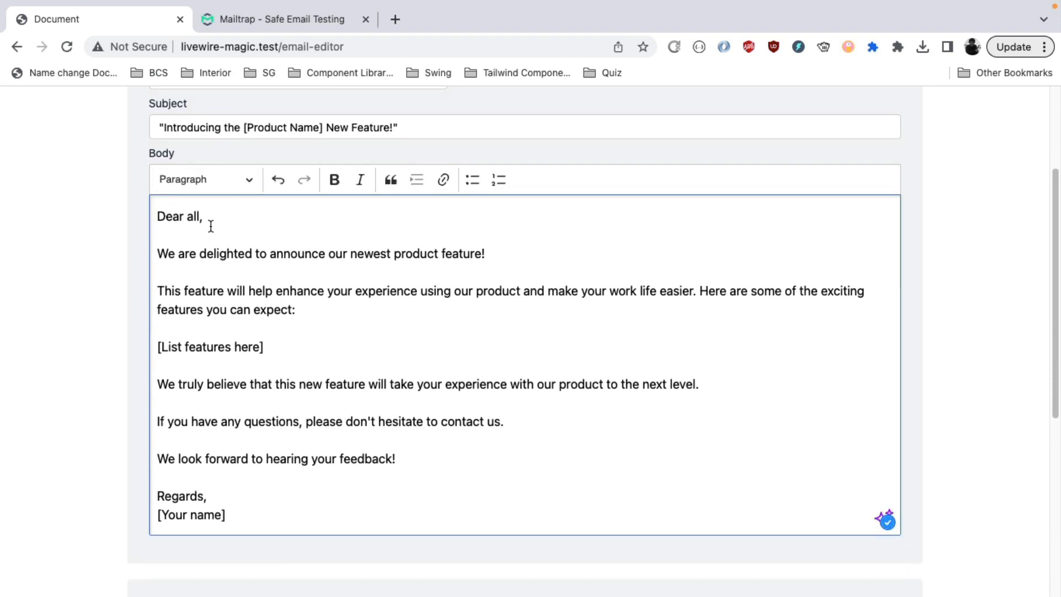
pyautogui.doubleClick(193, 216)
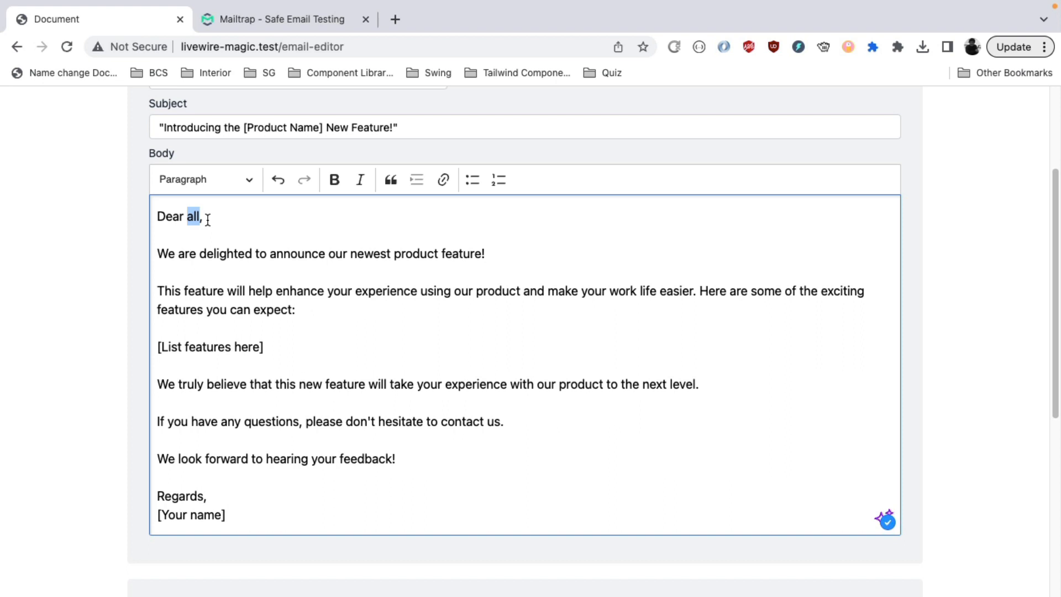
pyautogui.moveTo(269, 369)
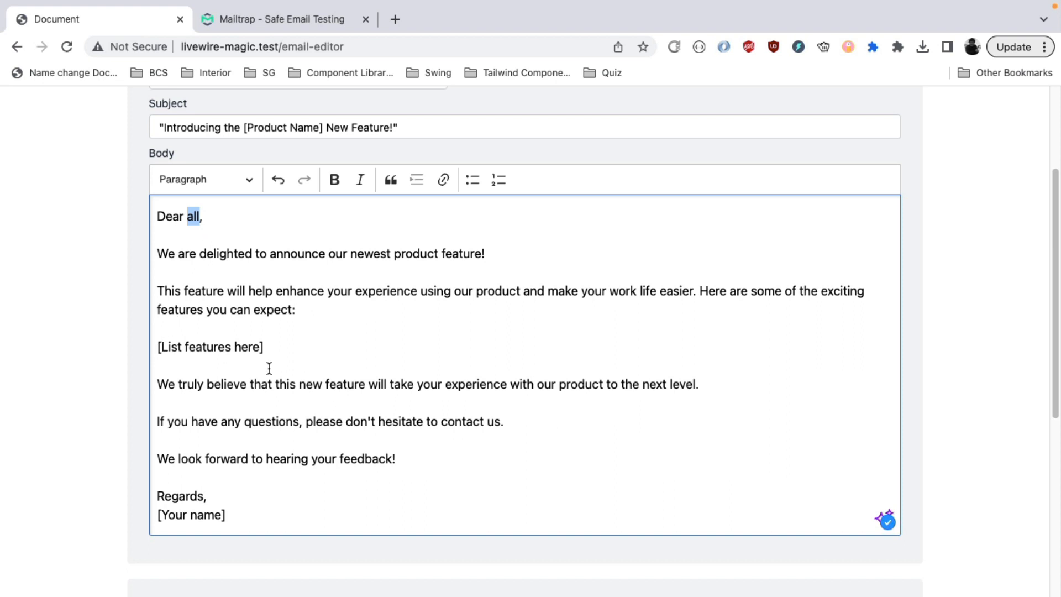
pyautogui.scroll(-3)
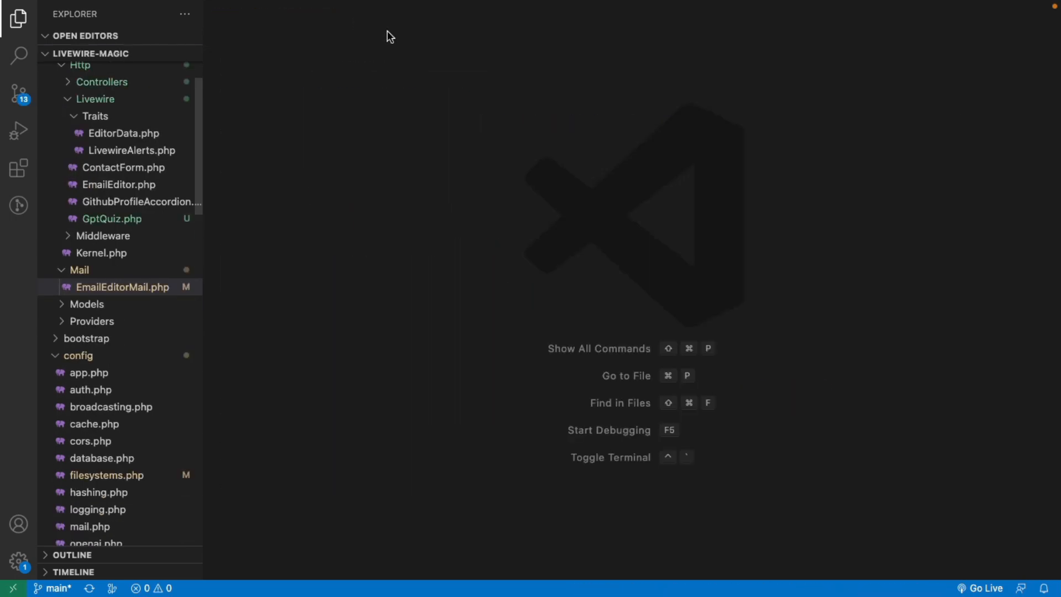
# Step: Scroll through EmailEditor.php's GPT email properties down to the compileAndRender method
pyautogui.click(18, 18)
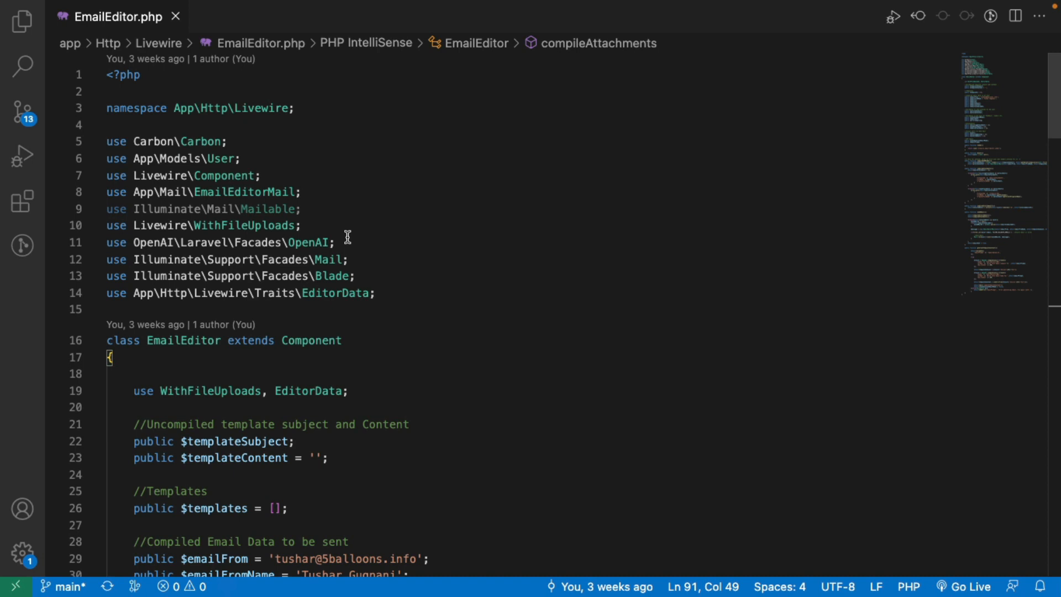
pyautogui.moveTo(444, 248)
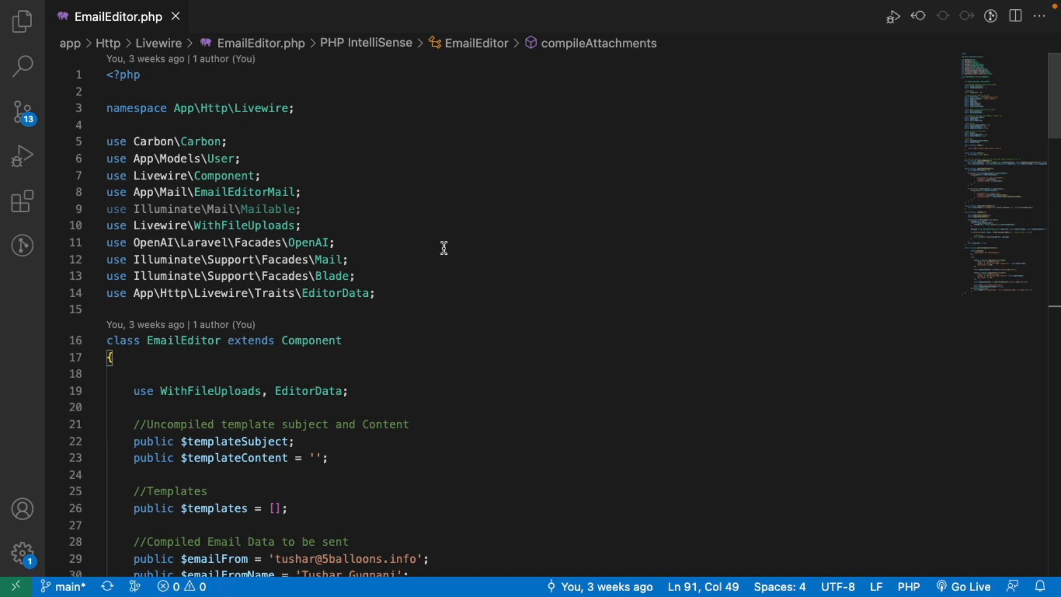
pyautogui.scroll(-3)
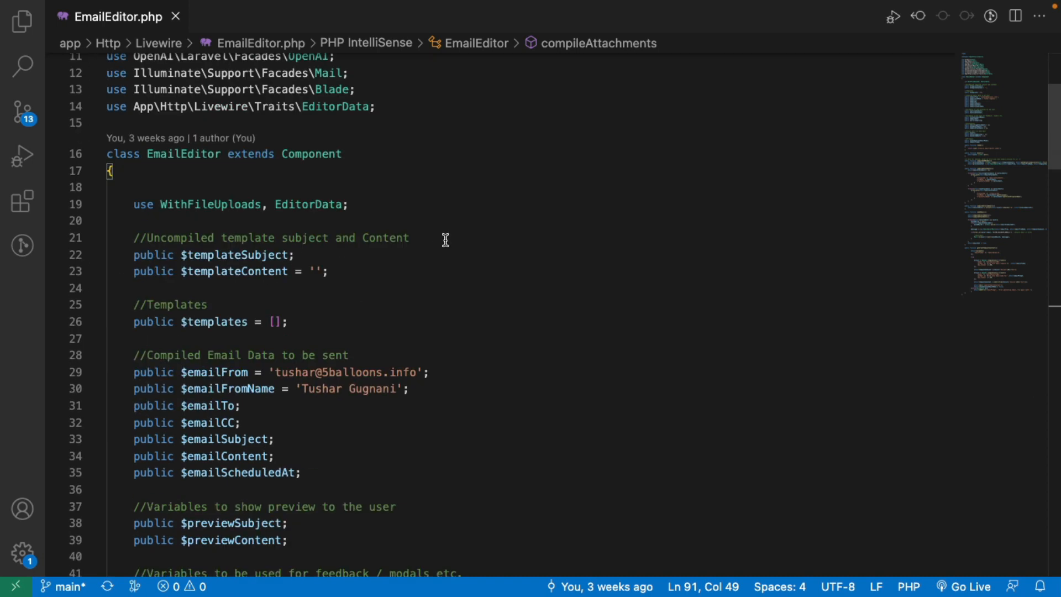
pyautogui.scroll(-3)
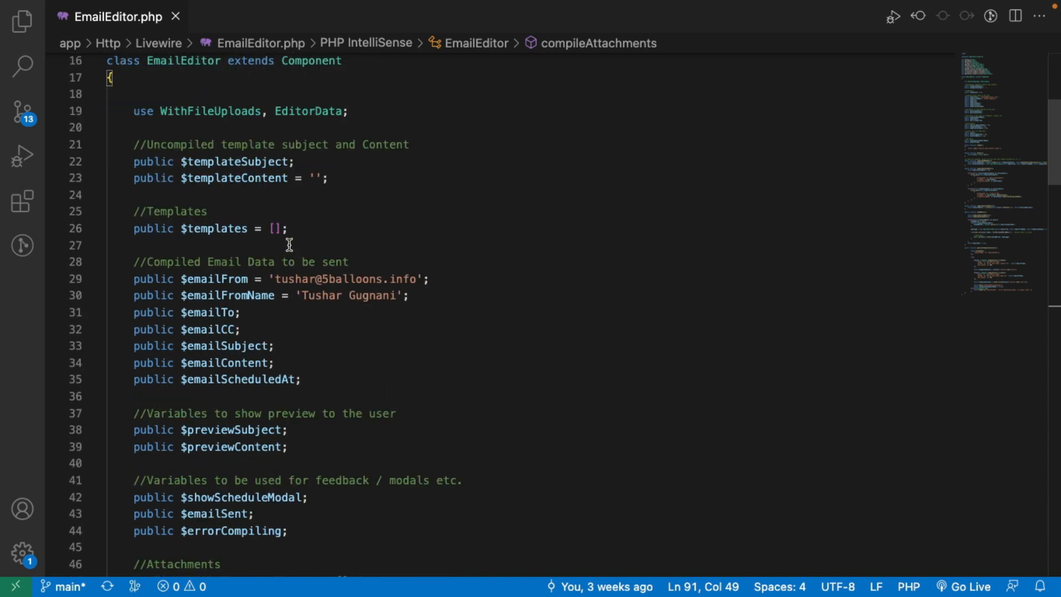
pyautogui.moveTo(544, 239)
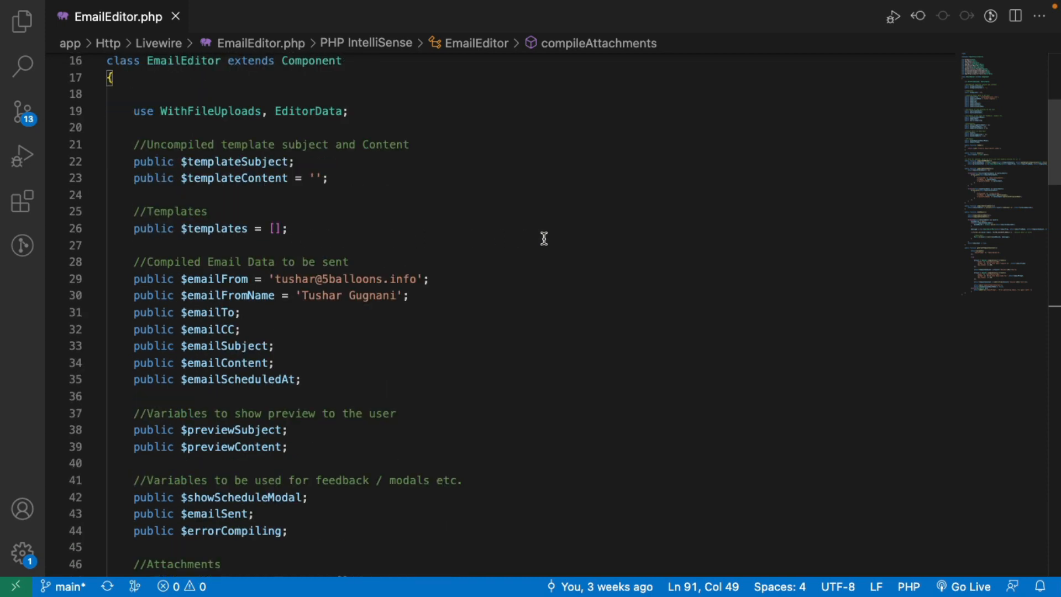
pyautogui.scroll(-3)
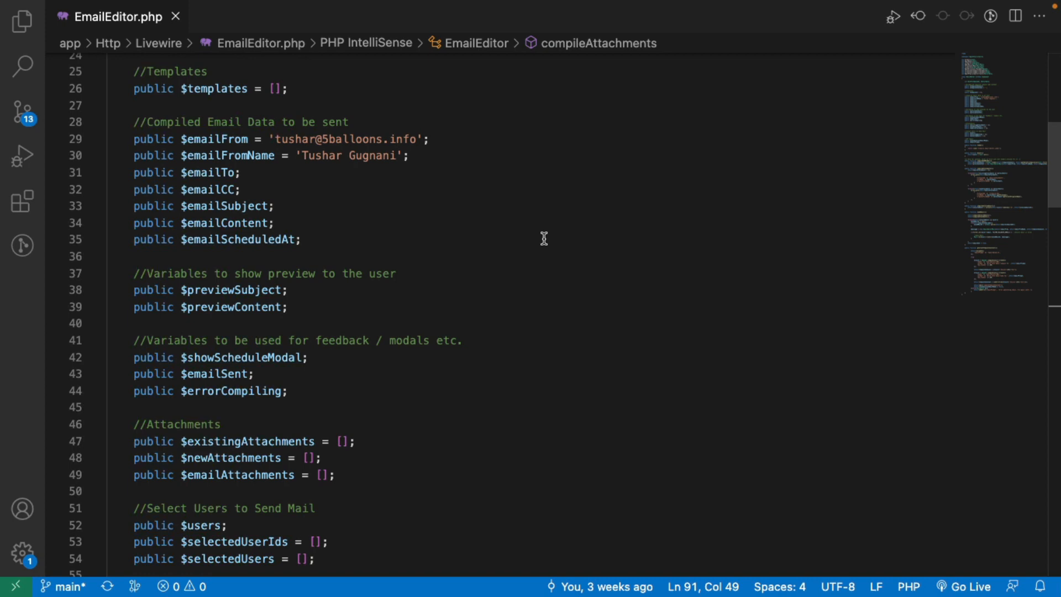
pyautogui.scroll(-3)
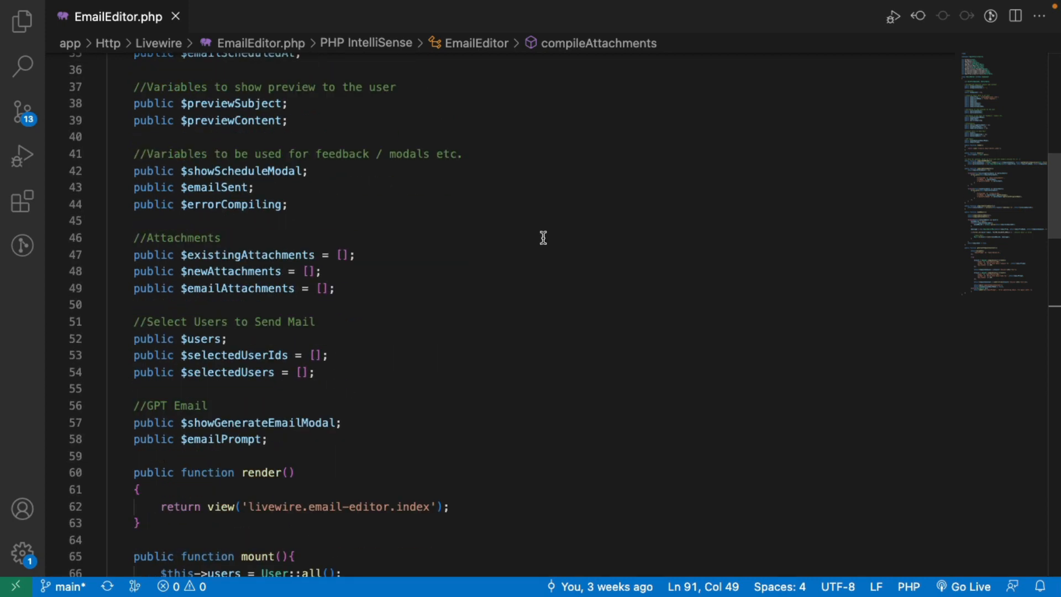
pyautogui.scroll(-3)
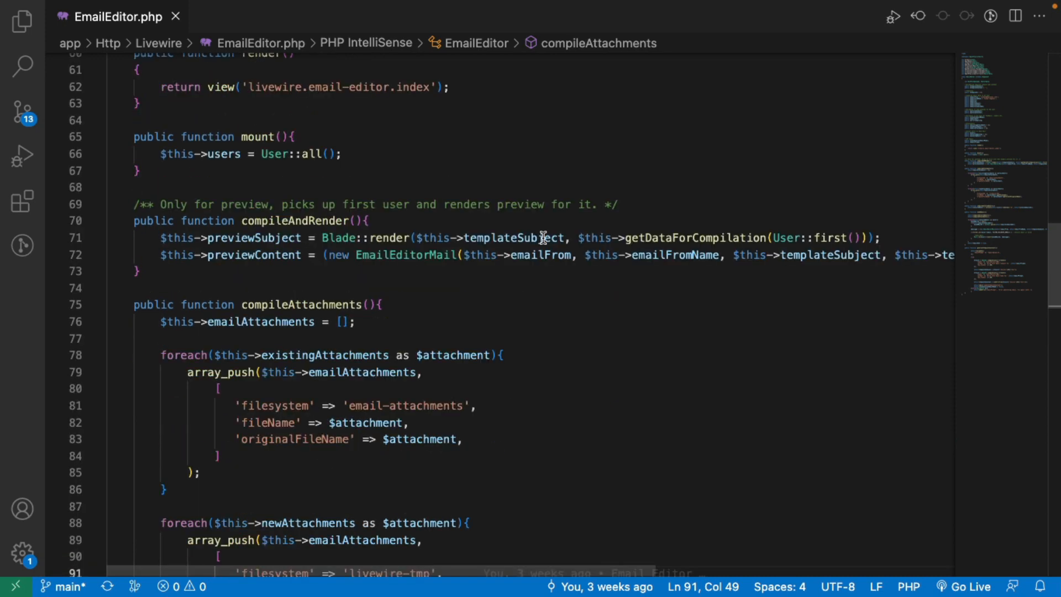
pyautogui.scroll(-3)
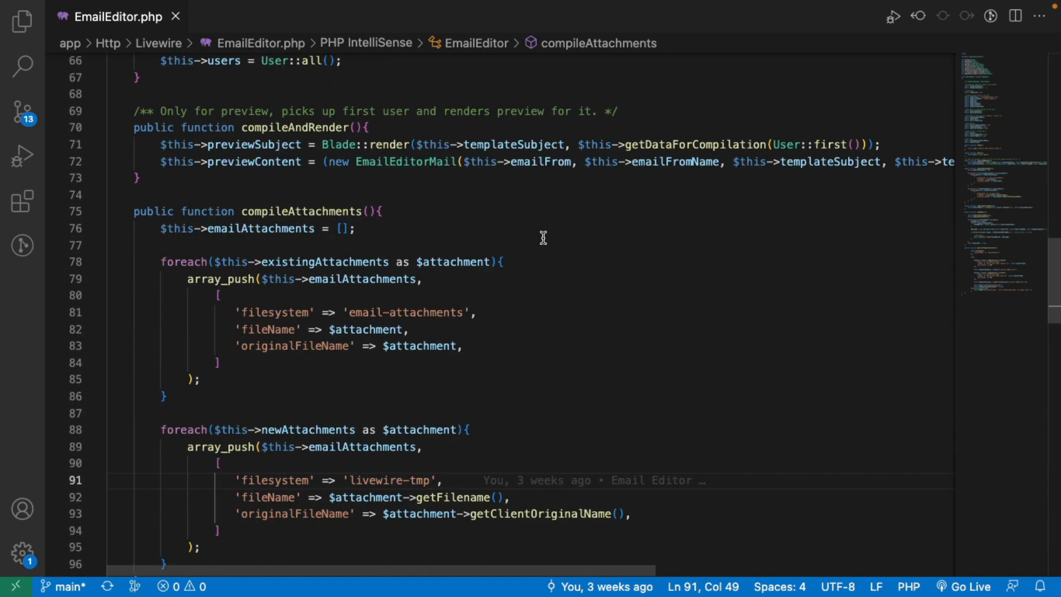
pyautogui.doubleClick(294, 127)
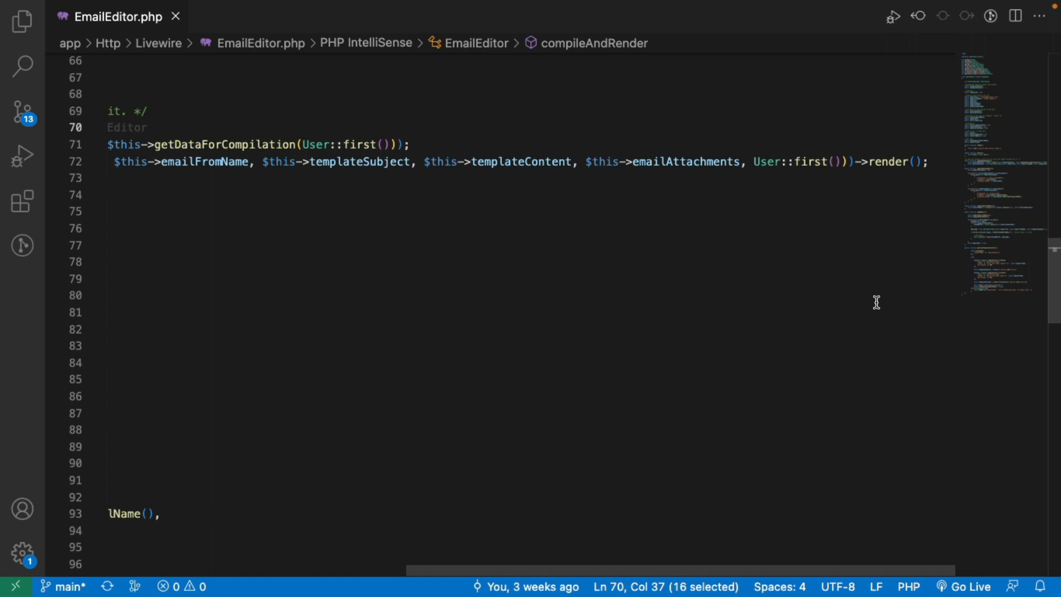
pyautogui.doubleClick(889, 161)
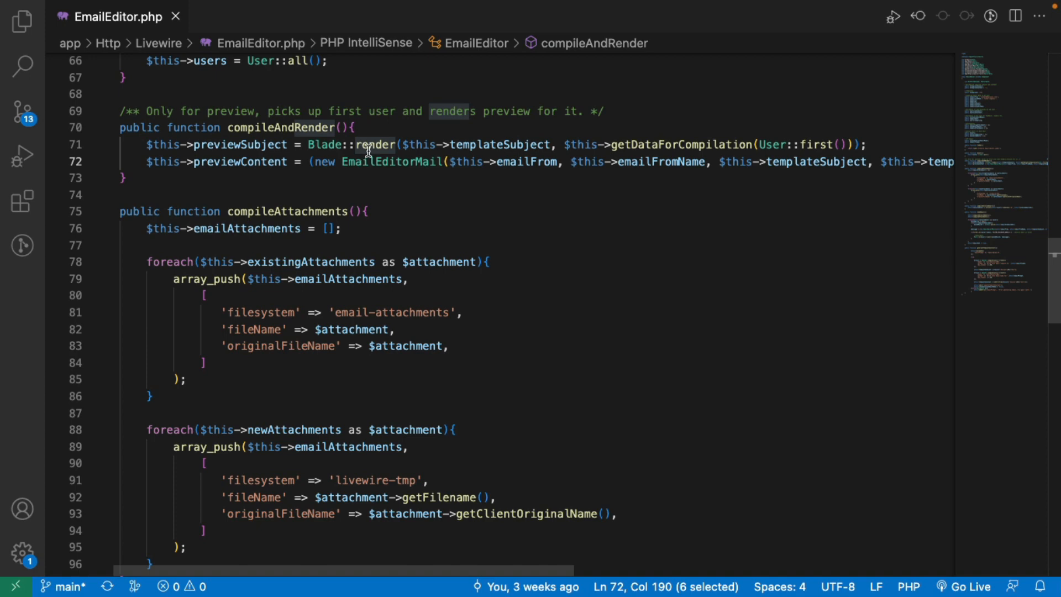
pyautogui.moveTo(386, 131)
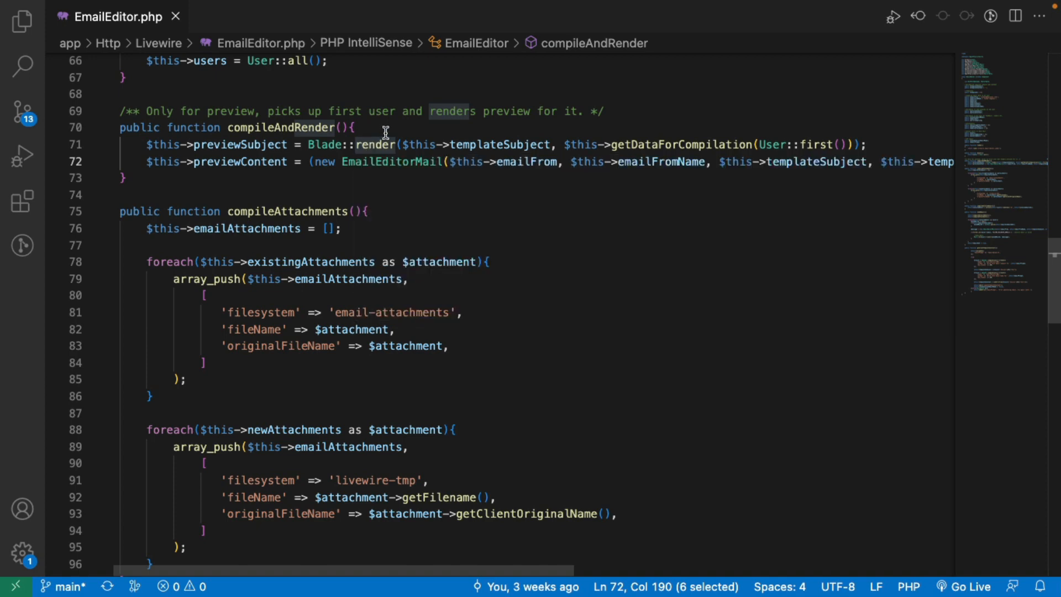
pyautogui.moveTo(374, 198)
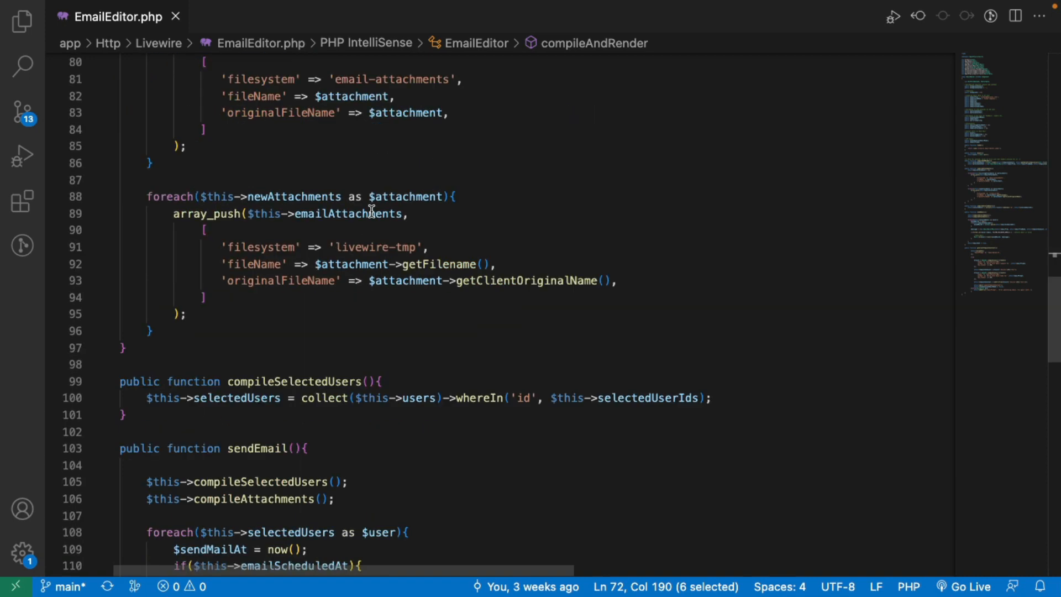
pyautogui.scroll(-3)
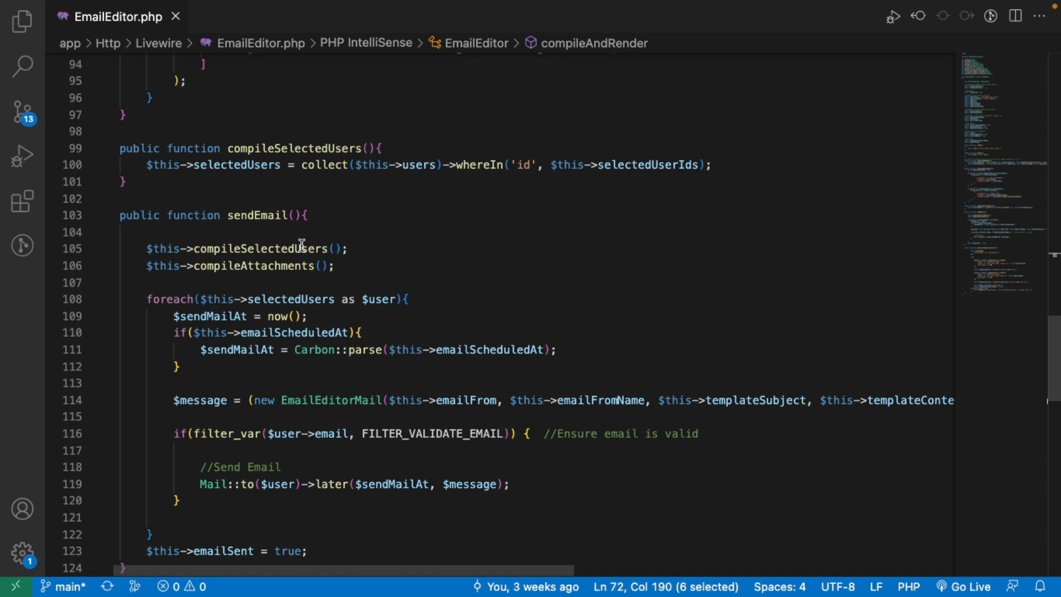
pyautogui.scroll(-3)
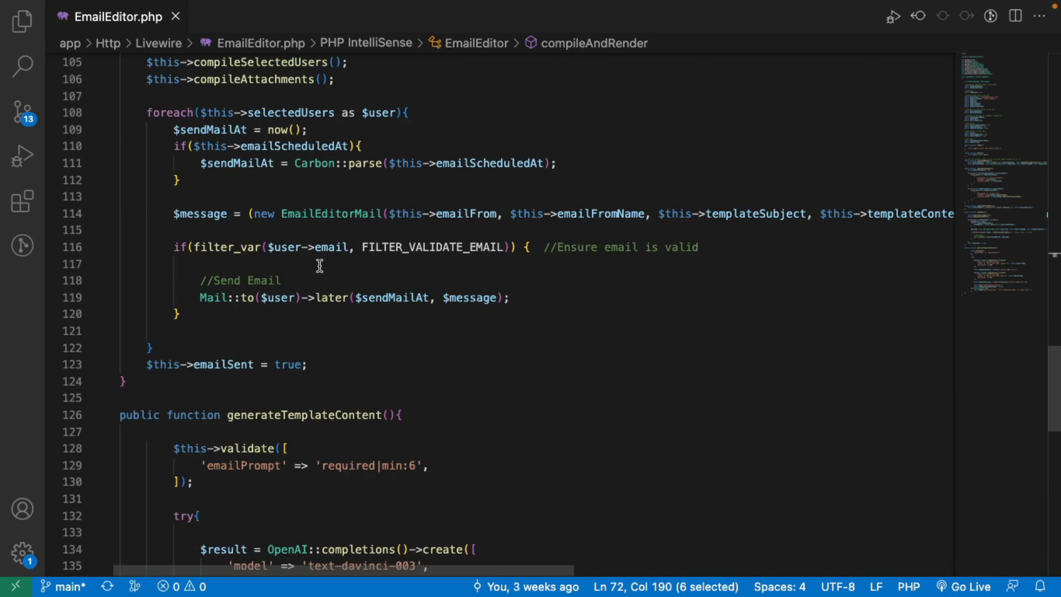
pyautogui.scroll(-3)
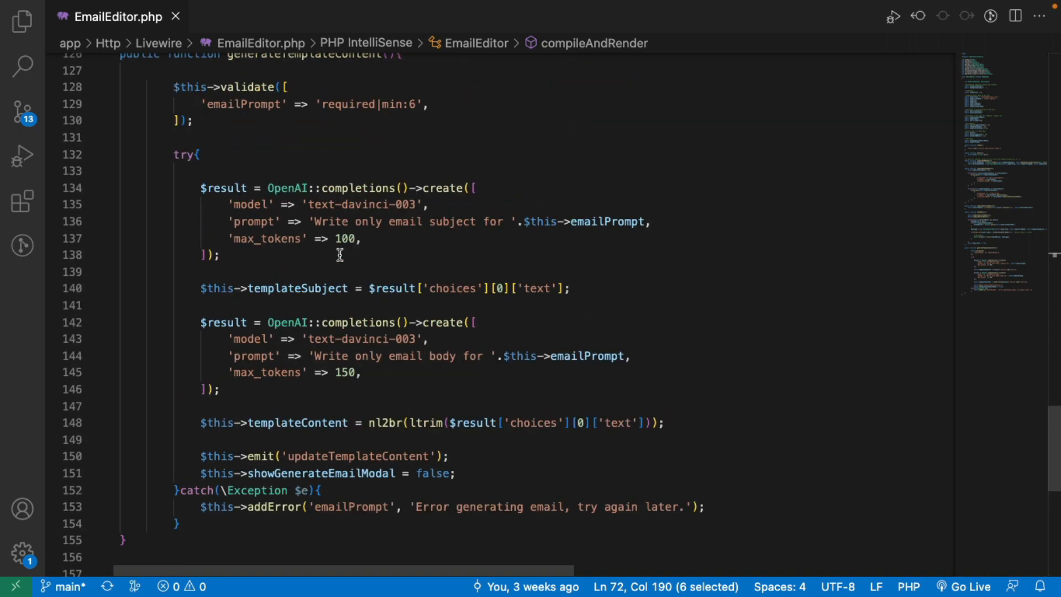
pyautogui.scroll(3)
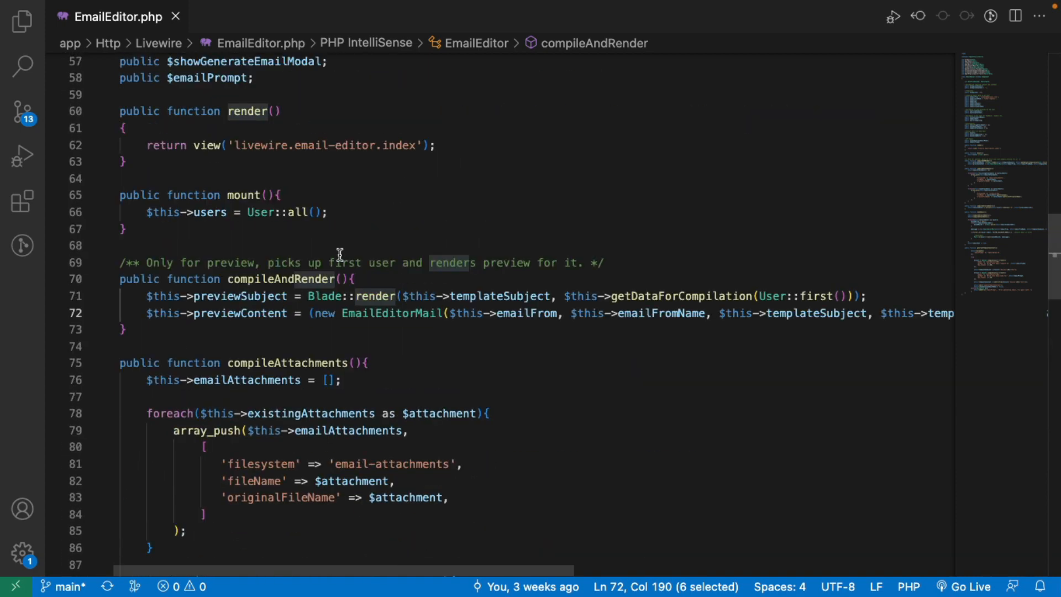